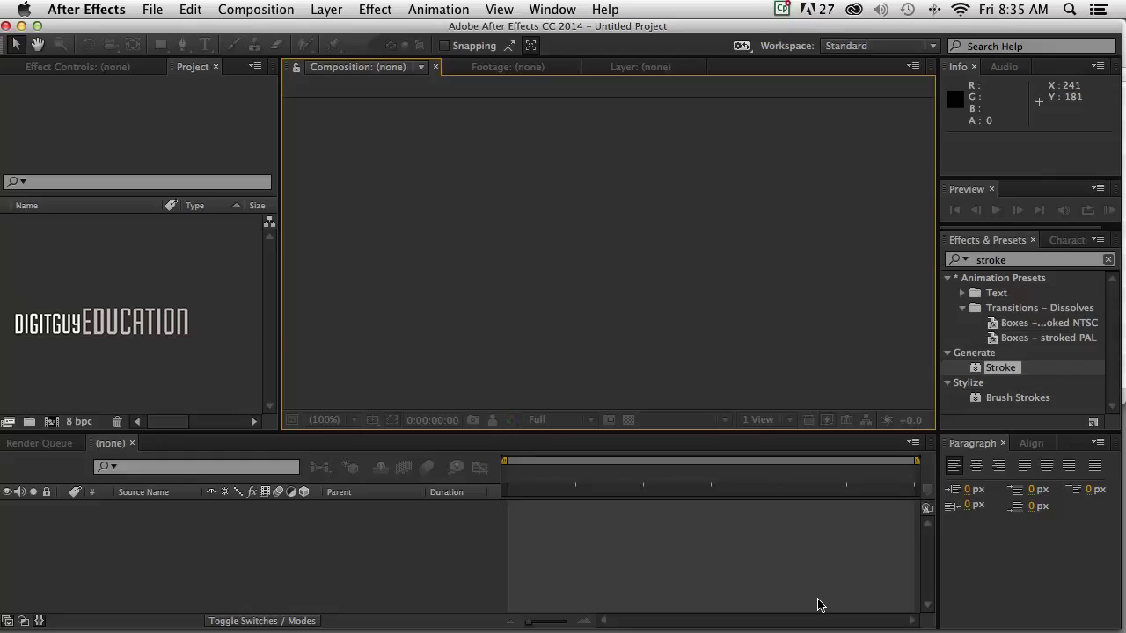
pyautogui.moveTo(431, 348)
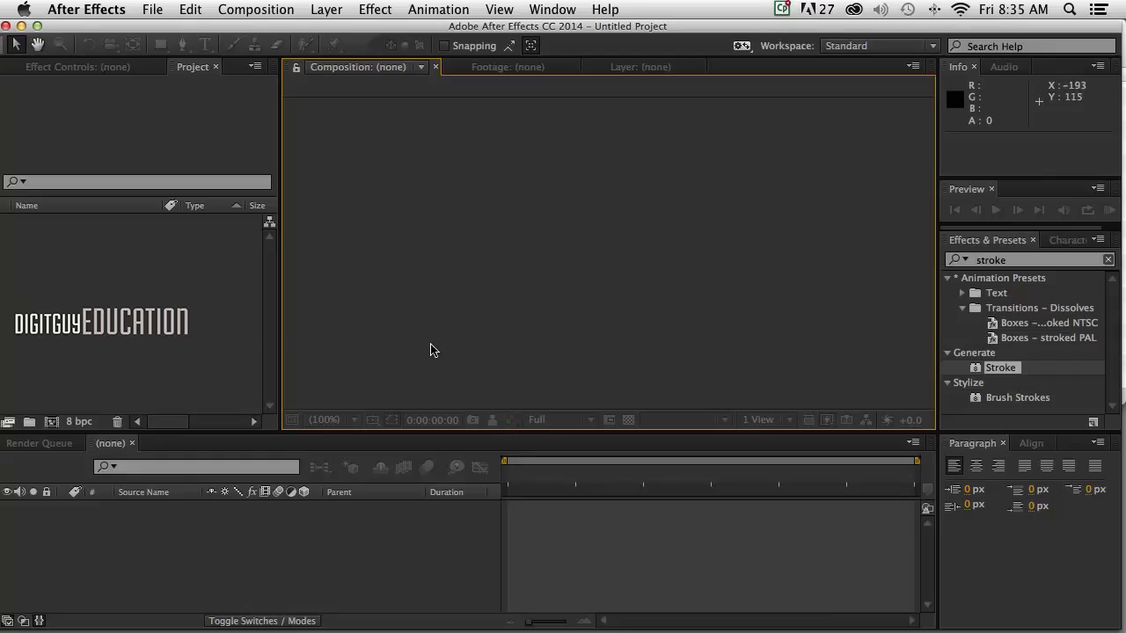
pyautogui.moveTo(440, 329)
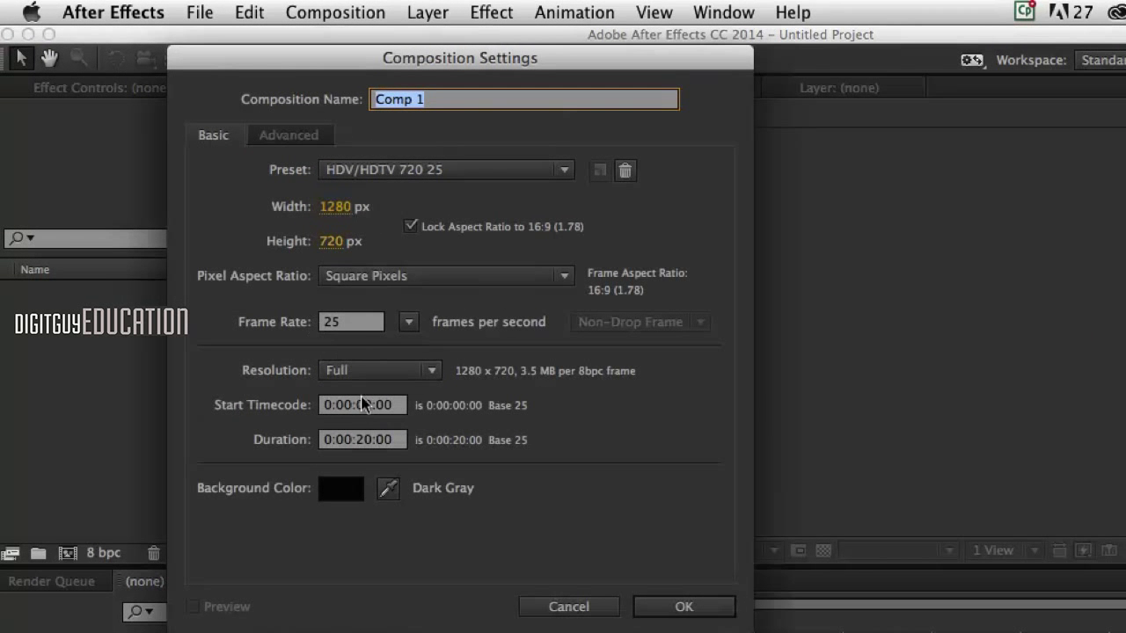
pyautogui.moveTo(614, 506)
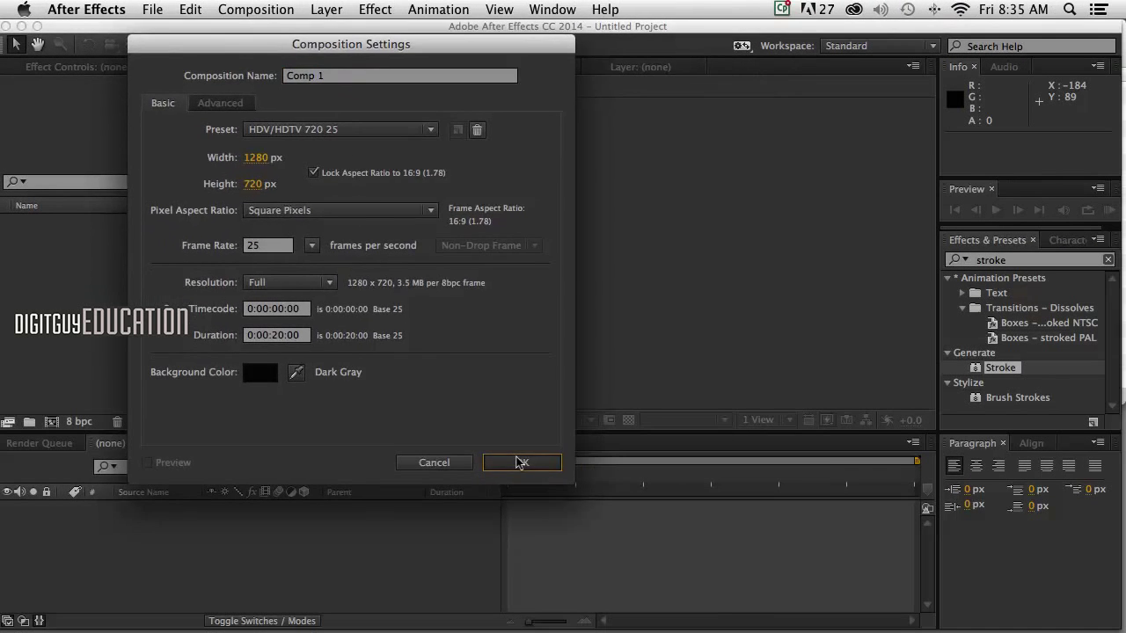
# Step: Confirm the 1280×720 25 fps 20 s Comp 1, shown in 1 View at Fit up to 100% magnification
pyautogui.click(520, 462)
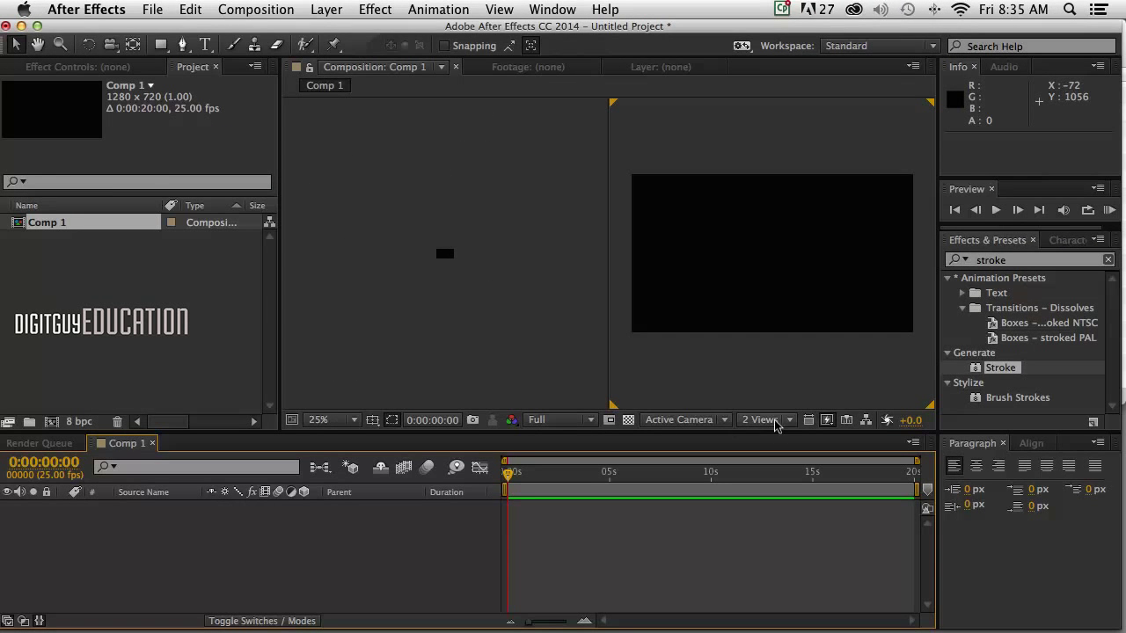
pyautogui.click(760, 418)
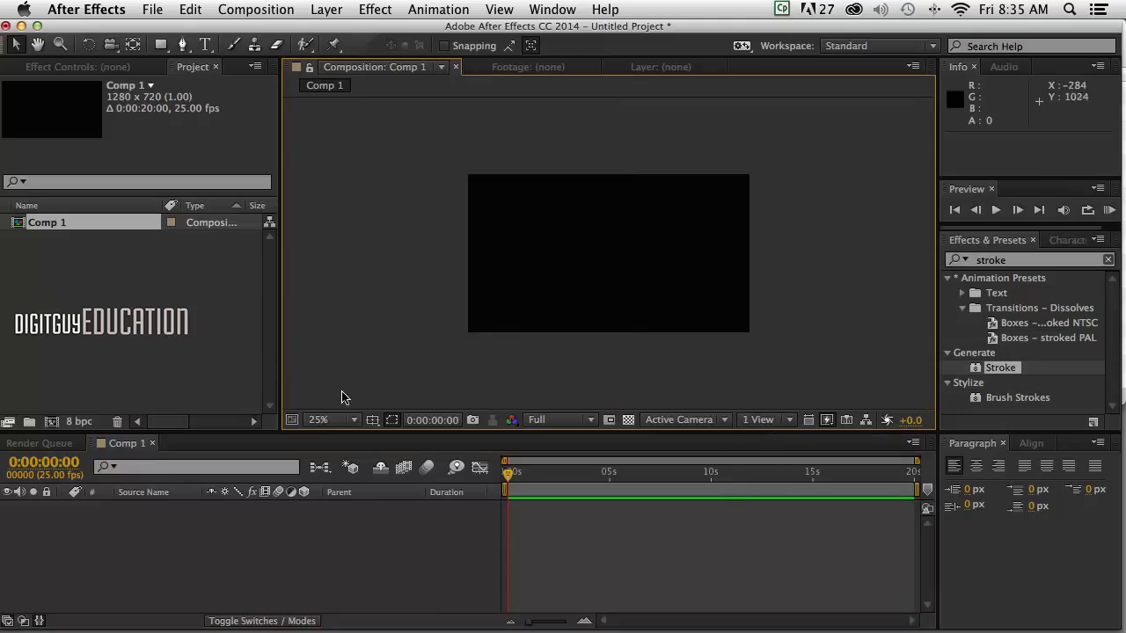
pyautogui.click(331, 419)
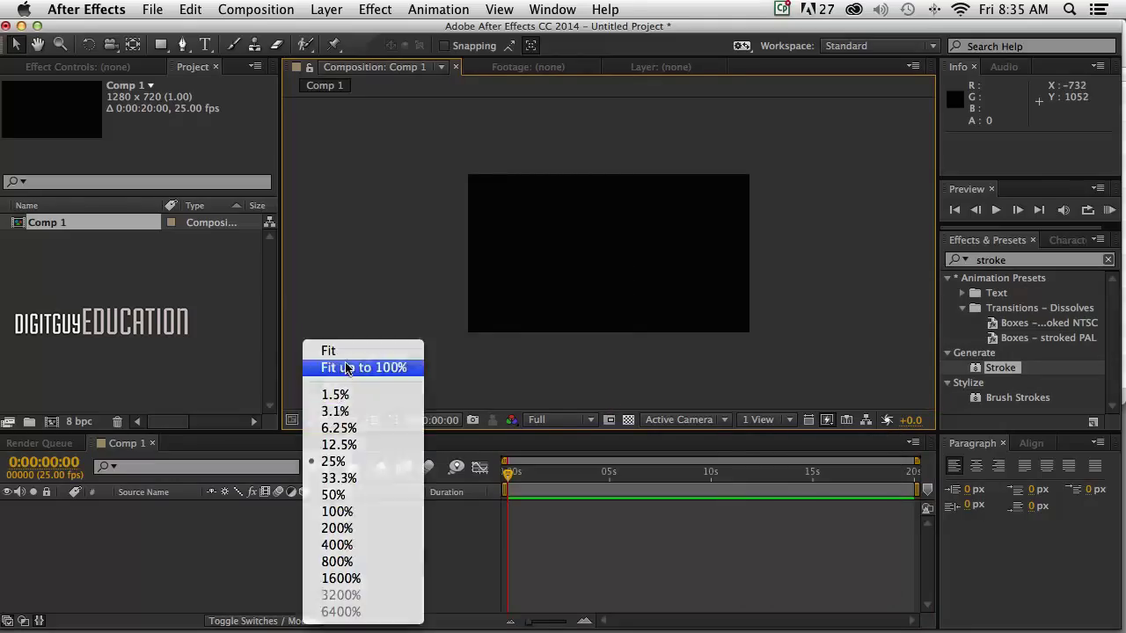
pyautogui.click(362, 368)
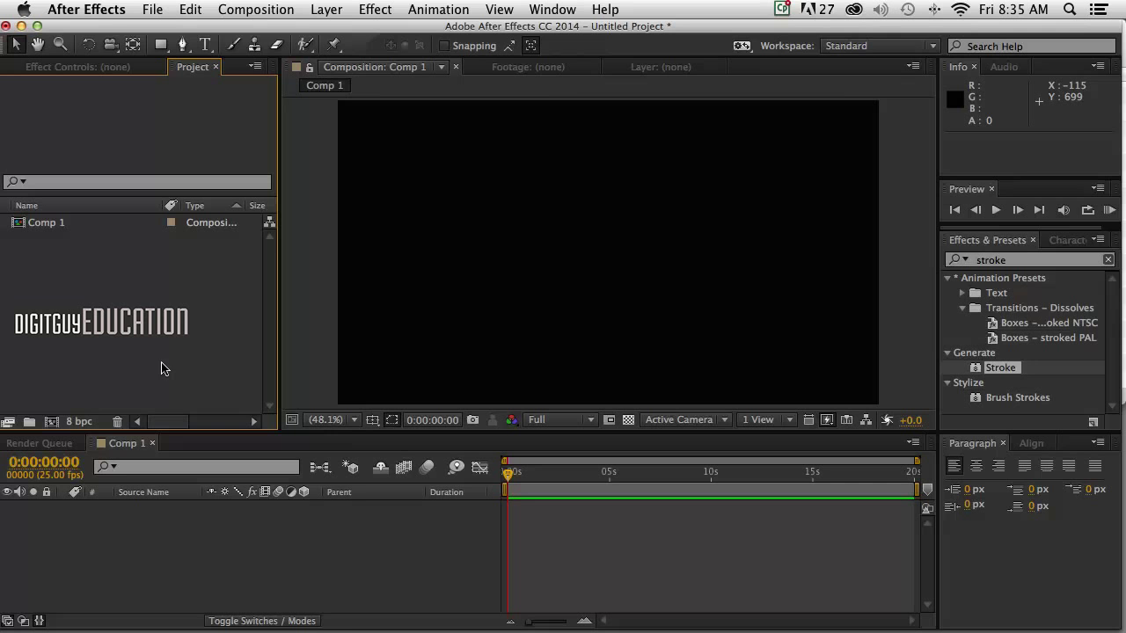
pyautogui.moveTo(144, 4)
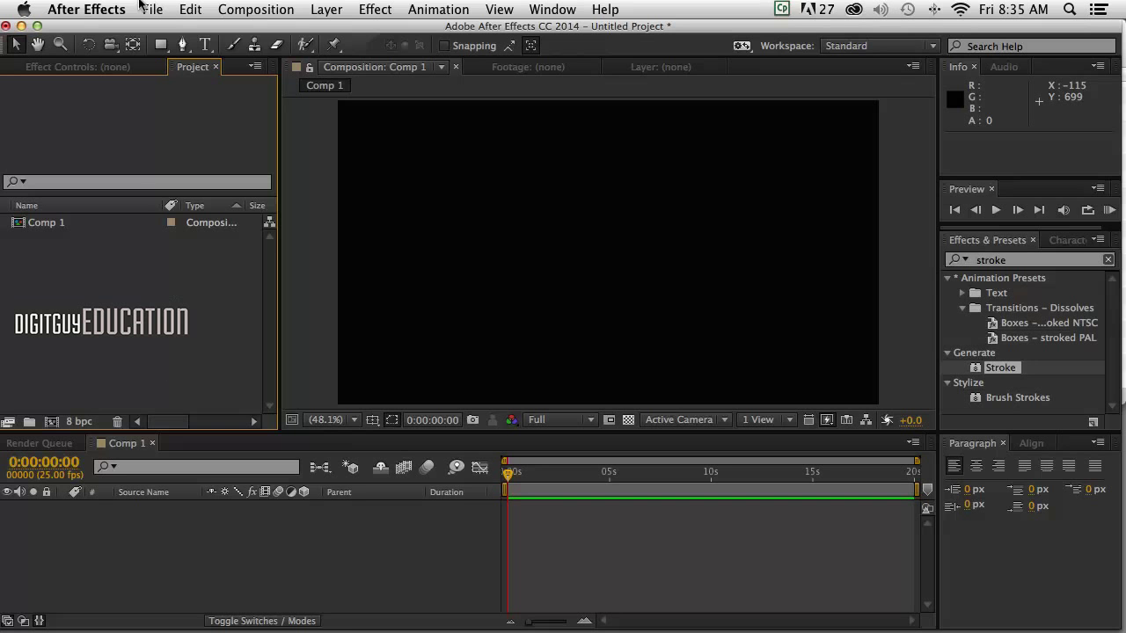
# Step: Import huge.jpg from the images folder via File > Import > File…
pyautogui.click(152, 10)
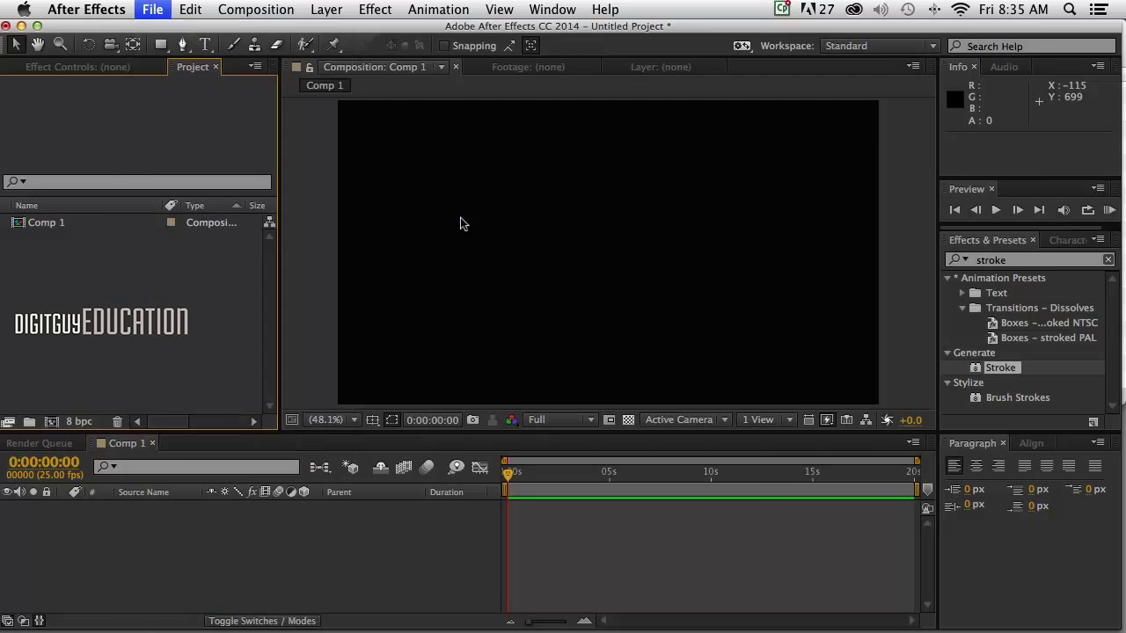
pyautogui.click(152, 11)
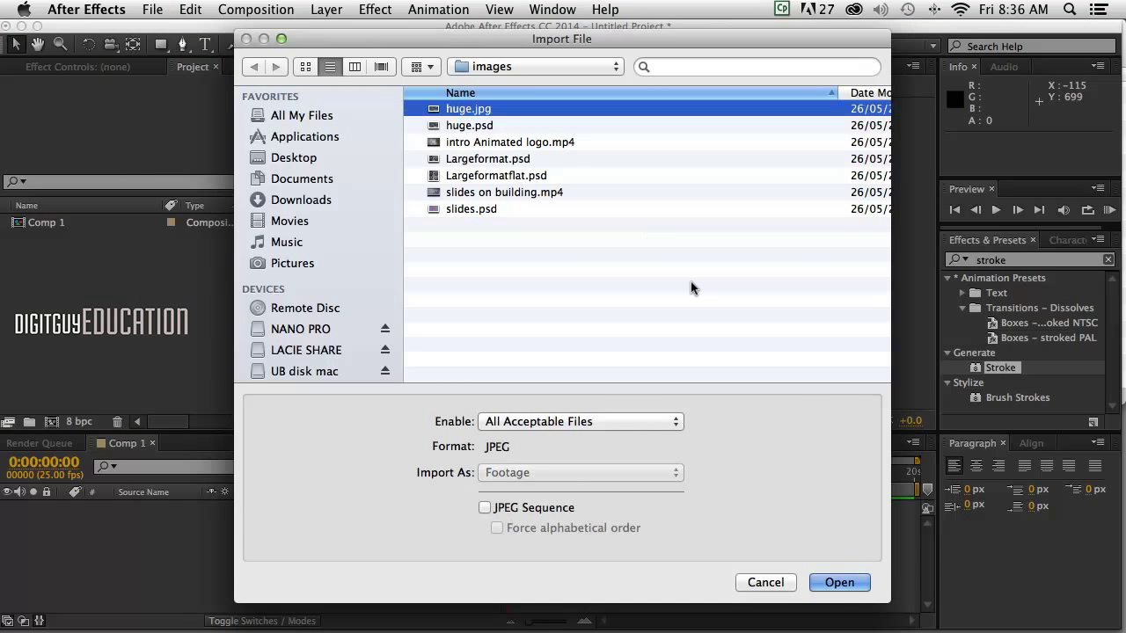
pyautogui.click(837, 582)
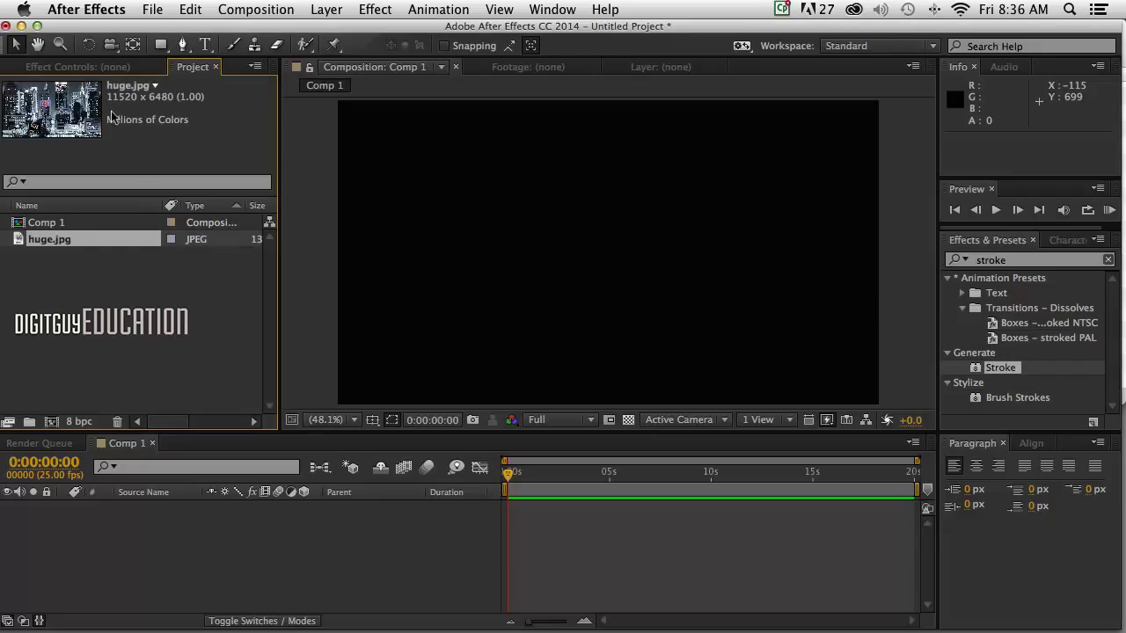
pyautogui.moveTo(184, 113)
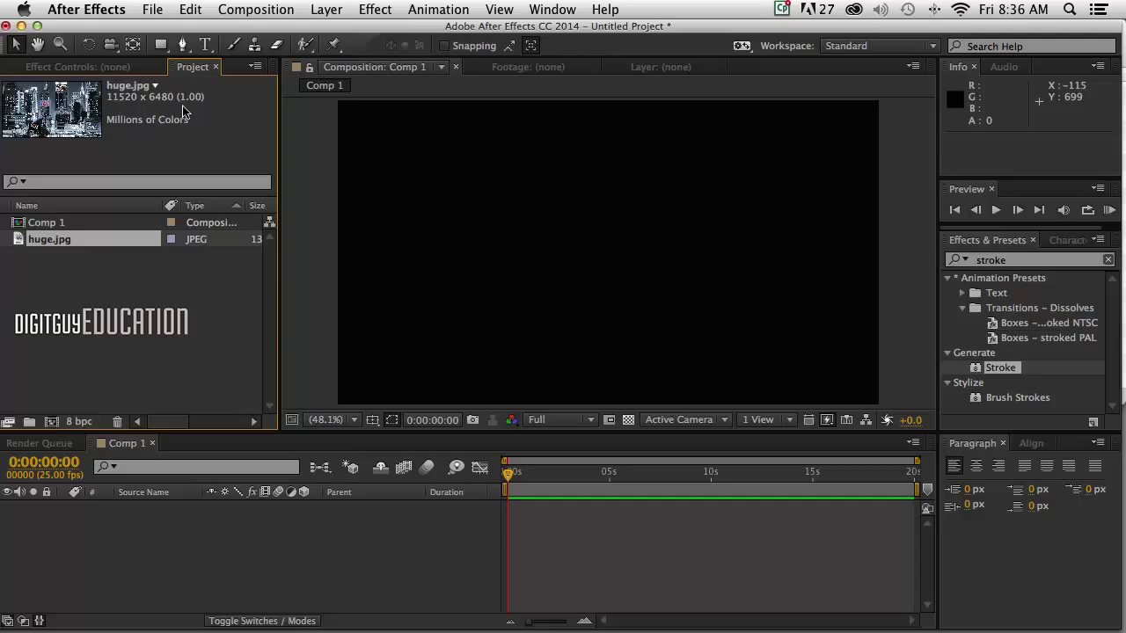
pyautogui.moveTo(162, 166)
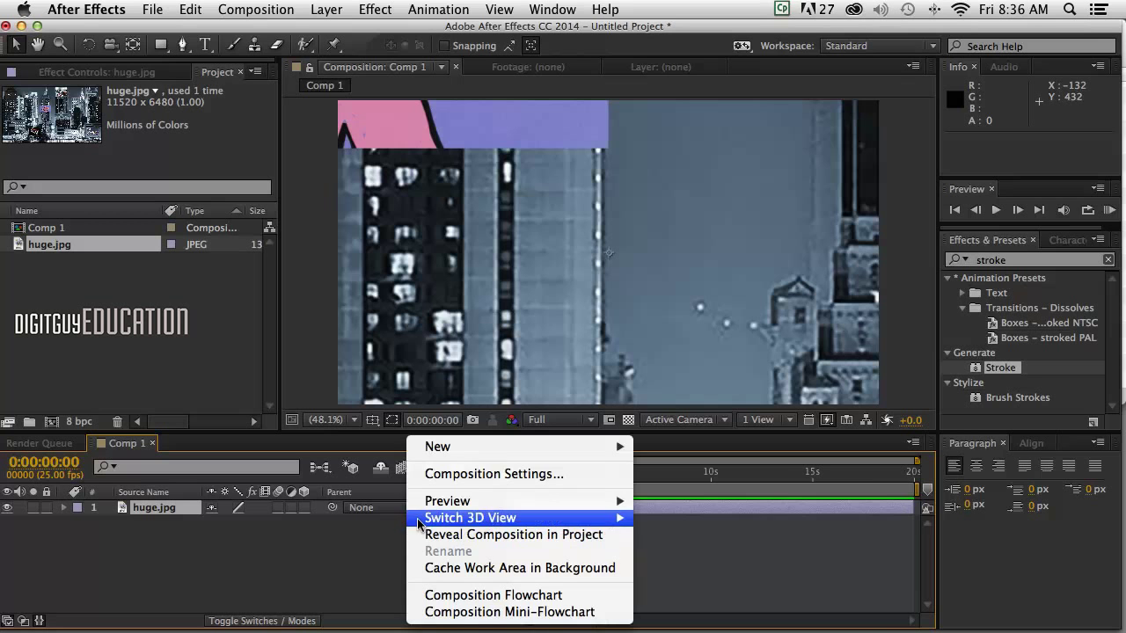
pyautogui.moveTo(436, 447)
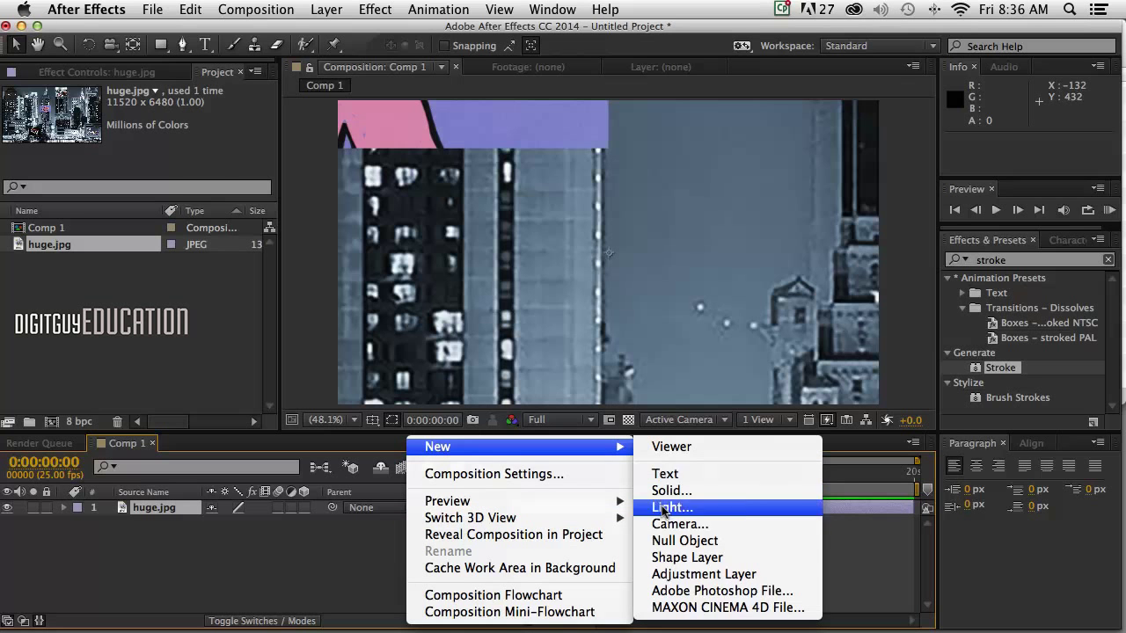
# Step: Add a one-node 50mm camera, Camera 1, from the Composition panel's New menu
pyautogui.click(679, 524)
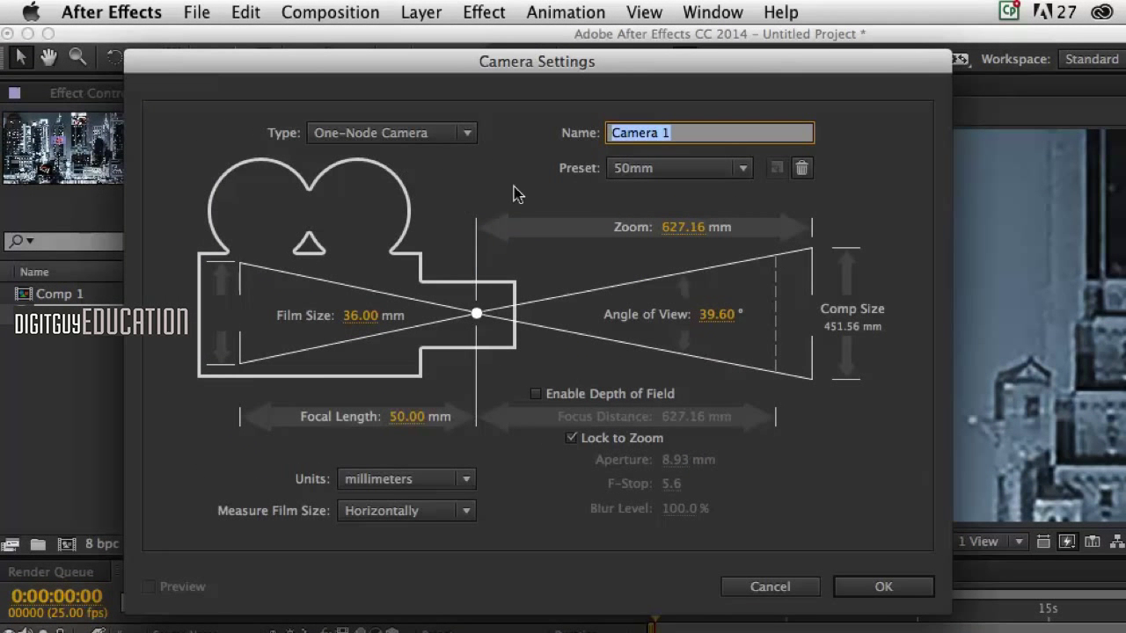
pyautogui.click(883, 587)
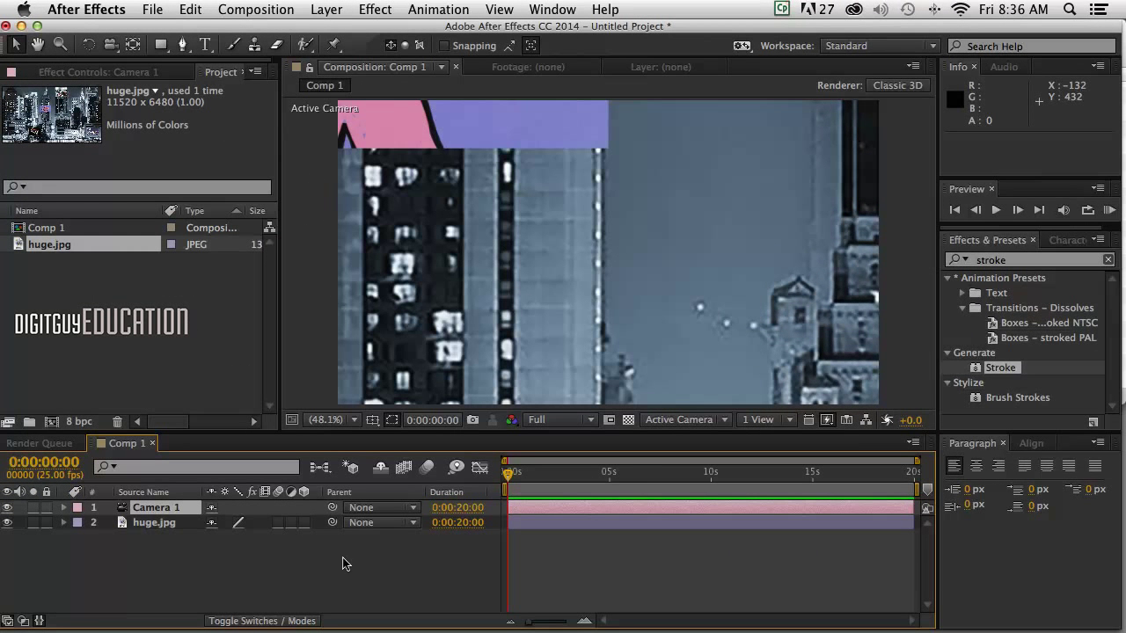
pyautogui.moveTo(197, 536)
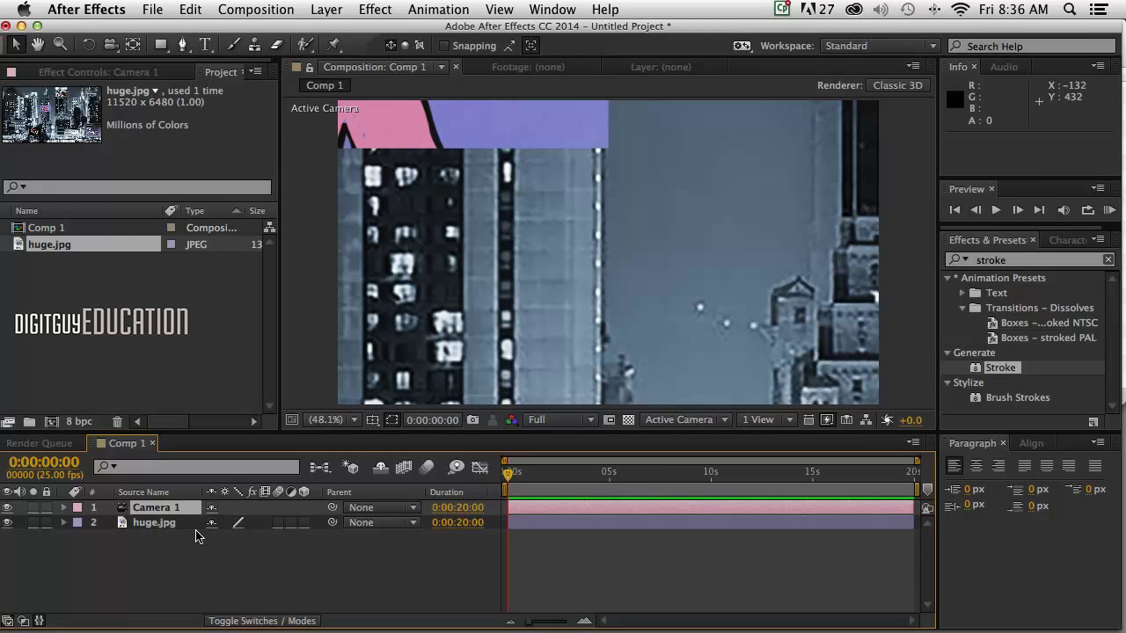
pyautogui.moveTo(320, 577)
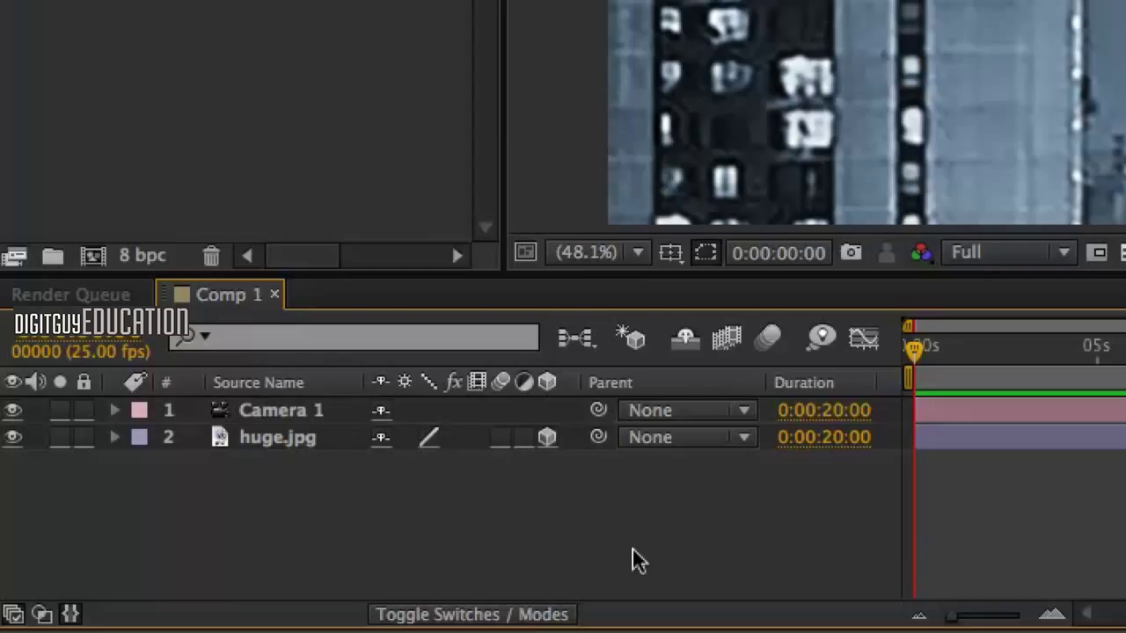
pyautogui.moveTo(482, 598)
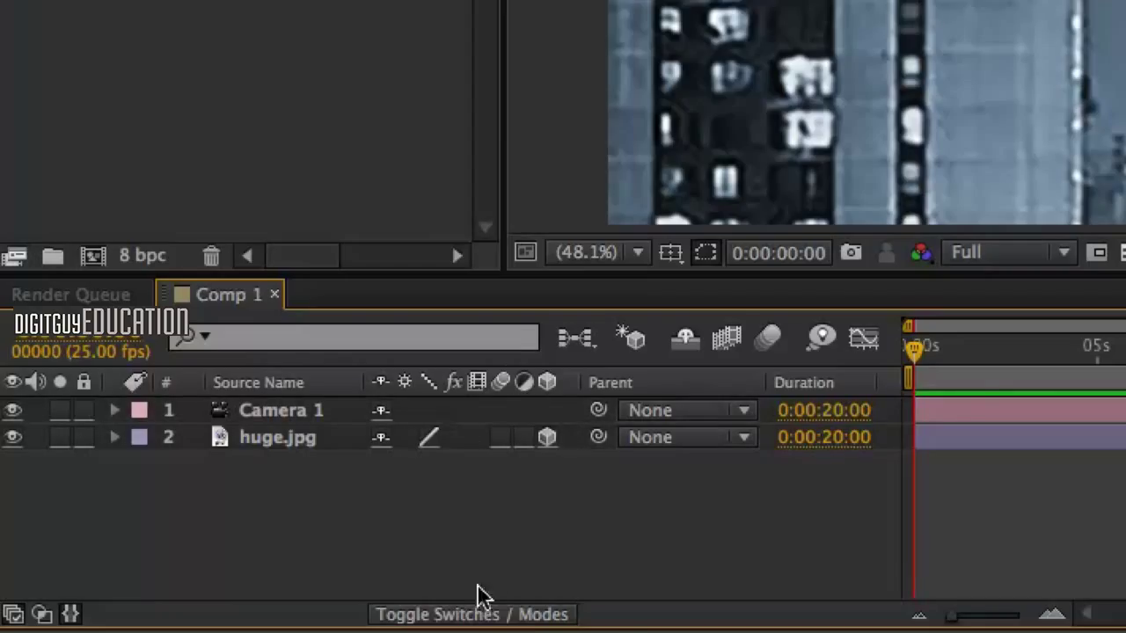
pyautogui.click(471, 614)
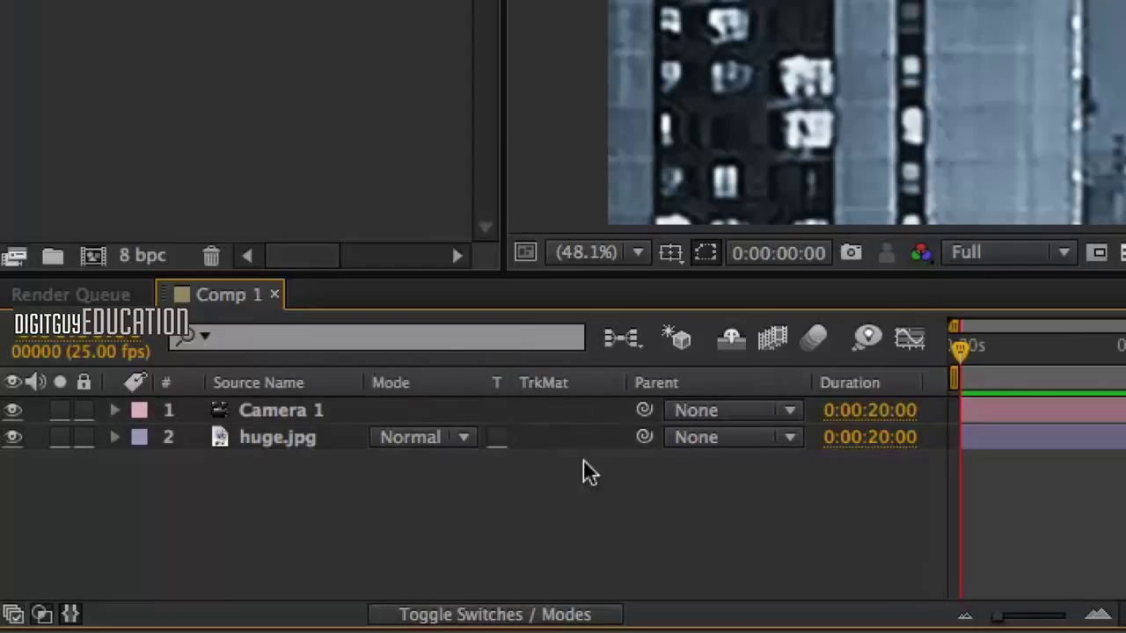
pyautogui.moveTo(478, 614)
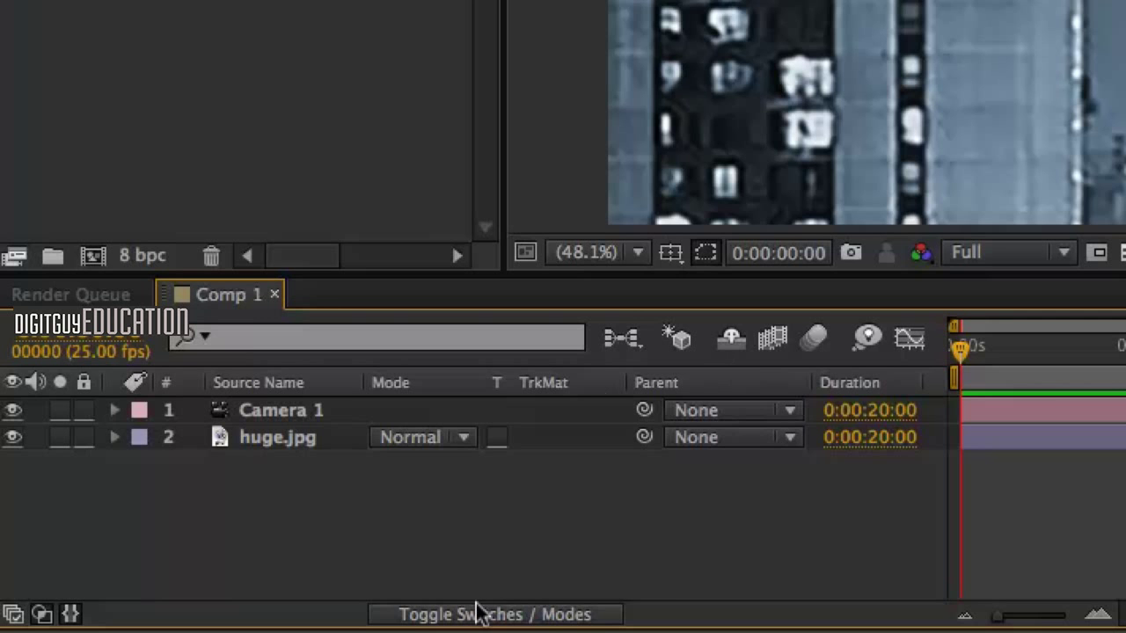
pyautogui.click(496, 614)
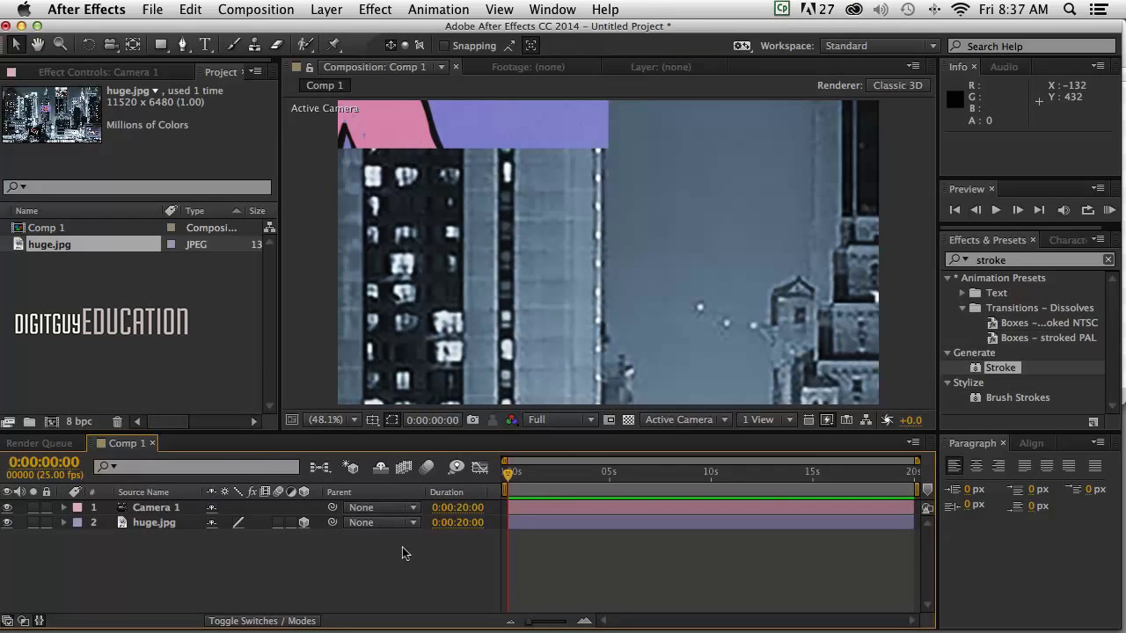
pyautogui.moveTo(777, 427)
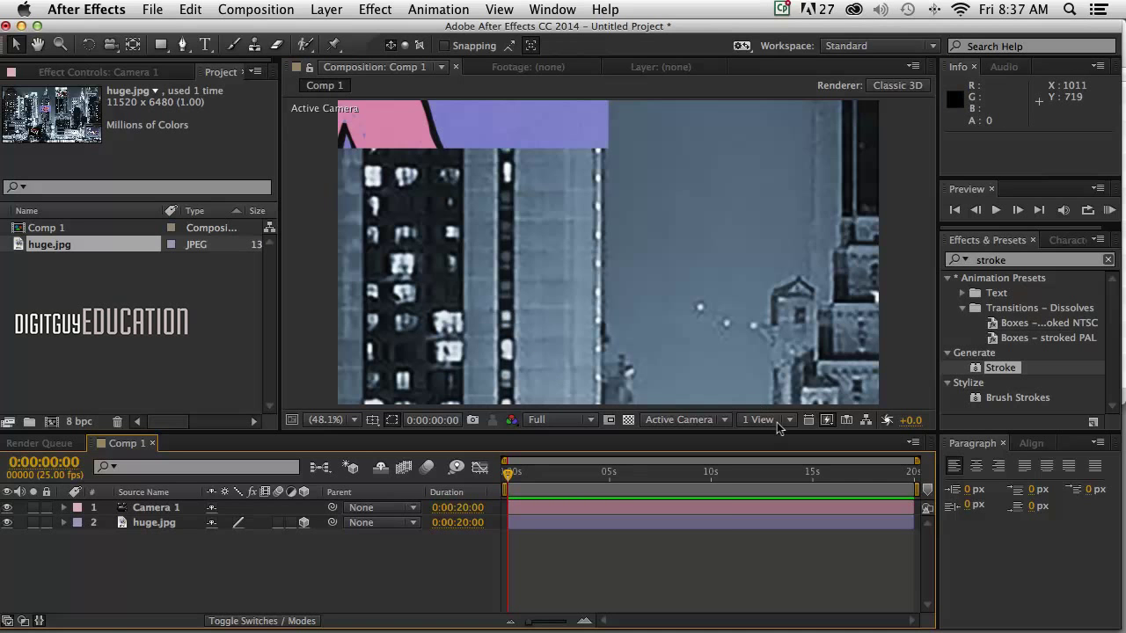
pyautogui.click(759, 419)
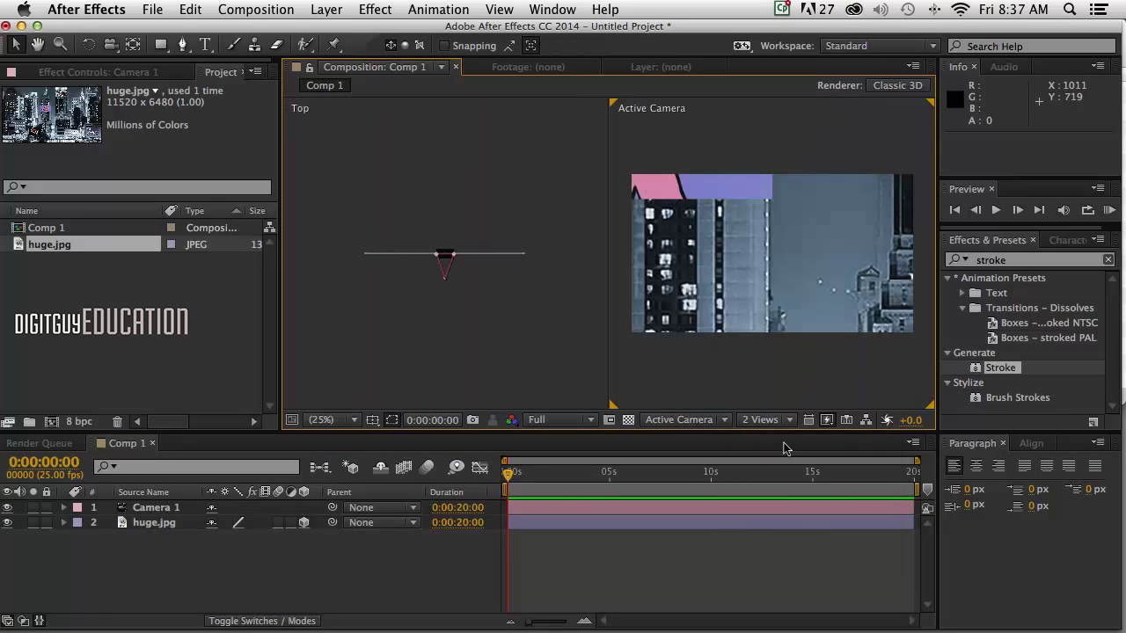
pyautogui.moveTo(403, 290)
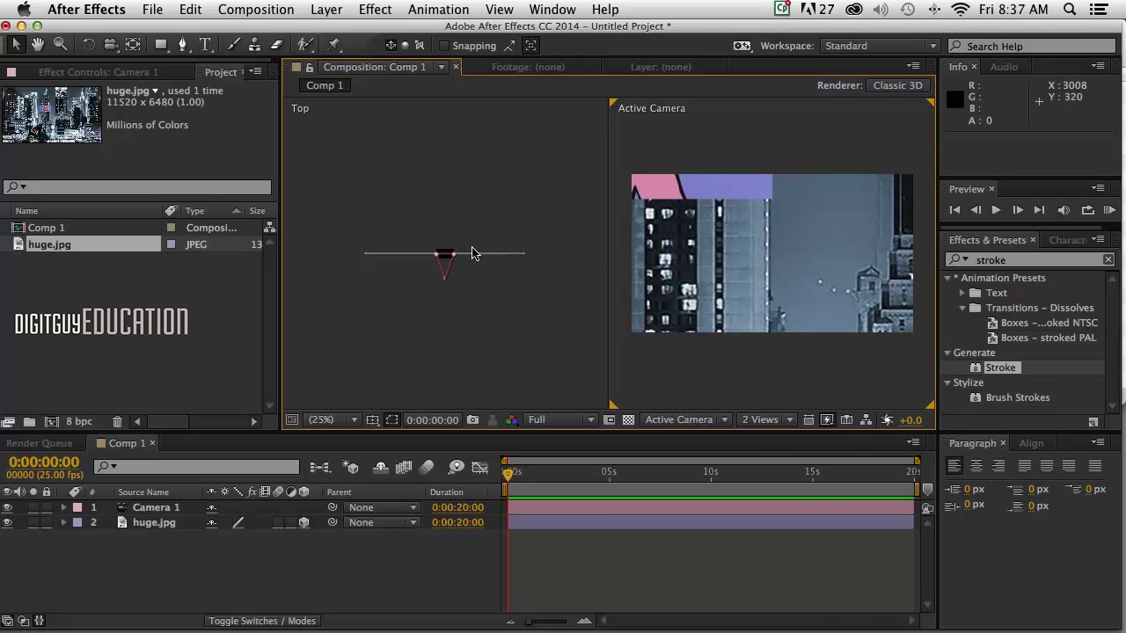
pyautogui.moveTo(457, 257)
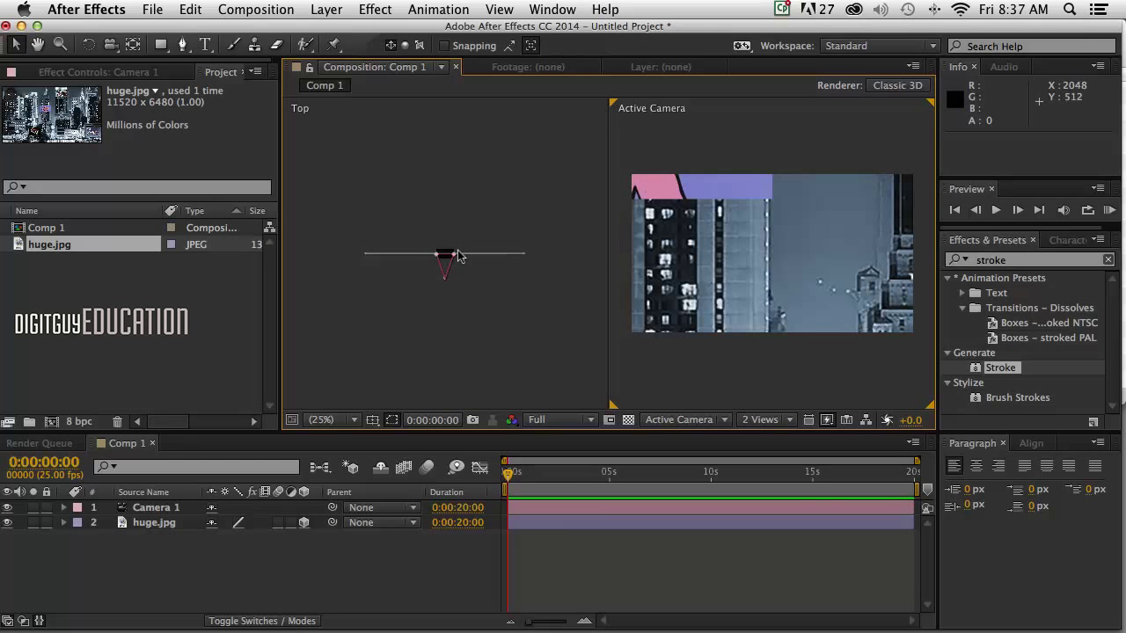
pyautogui.moveTo(464, 258)
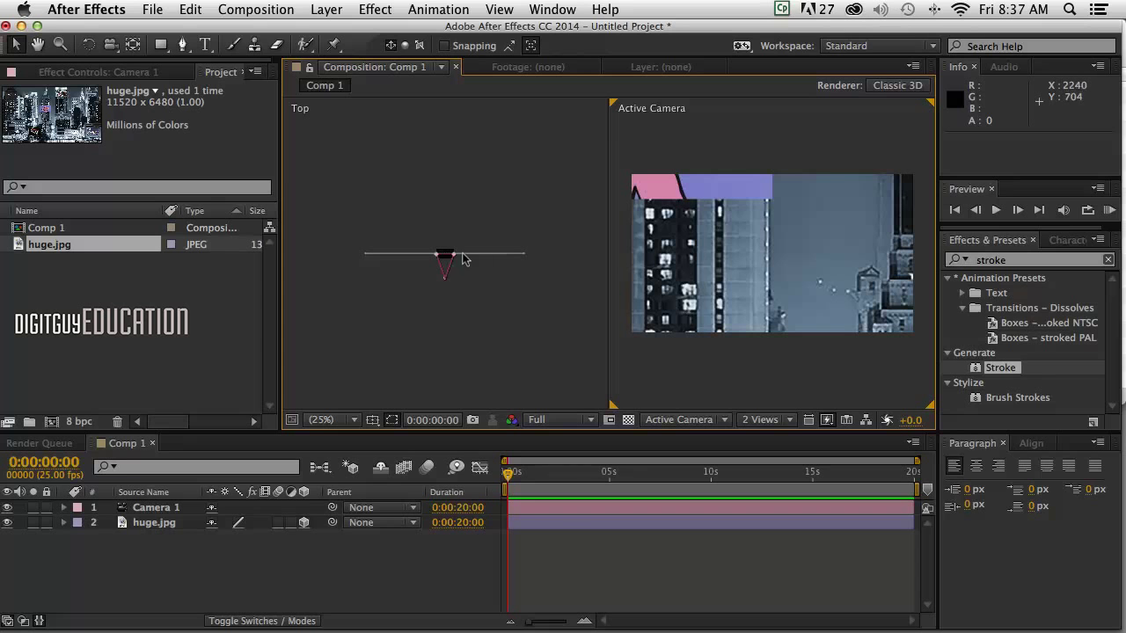
pyautogui.moveTo(471, 232)
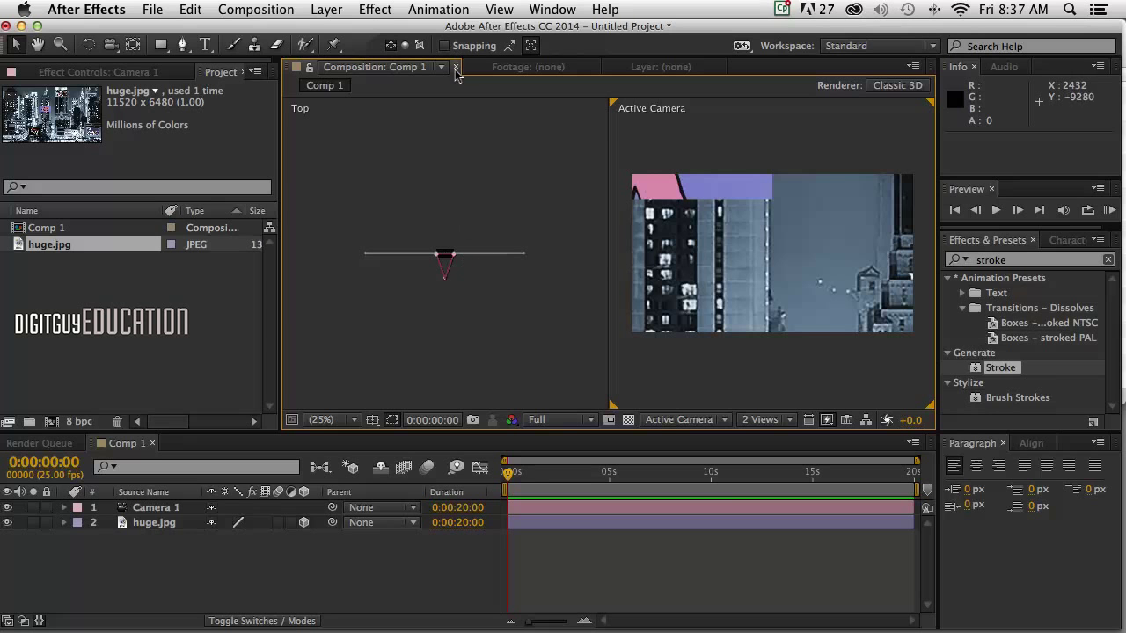
pyautogui.moveTo(480, 358)
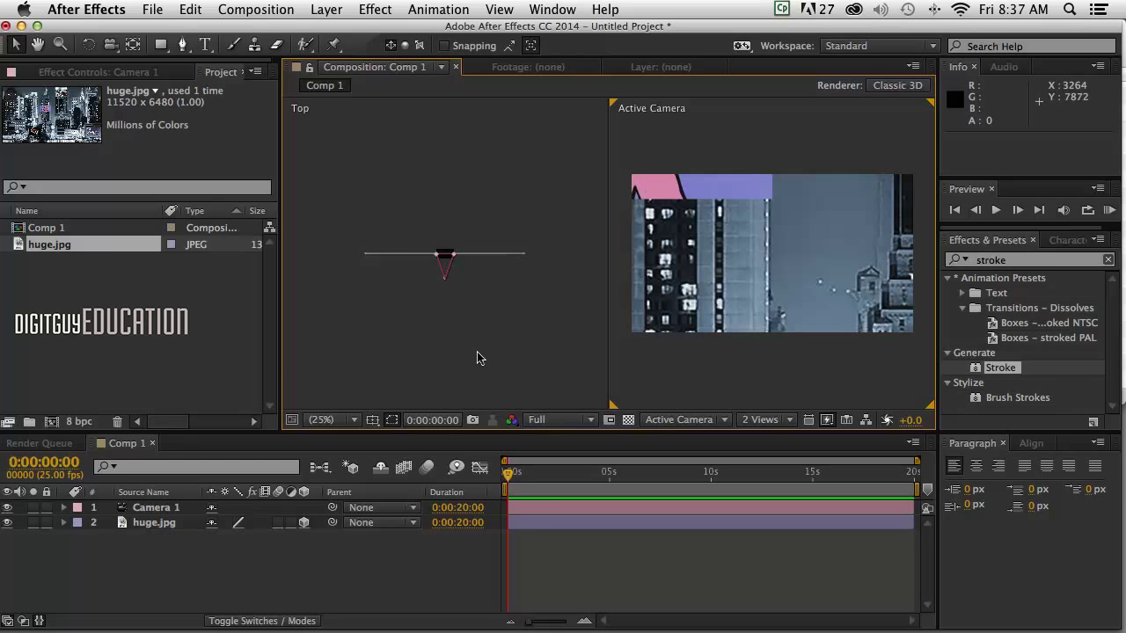
pyautogui.moveTo(184, 532)
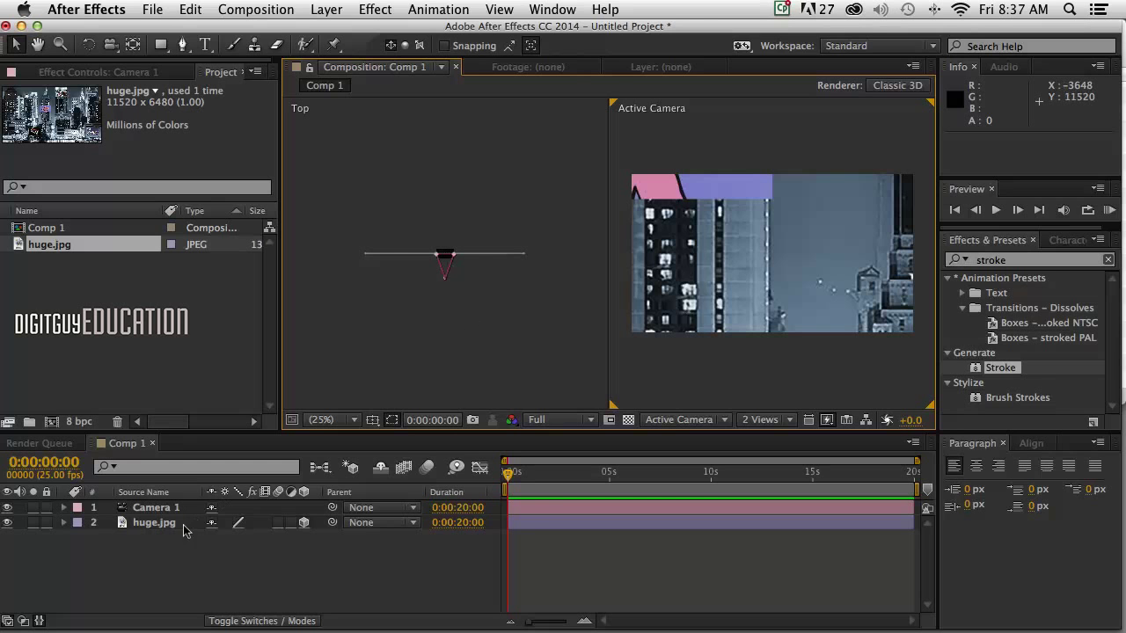
# Step: Reveal Camera 1's Transform and scrub Position Z back to about −15,635
pyautogui.click(63, 507)
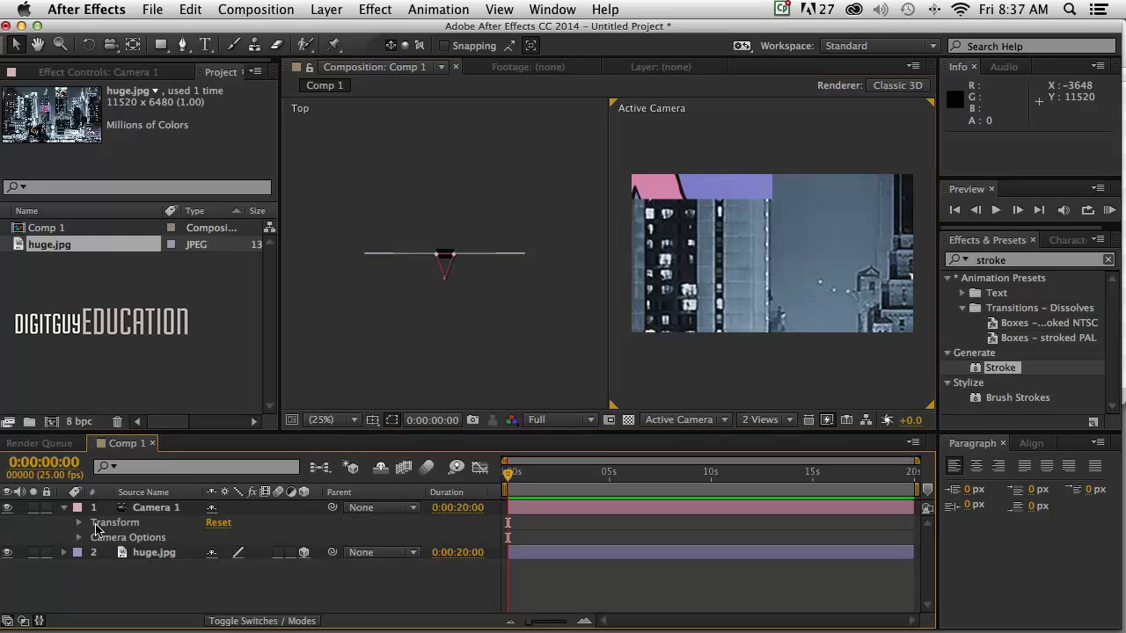
pyautogui.moveTo(440, 424)
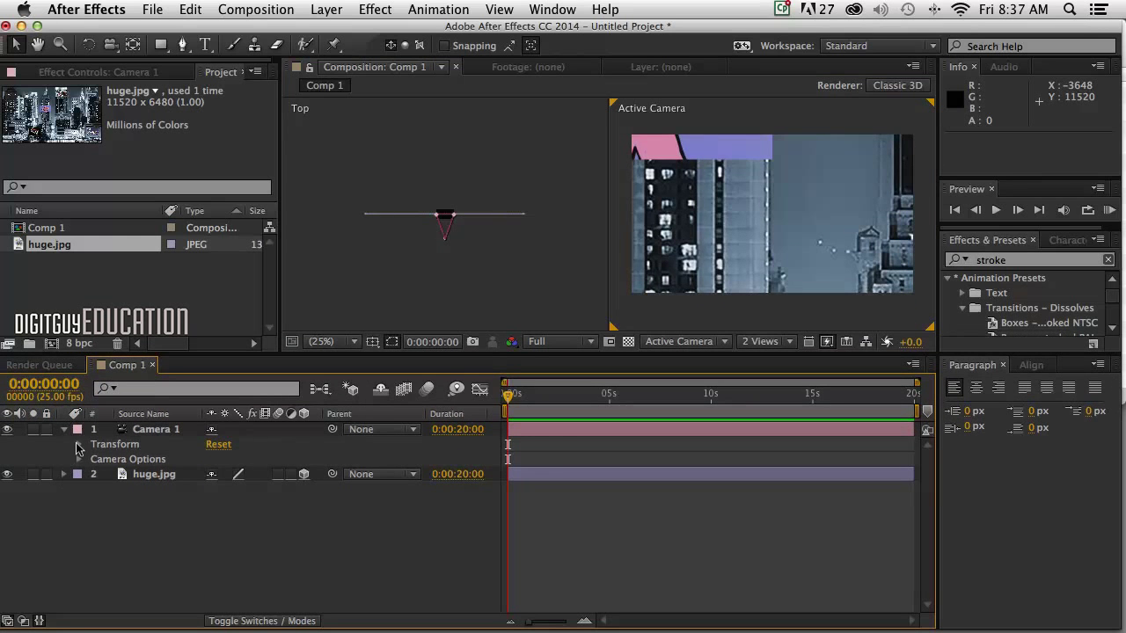
pyautogui.click(79, 444)
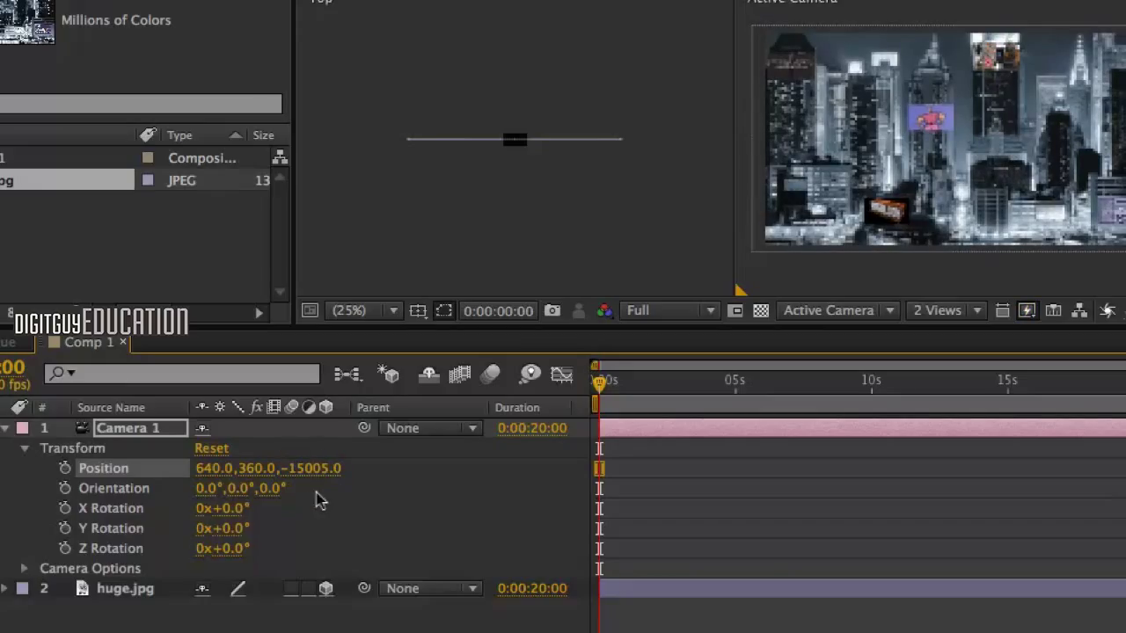
pyautogui.moveTo(299, 467); pyautogui.dragTo(290, 468)
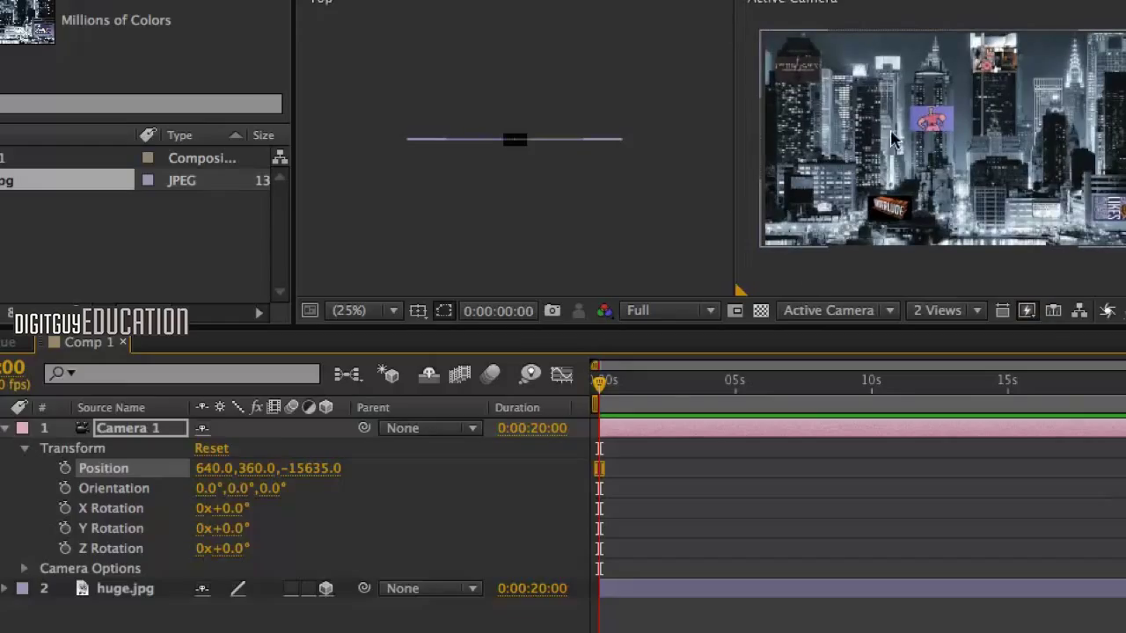
# Step: Zoom the Top view out to 1.5% so the camera shows far from the city image
pyautogui.click(835, 309)
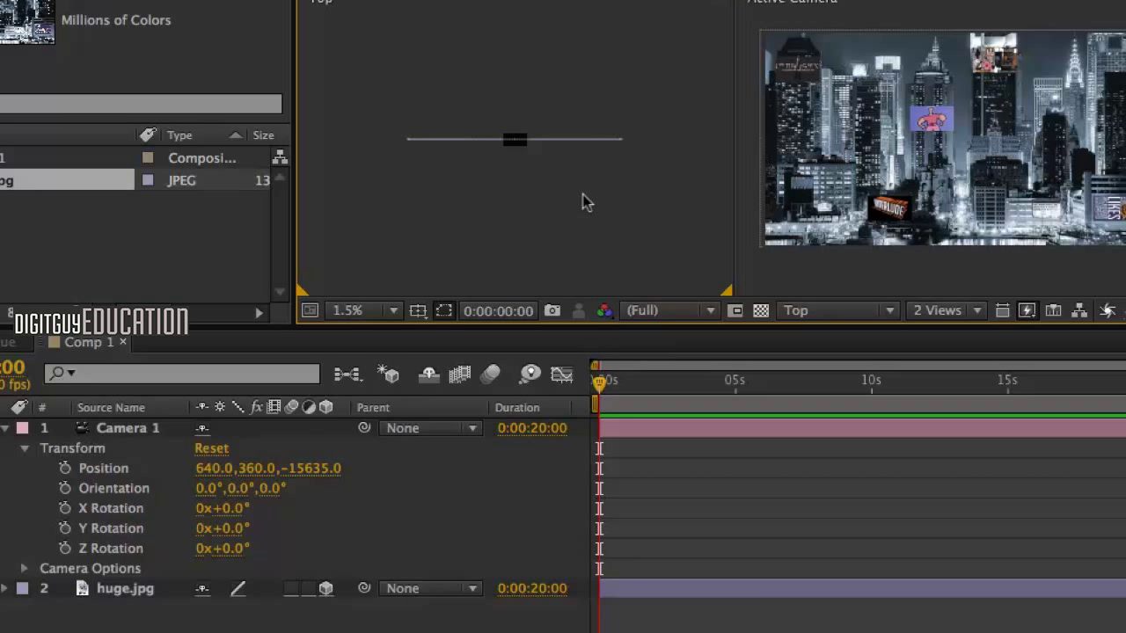
pyautogui.moveTo(450, 318)
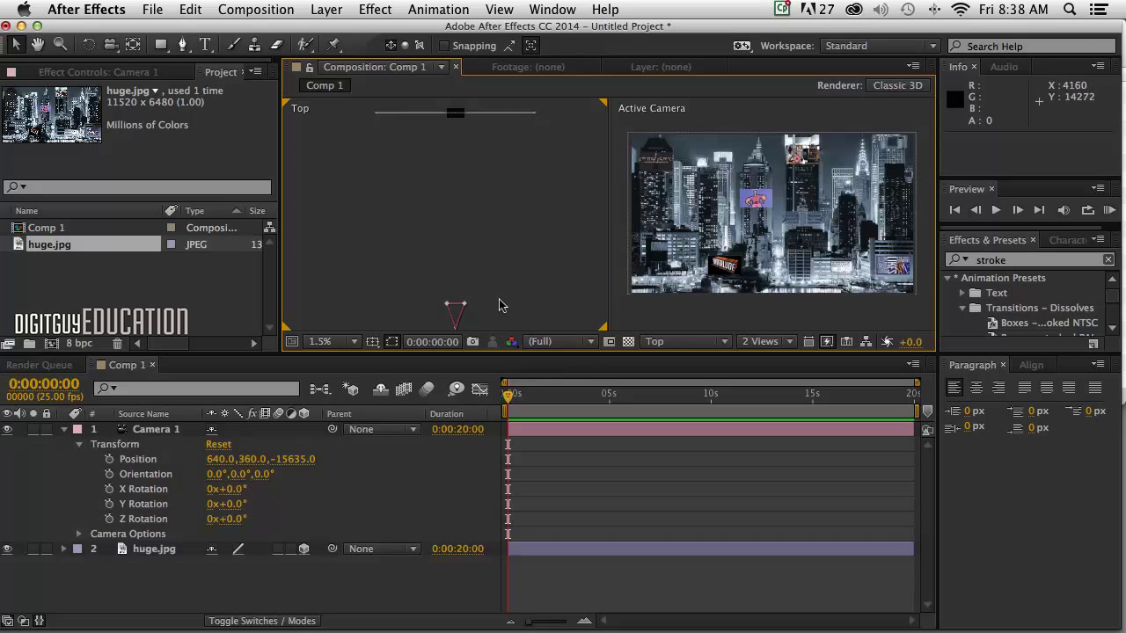
pyautogui.moveTo(517, 274)
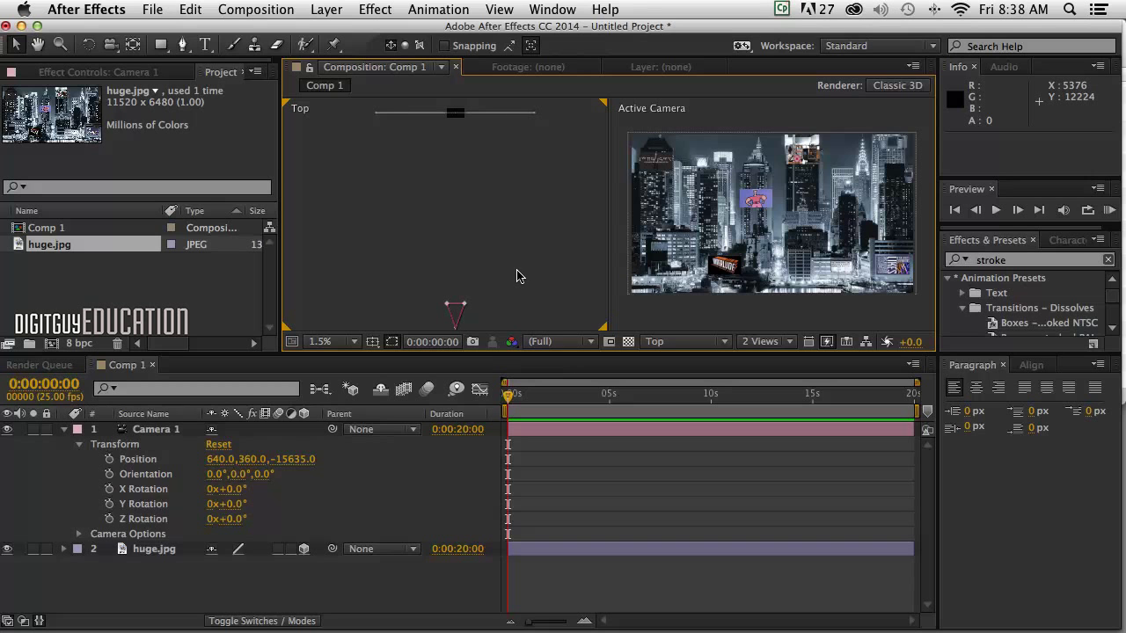
pyautogui.moveTo(490, 239)
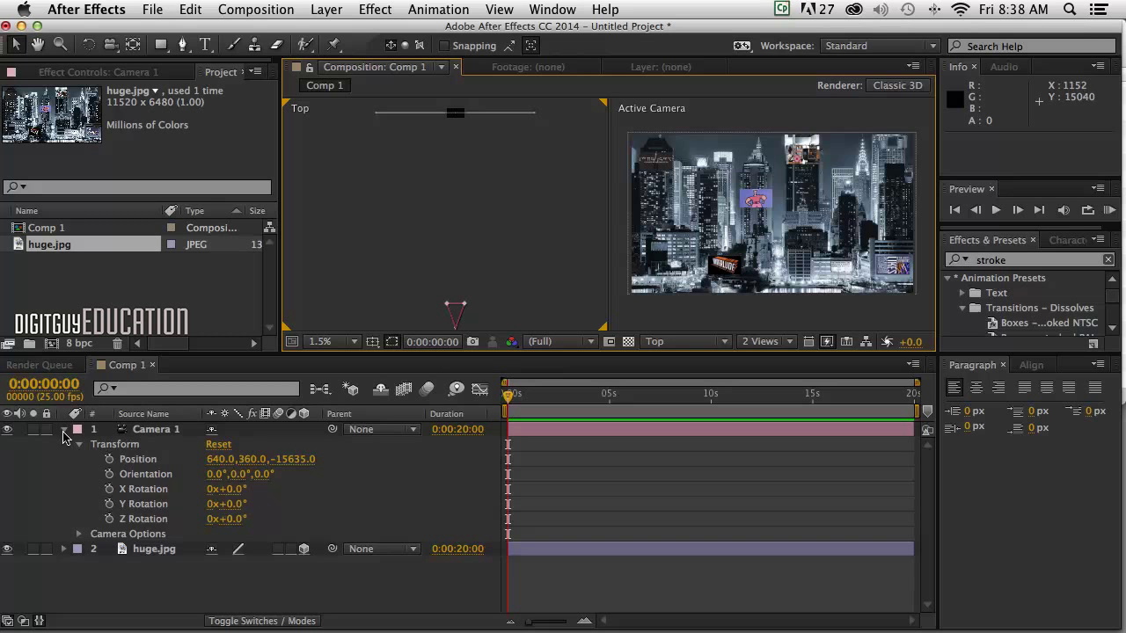
# Step: Collapse Camera 1's properties and select the layer to show only Position
pyautogui.click(63, 429)
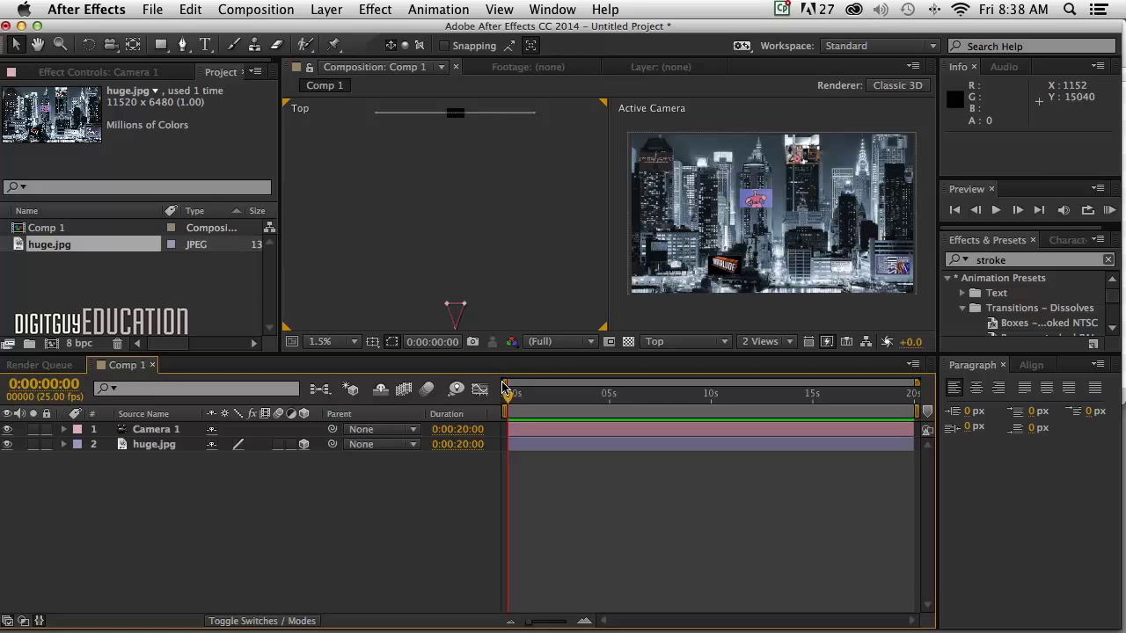
pyautogui.moveTo(538, 367)
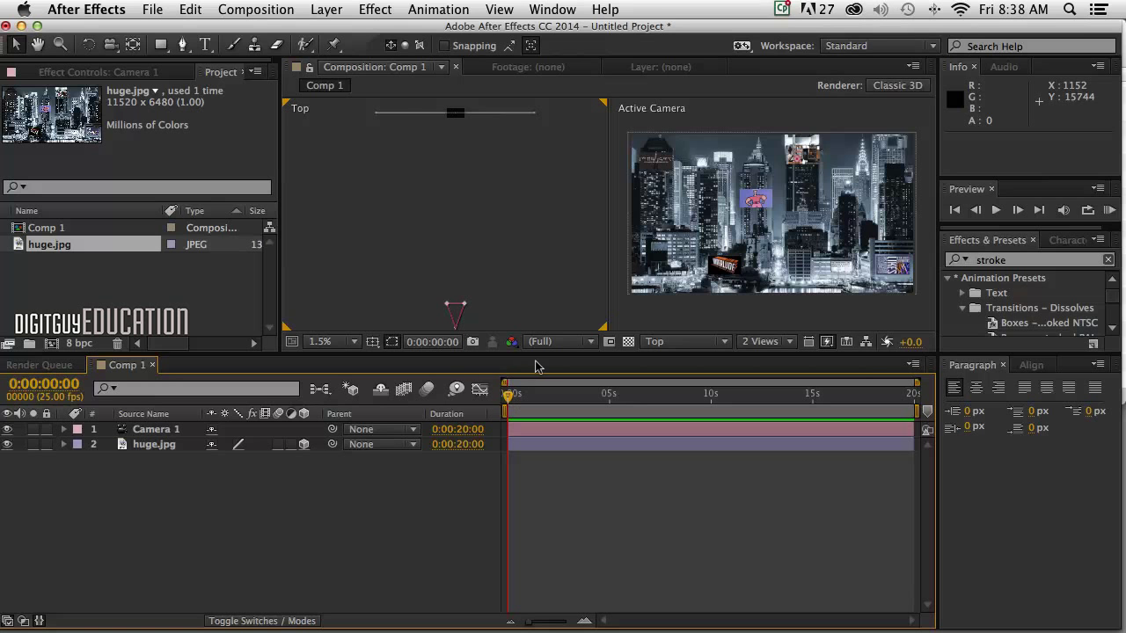
pyautogui.moveTo(657, 147)
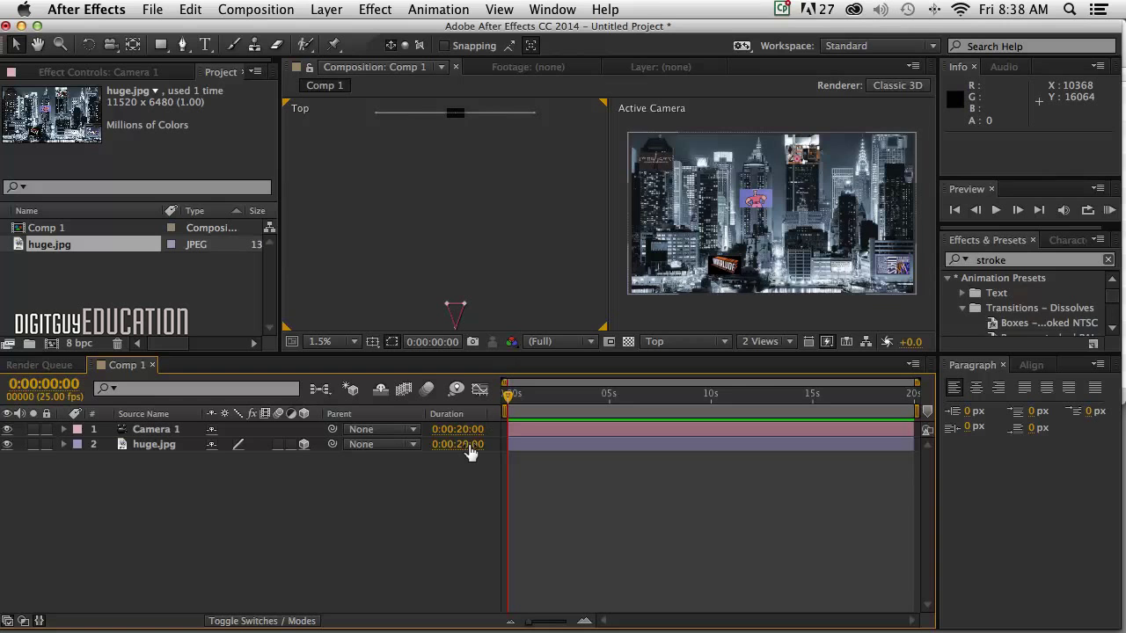
pyautogui.click(64, 429)
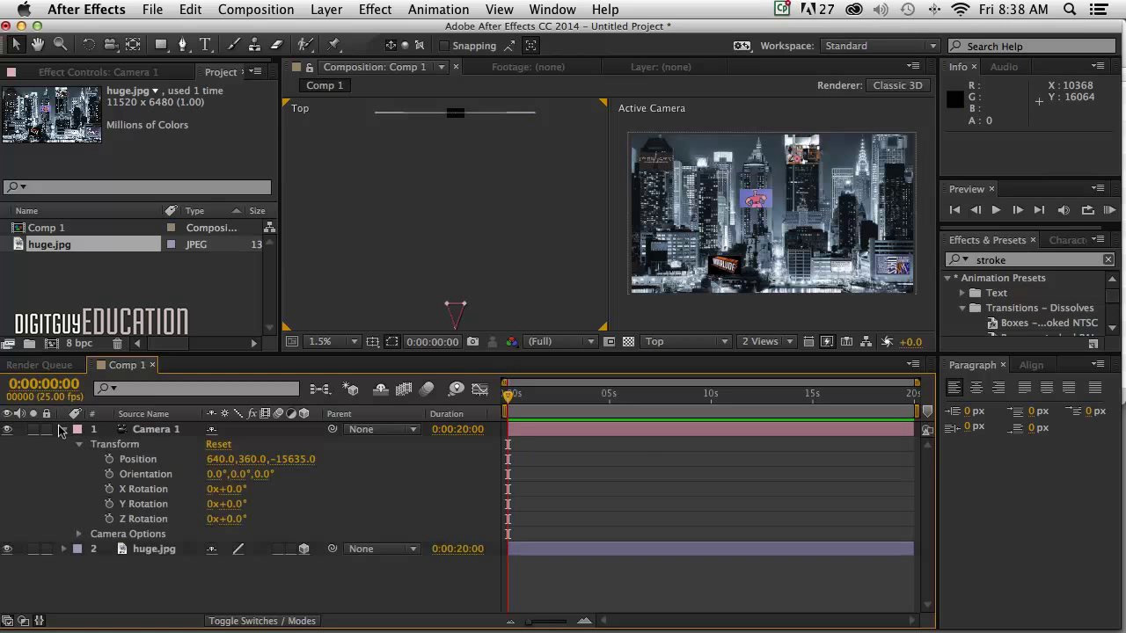
pyautogui.moveTo(131, 485)
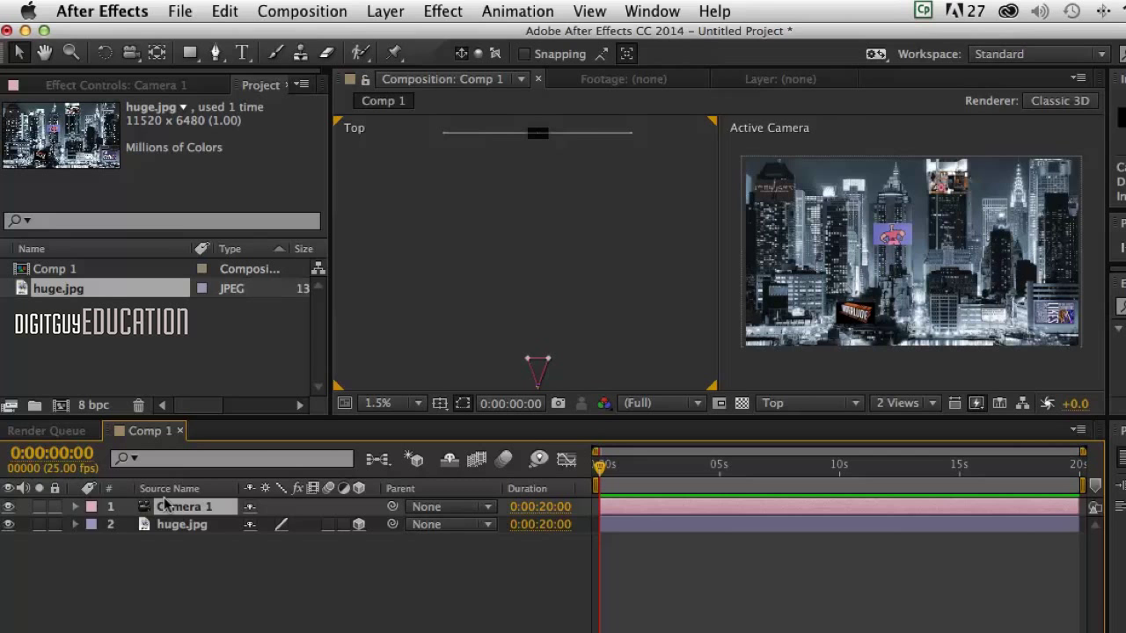
pyautogui.click(74, 507)
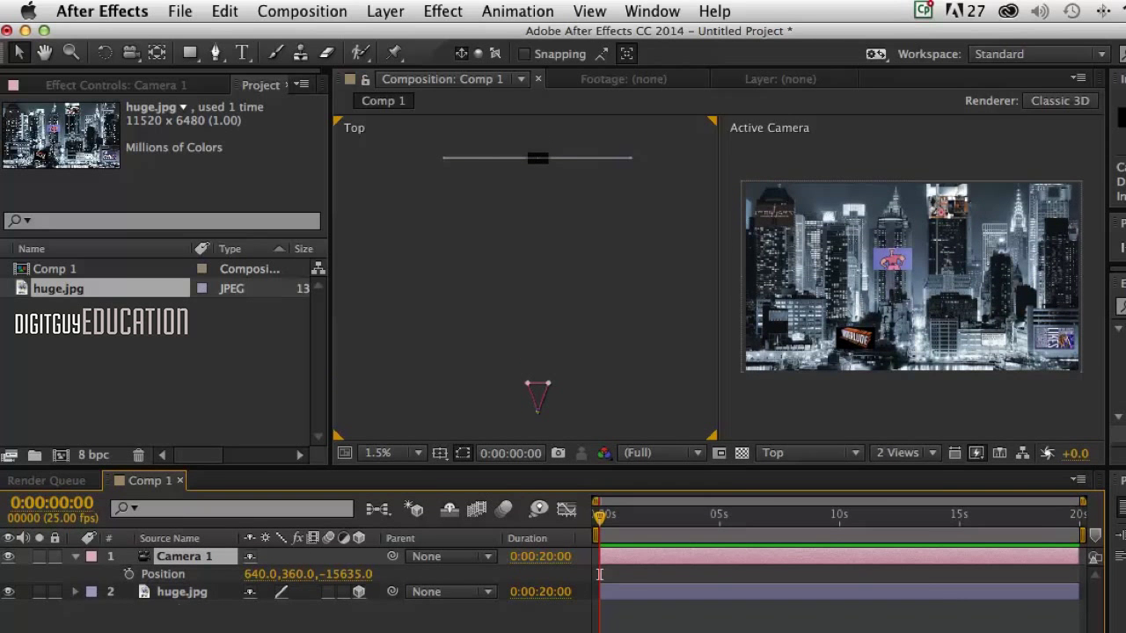
# Step: Set a Position keyframe for Camera 1 at 0:00:00:00 holding 640, 360, −15,635
pyautogui.click(130, 573)
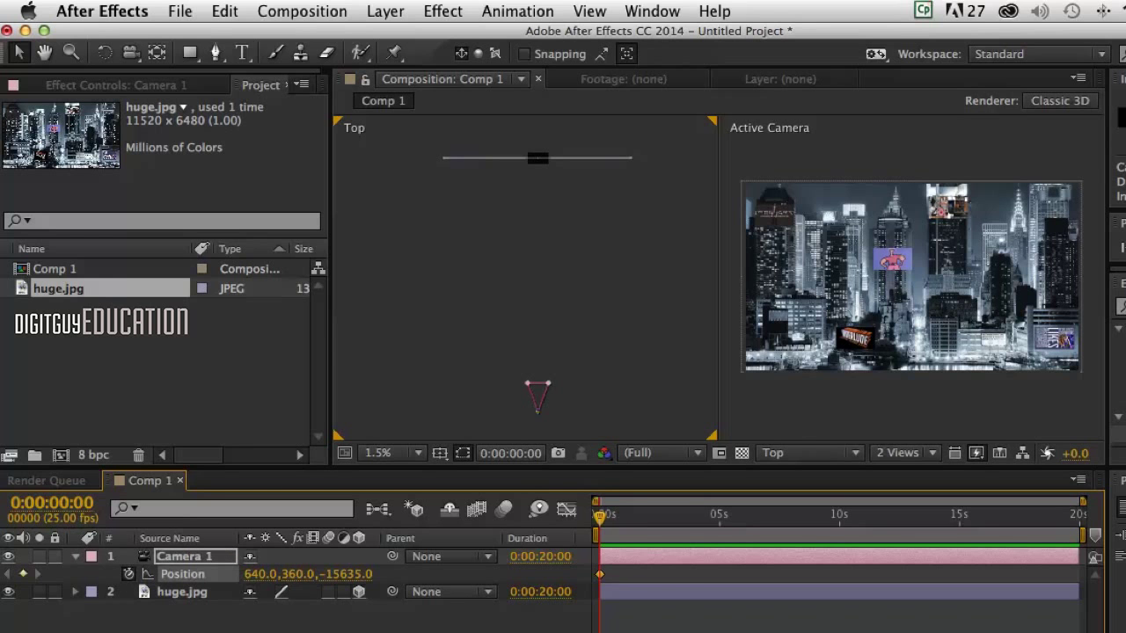
pyautogui.moveTo(749, 526)
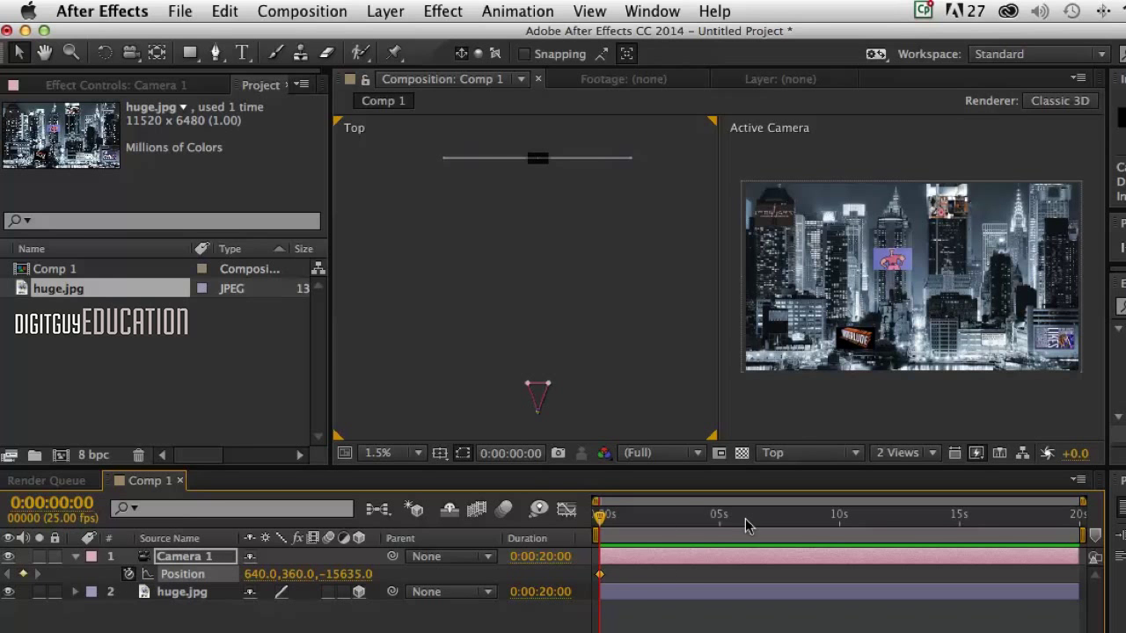
pyautogui.moveTo(989, 507)
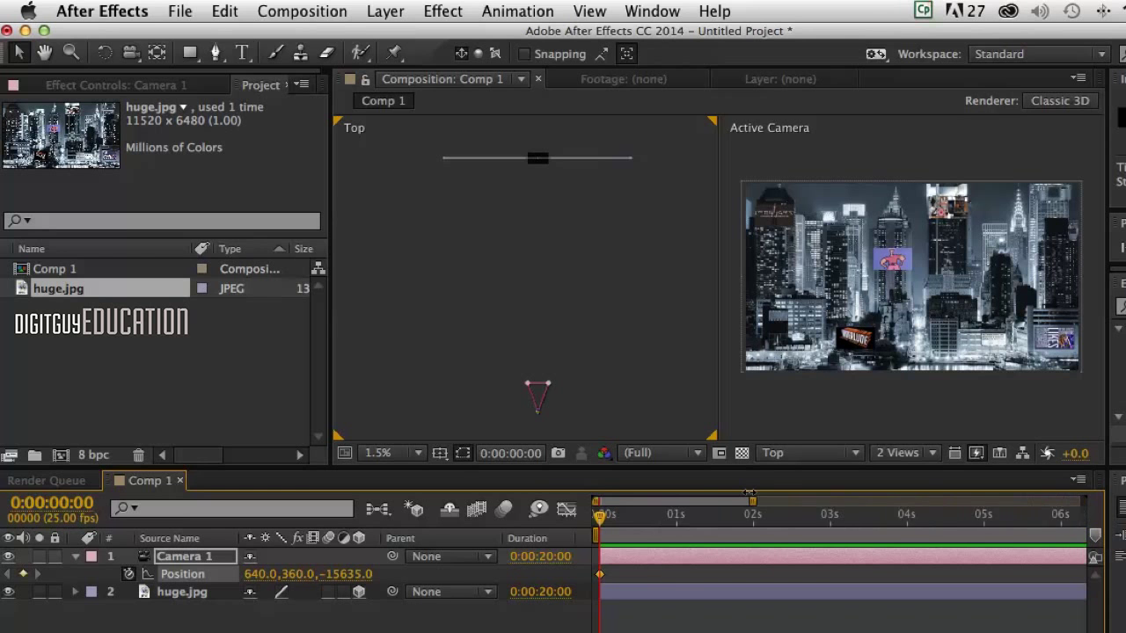
pyautogui.moveTo(637, 524)
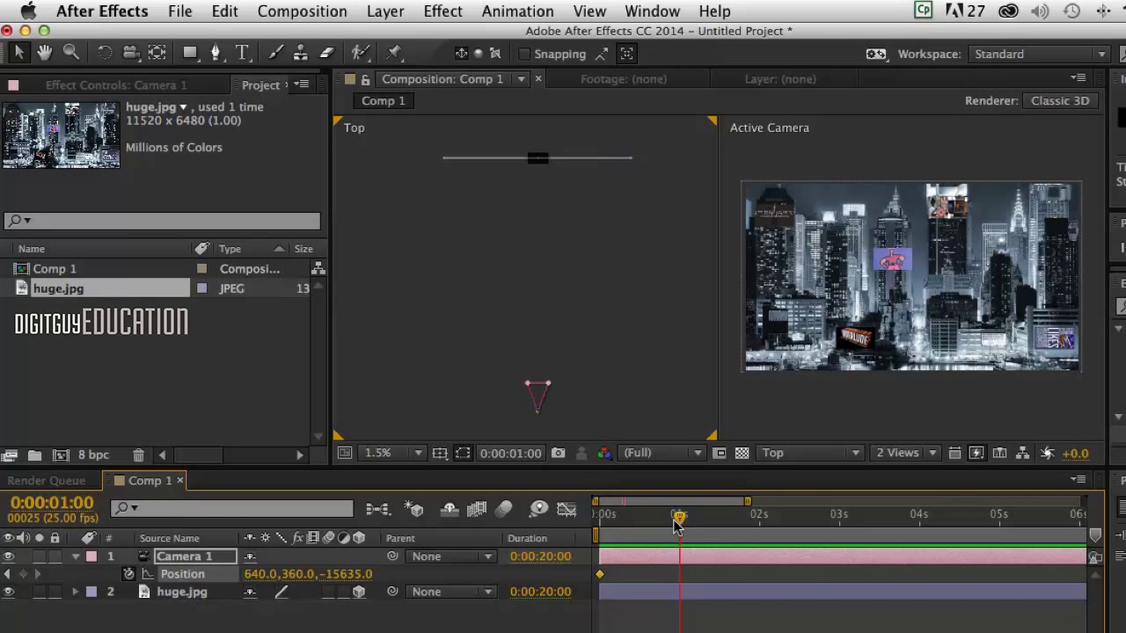
pyautogui.moveTo(348, 622)
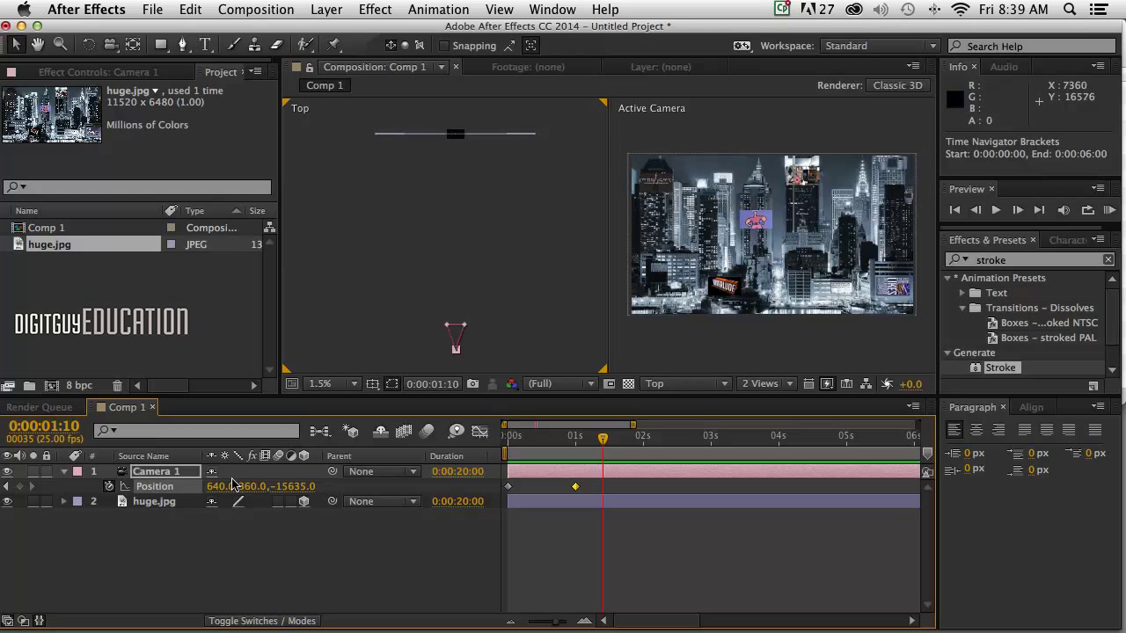
# Step: Scrub Camera 1's Position X, Y, Z at 0:00:01:10 to frame the first billboard picture
pyautogui.doubleClick(290, 485)
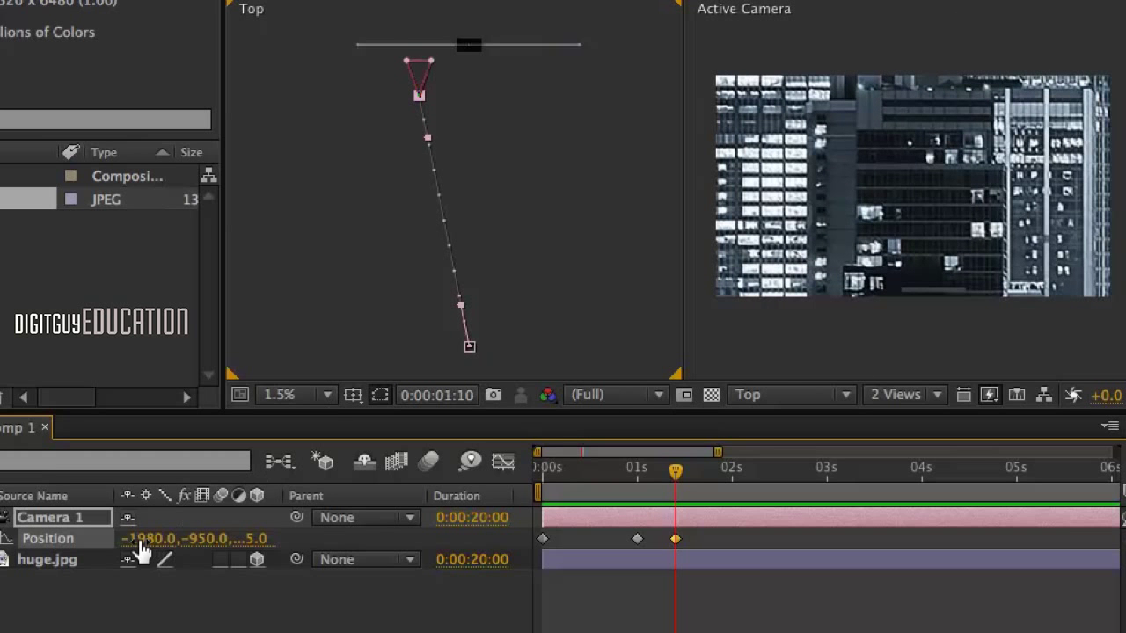
pyautogui.moveTo(144, 538); pyautogui.dragTo(202, 538)
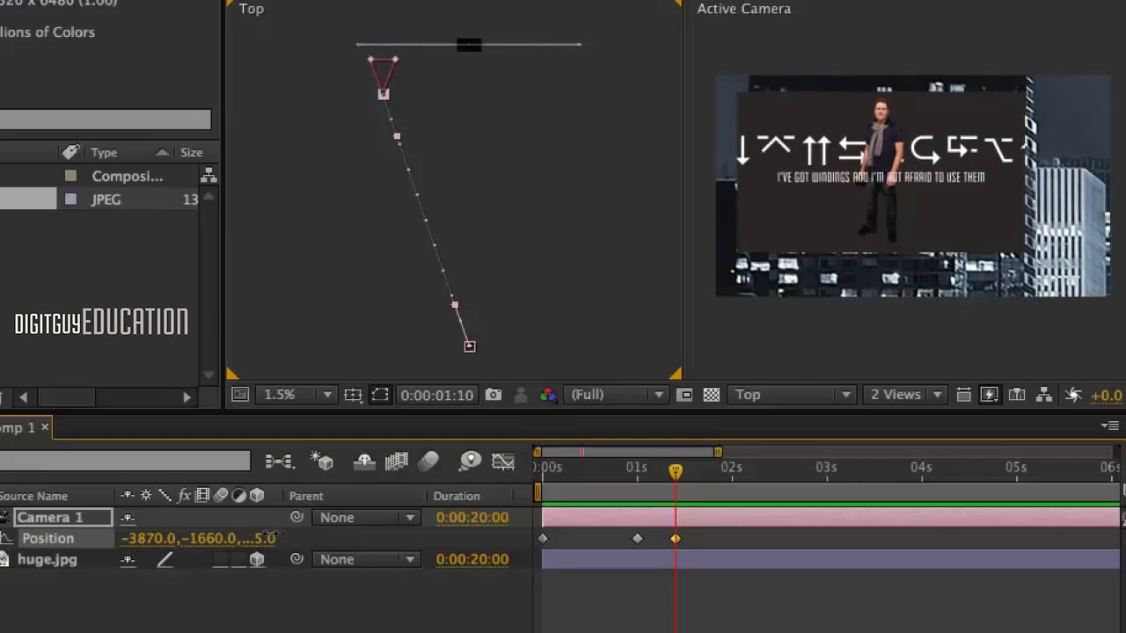
pyautogui.moveTo(176, 538); pyautogui.dragTo(149, 538)
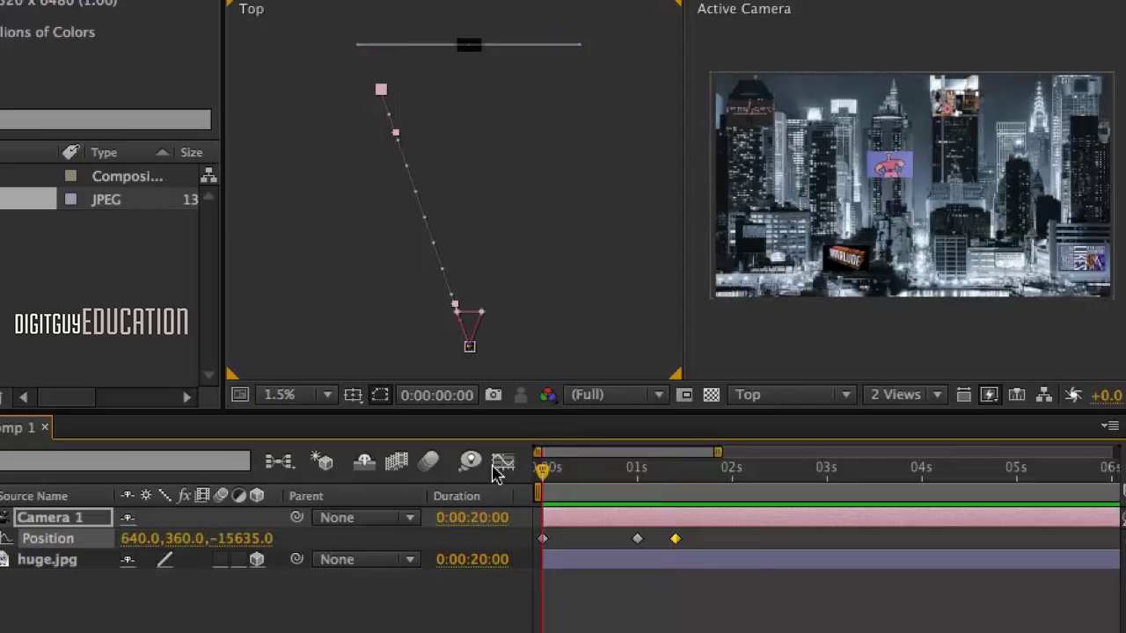
pyautogui.moveTo(711, 539)
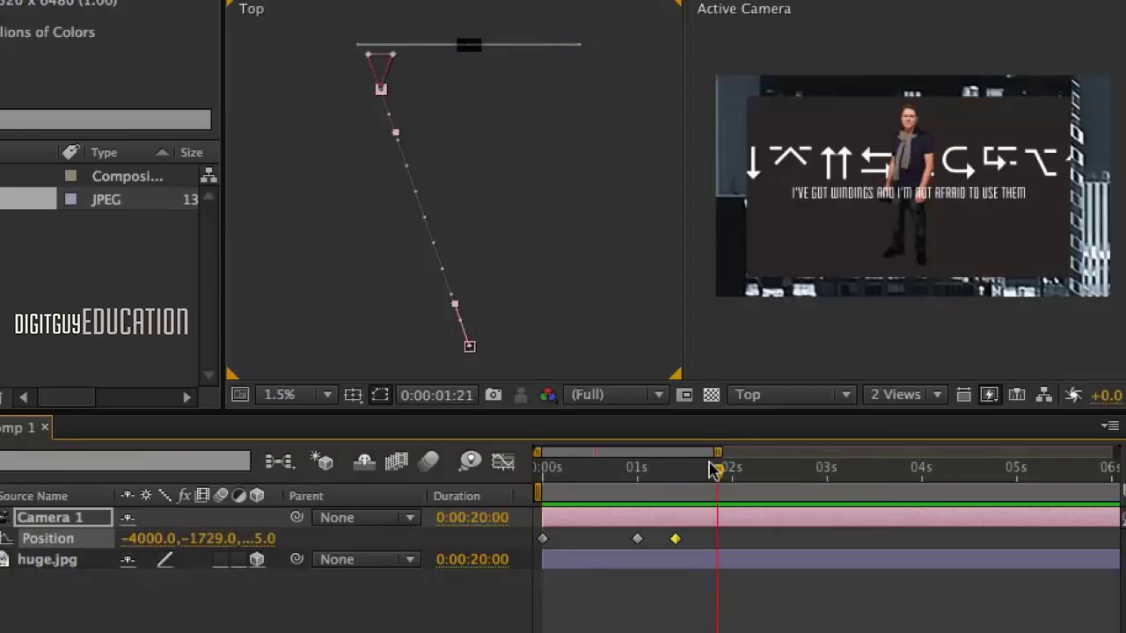
pyautogui.moveTo(718, 471)
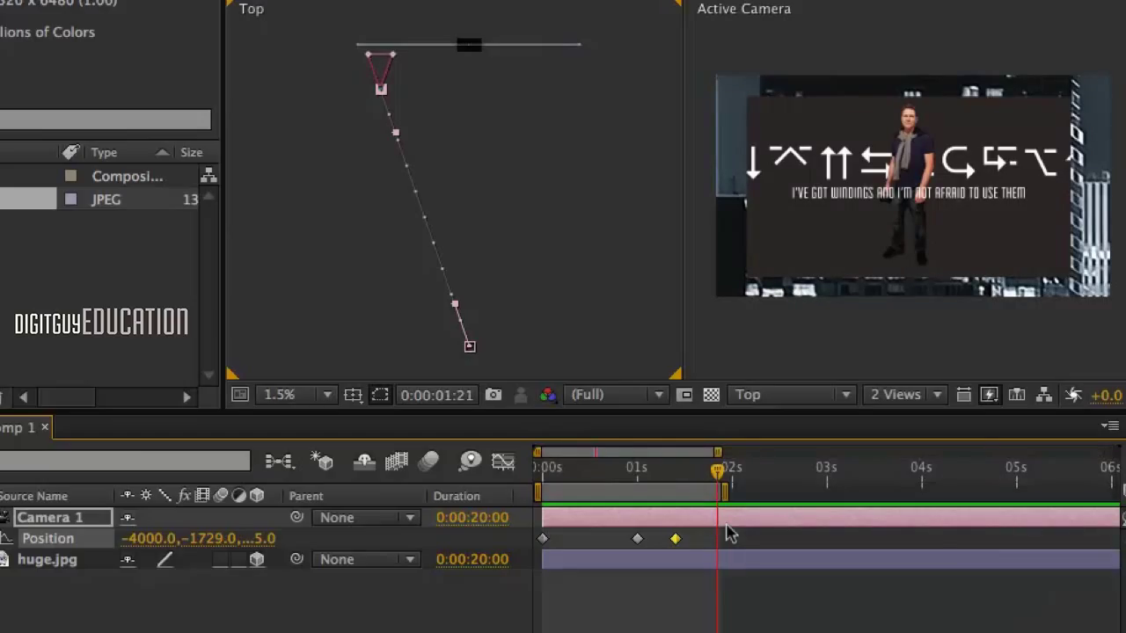
pyautogui.moveTo(848, 489)
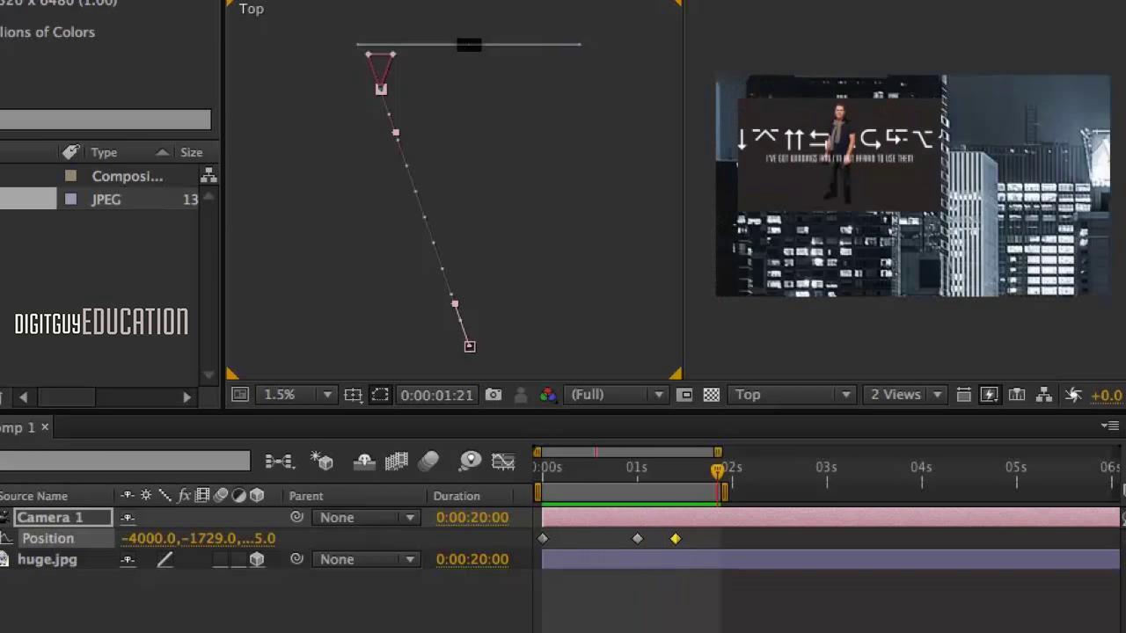
# Step: Select the two later Position keyframes where the camera rests on the man's picture
pyautogui.click(679, 468)
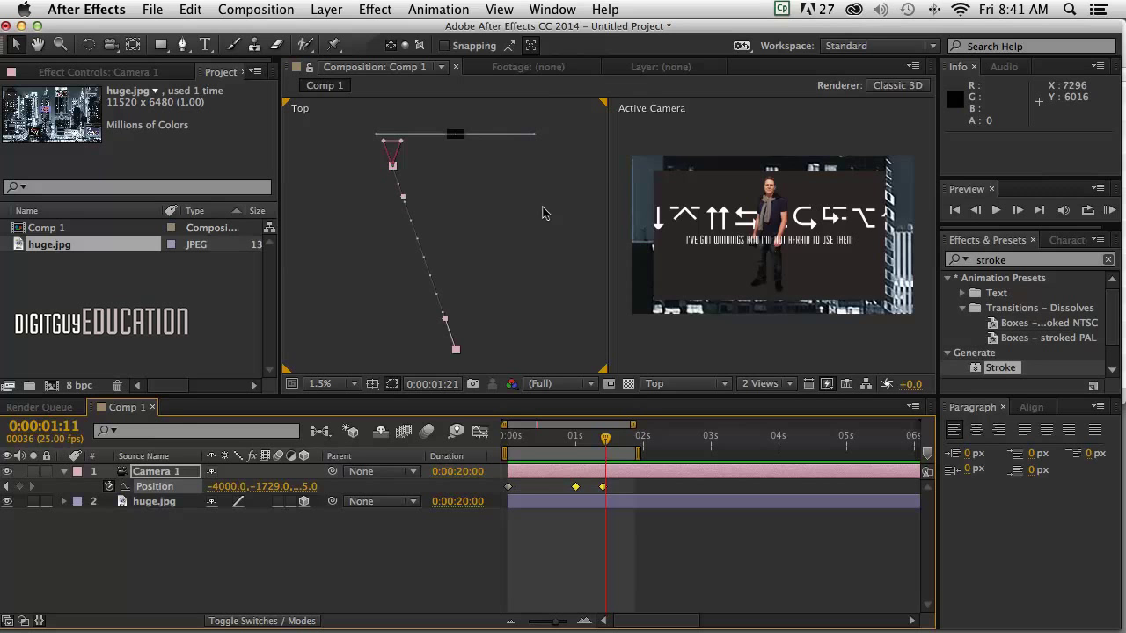
# Step: Apply Easy Ease In to the selected keyframes via Animation > Keyframe Assistant
pyautogui.click(438, 11)
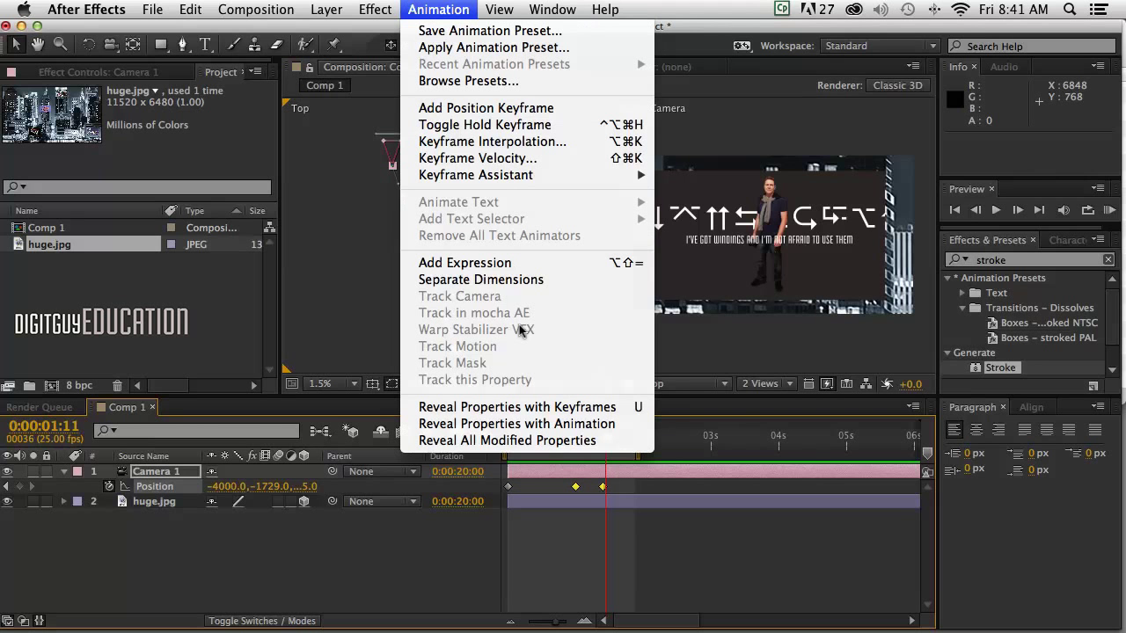
pyautogui.moveTo(475, 176)
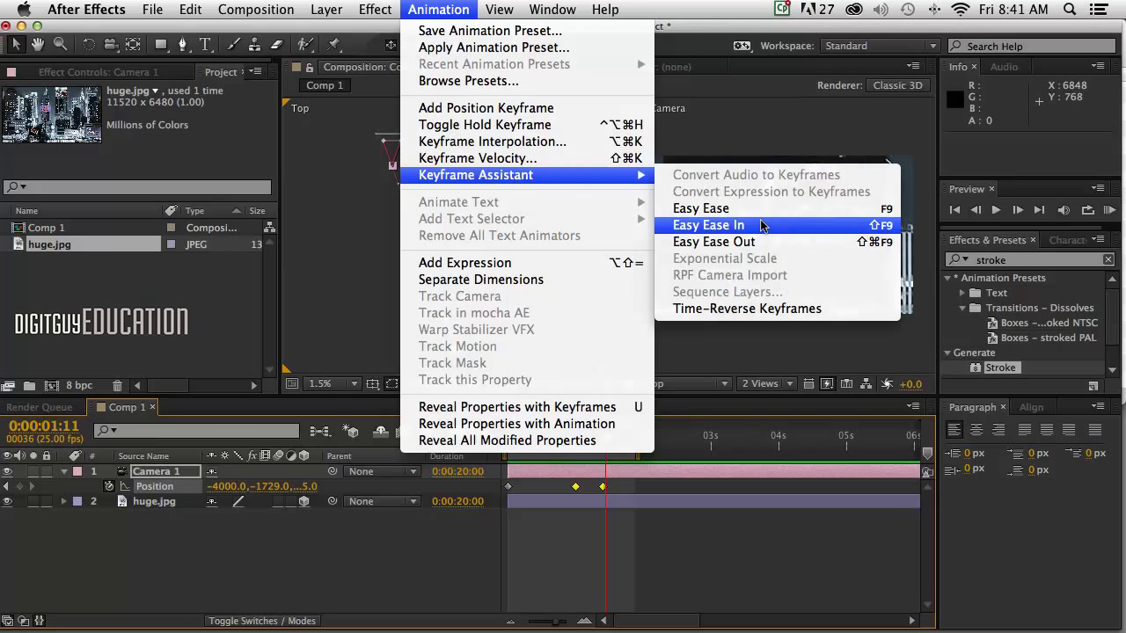
pyautogui.click(707, 226)
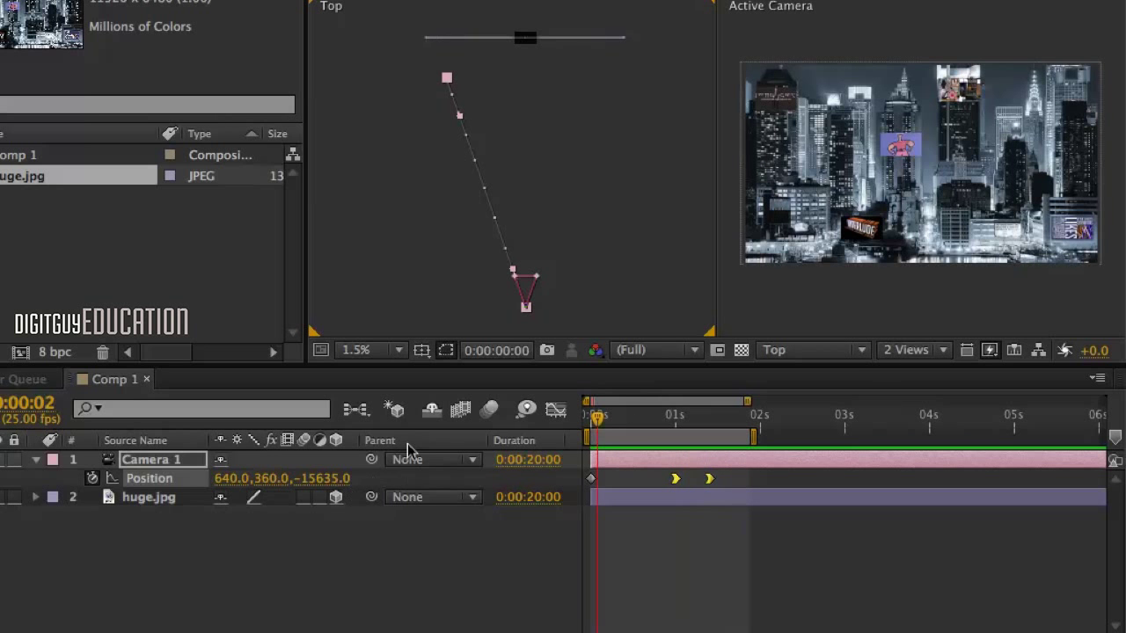
pyautogui.moveTo(486, 414)
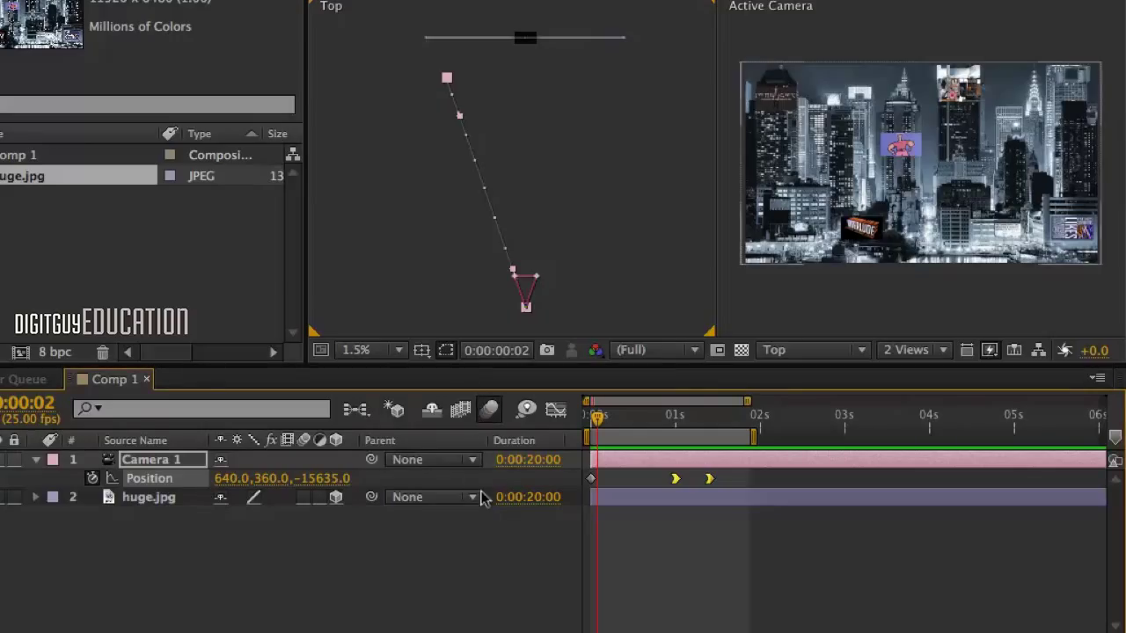
pyautogui.moveTo(291, 478)
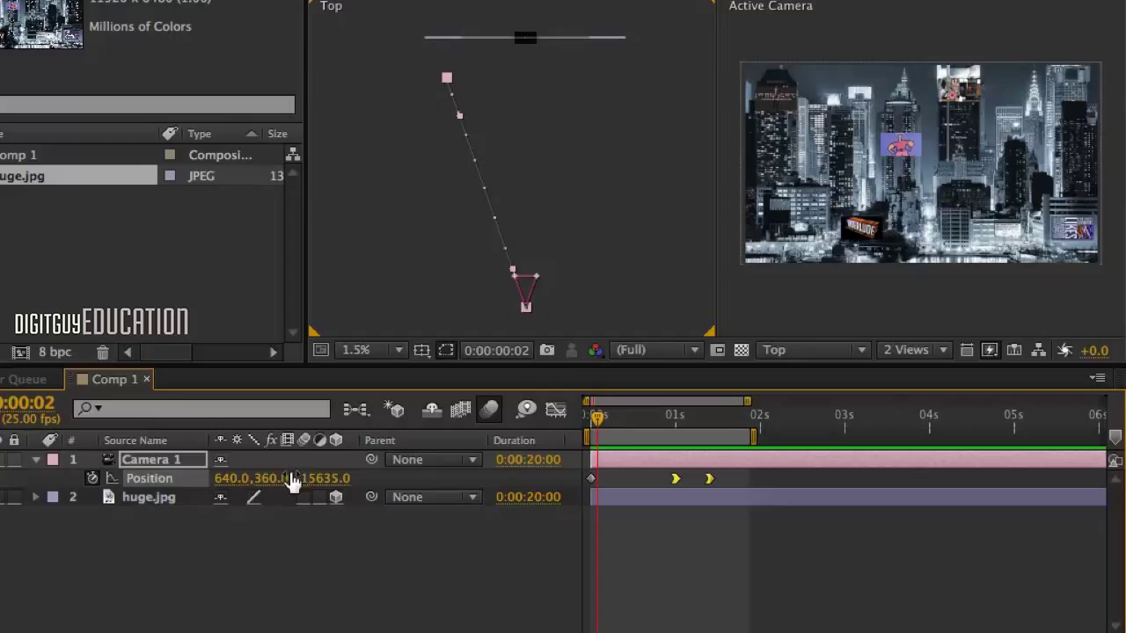
pyautogui.moveTo(303, 496)
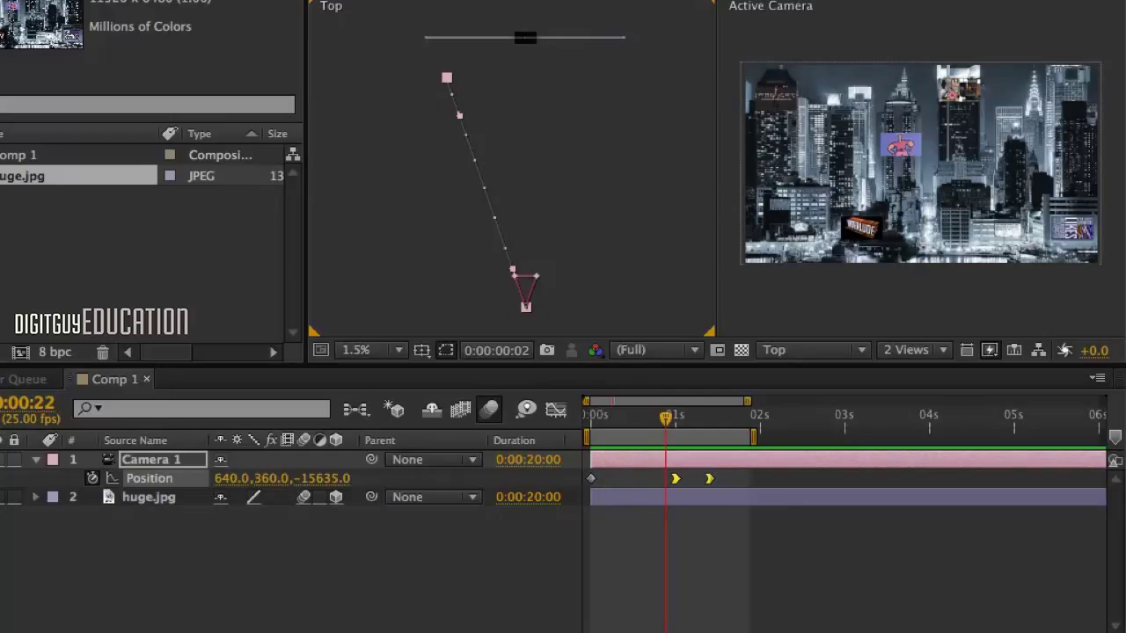
pyautogui.moveTo(489, 412)
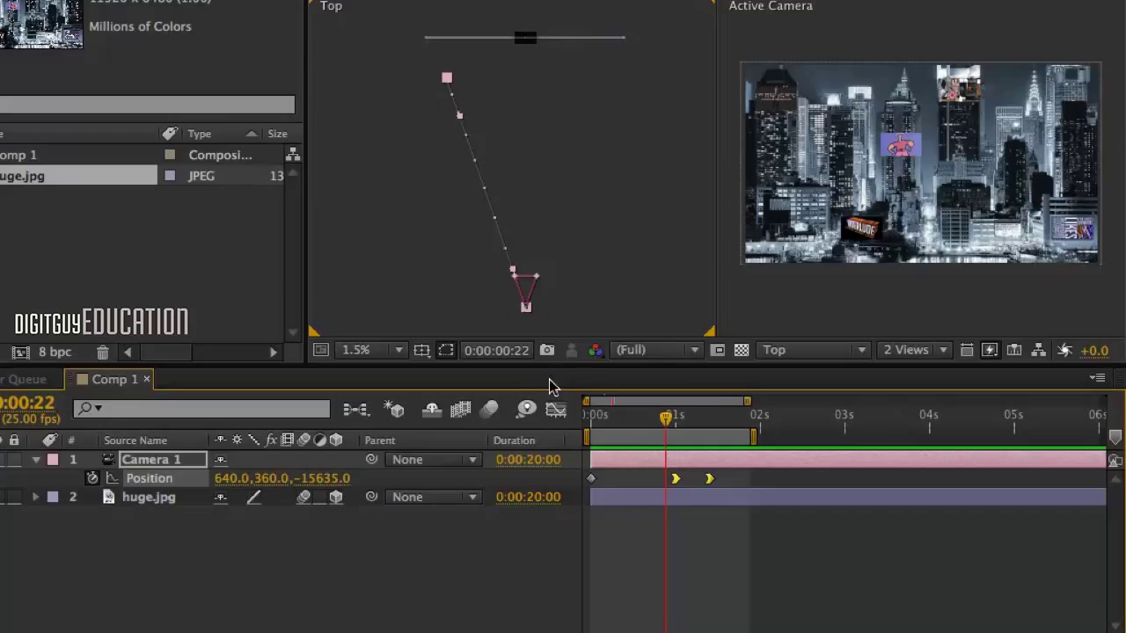
pyautogui.moveTo(818, 292)
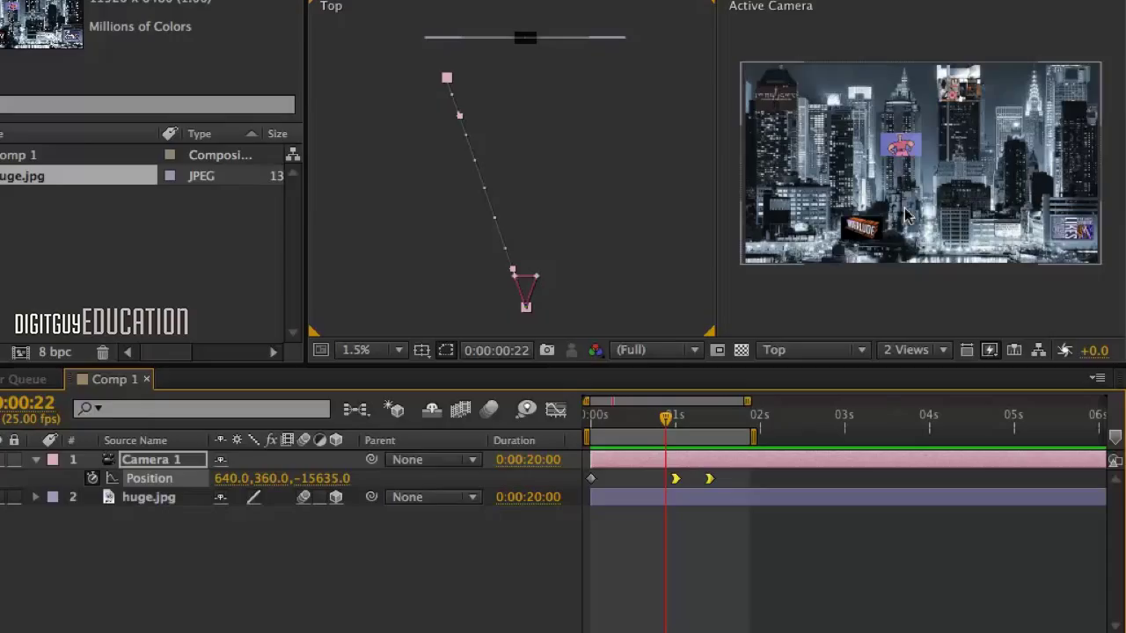
pyautogui.moveTo(772, 91)
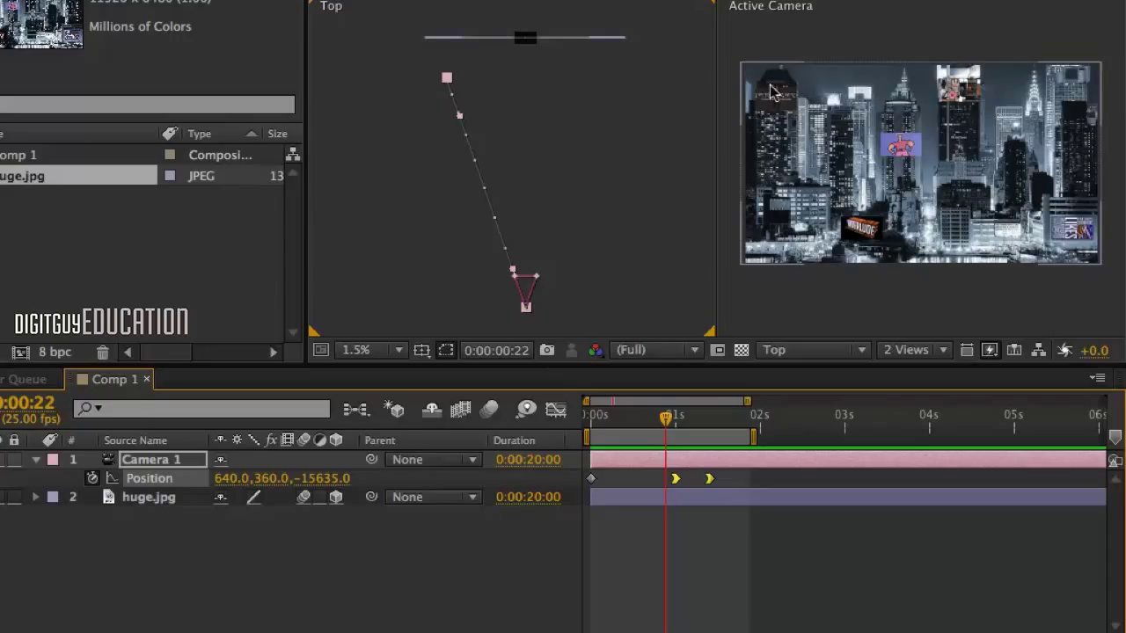
pyautogui.moveTo(1080, 246)
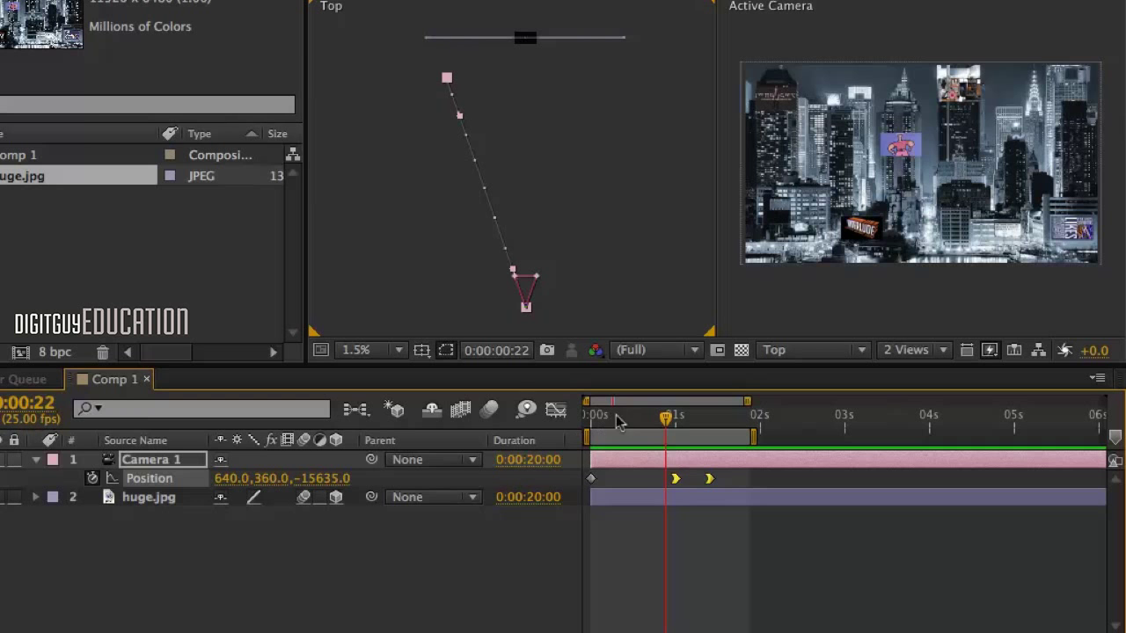
# Step: Preview the flight up to 2:11, add a matching hold Position keyframe there and move it toward 3:13
pyautogui.moveTo(664, 415); pyautogui.dragTo(712, 415)
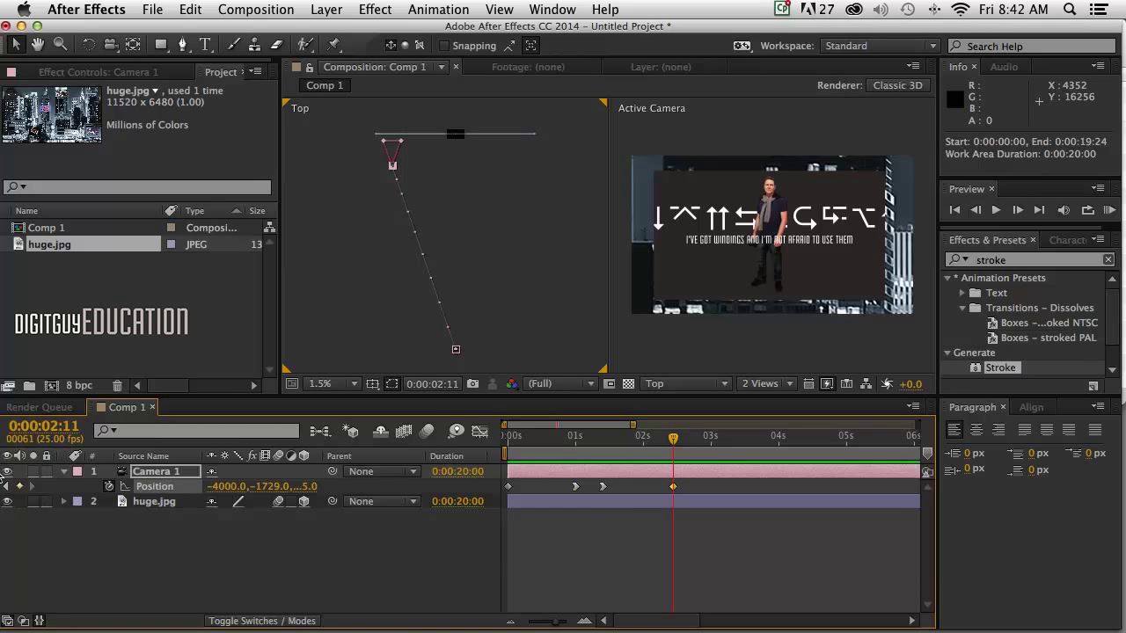
pyautogui.click(642, 436)
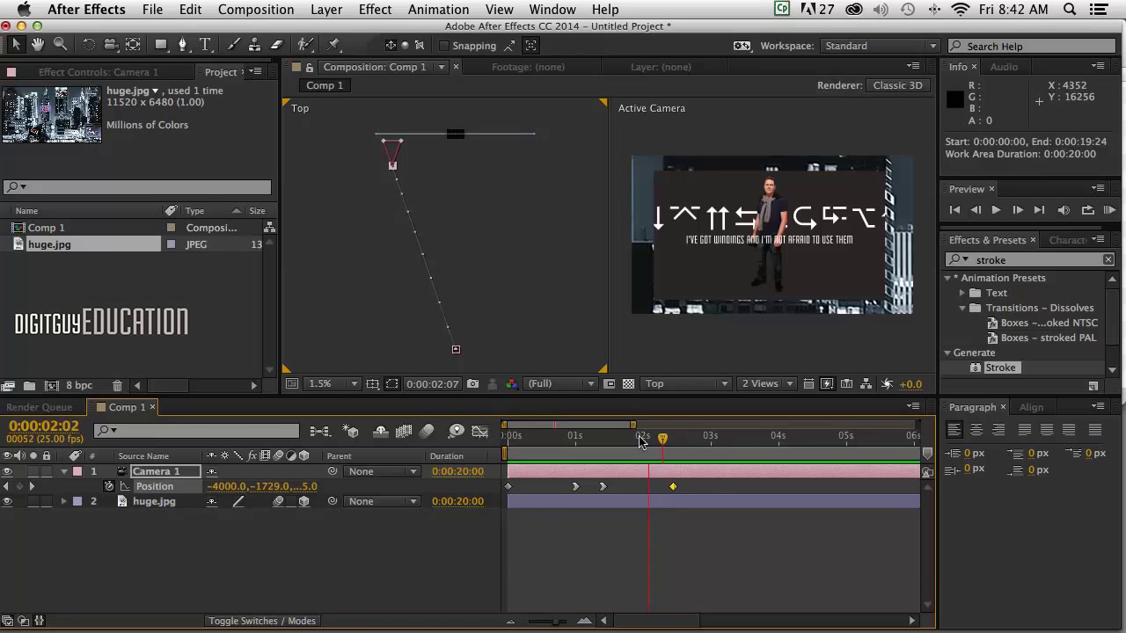
pyautogui.click(560, 436)
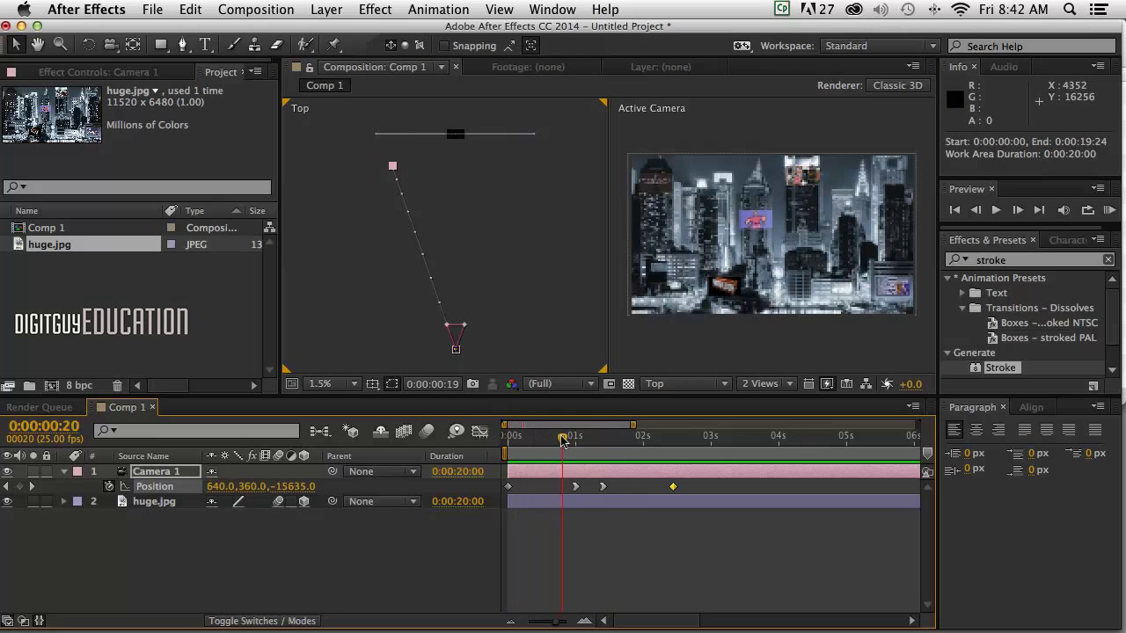
pyautogui.moveTo(563, 436); pyautogui.dragTo(612, 437)
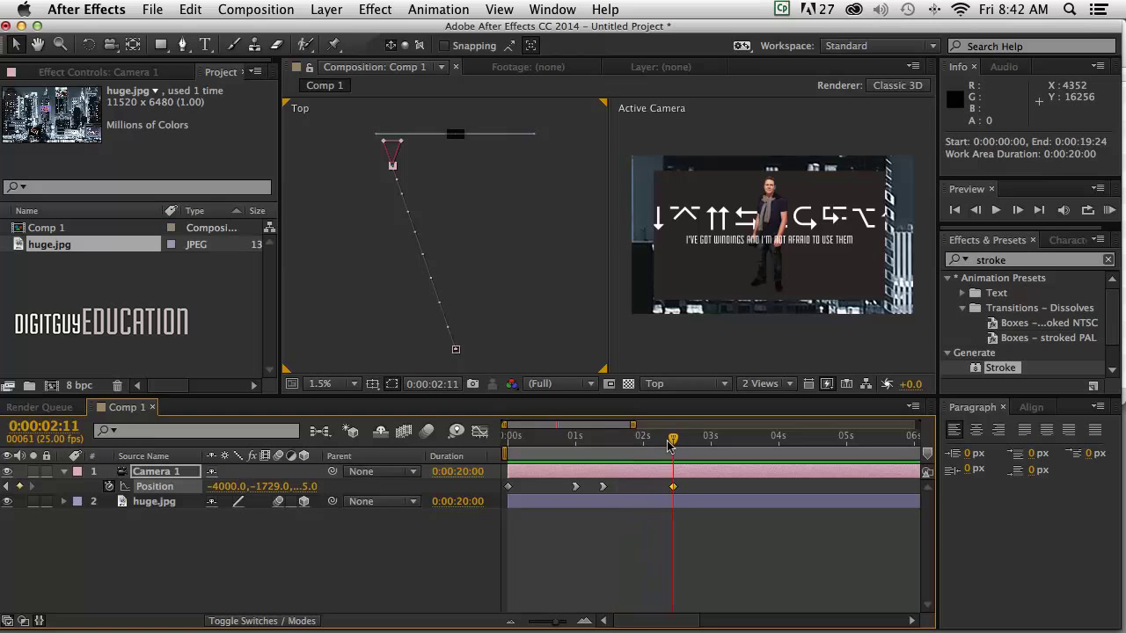
pyautogui.click(672, 485)
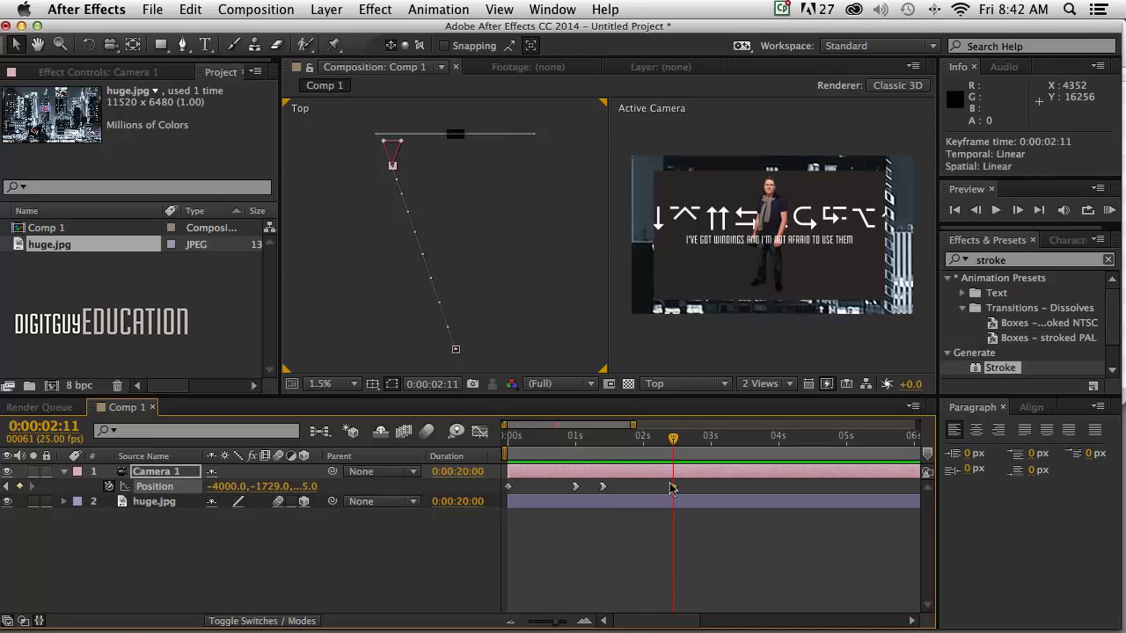
pyautogui.moveTo(713, 489)
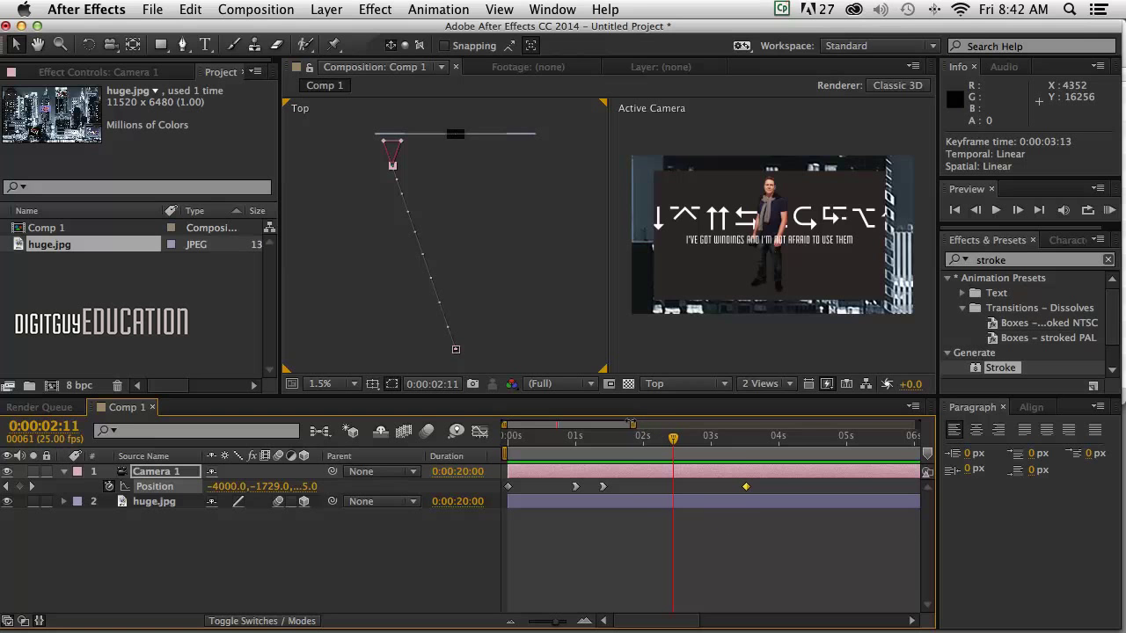
pyautogui.click(725, 436)
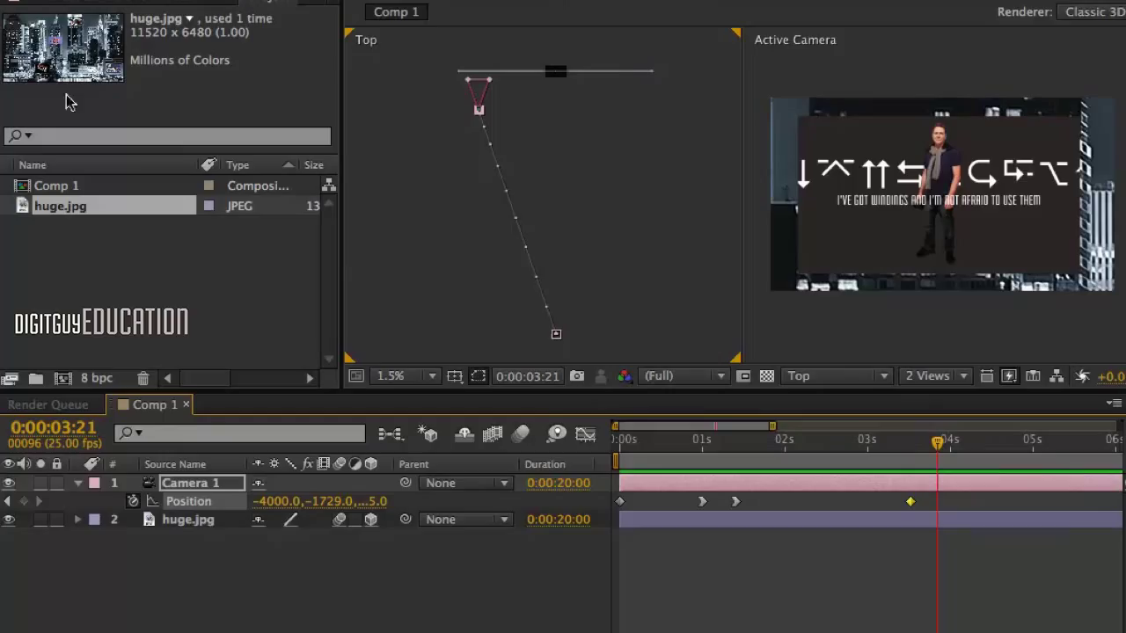
pyautogui.moveTo(124, 82)
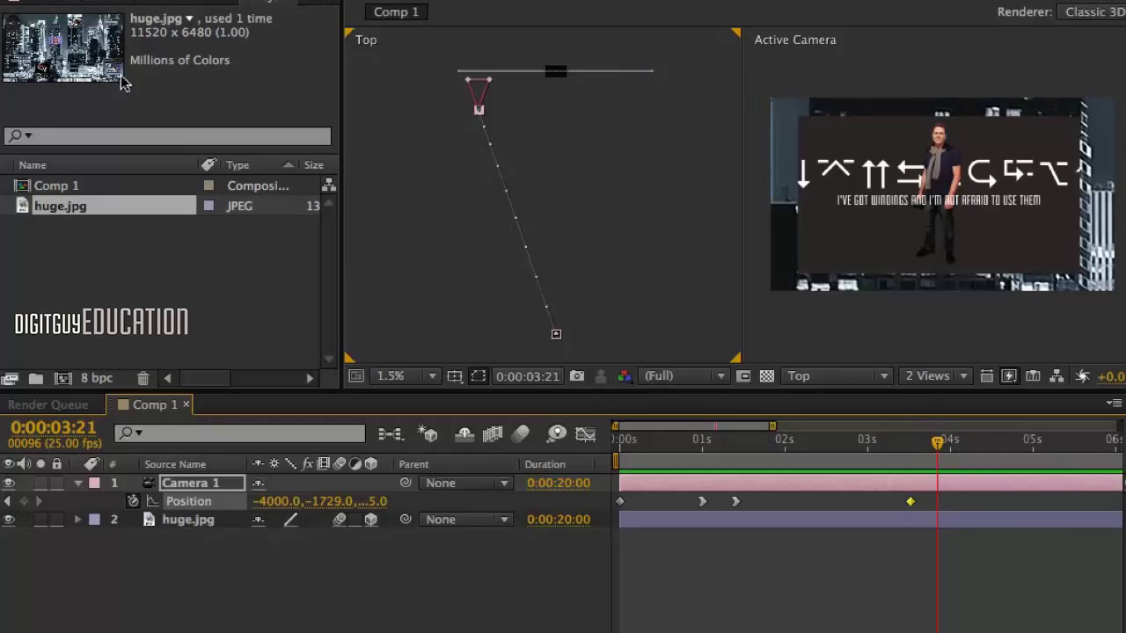
pyautogui.moveTo(565, 338)
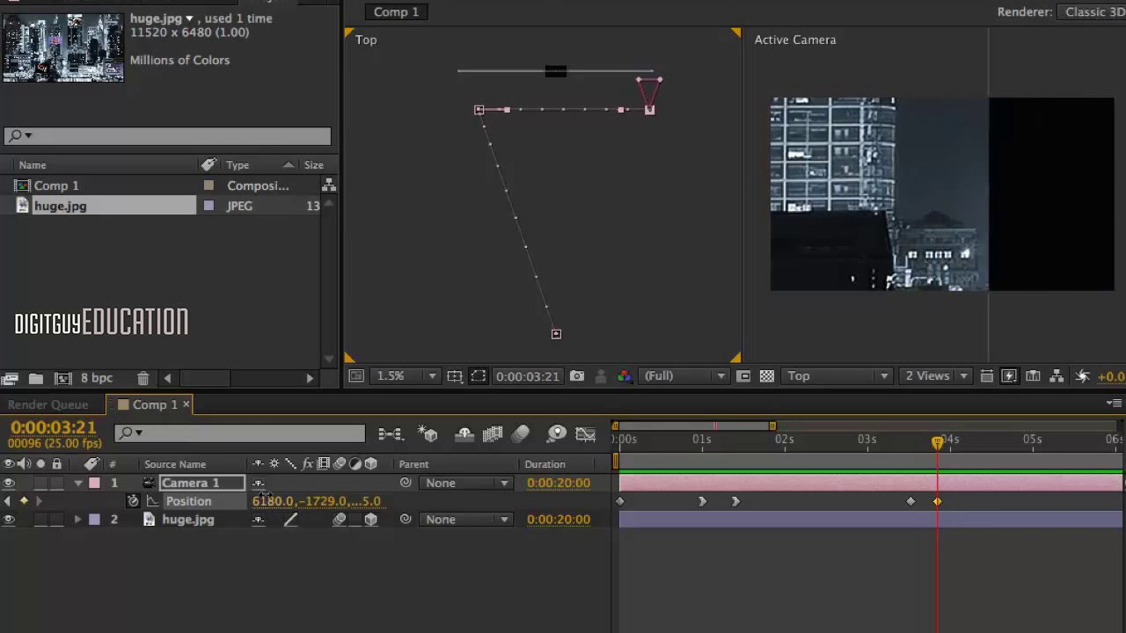
# Step: Slide Camera 1's Position to frame the LIKES poster, creating a keyframe shortly after four seconds
pyautogui.moveTo(649, 91); pyautogui.dragTo(637, 109)
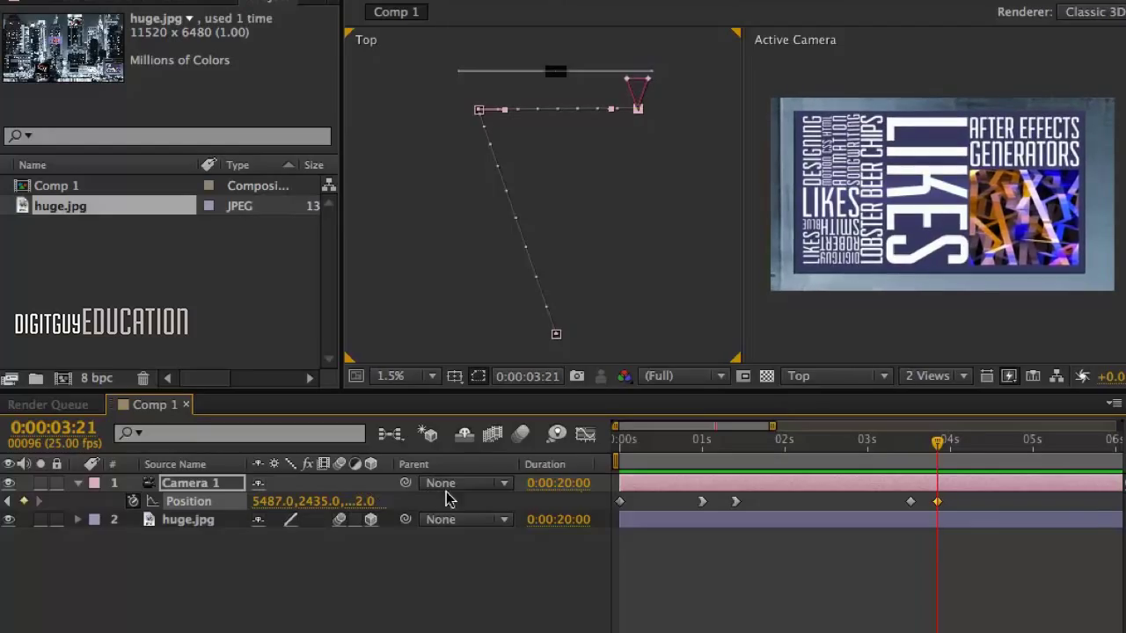
pyautogui.moveTo(936, 440)
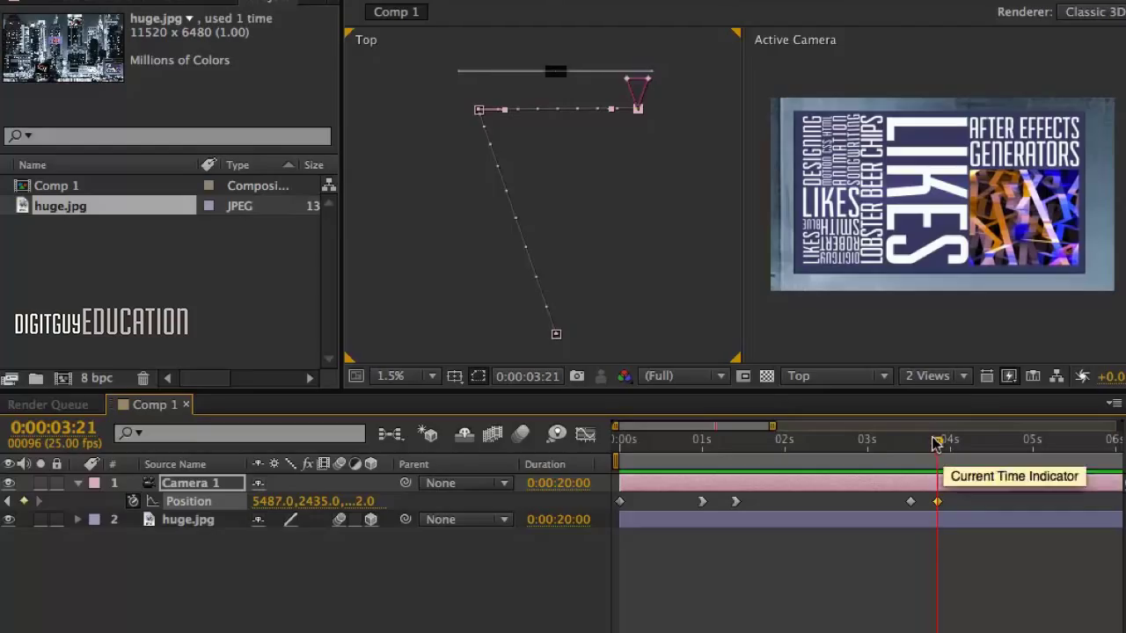
pyautogui.moveTo(936, 444)
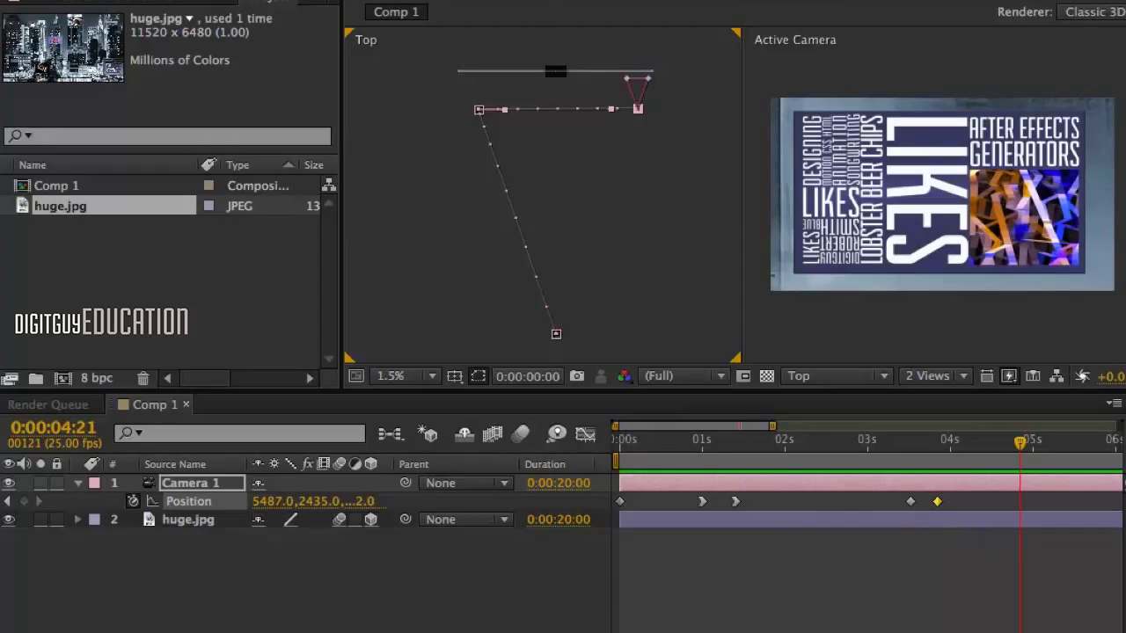
pyautogui.moveTo(774, 429)
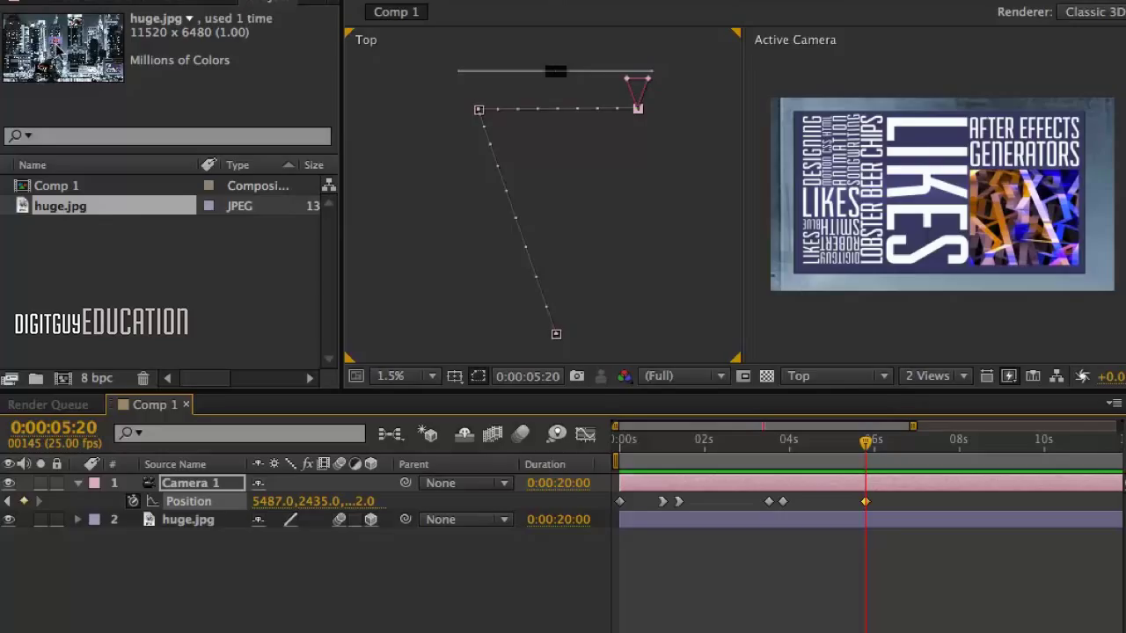
pyautogui.moveTo(125, 102)
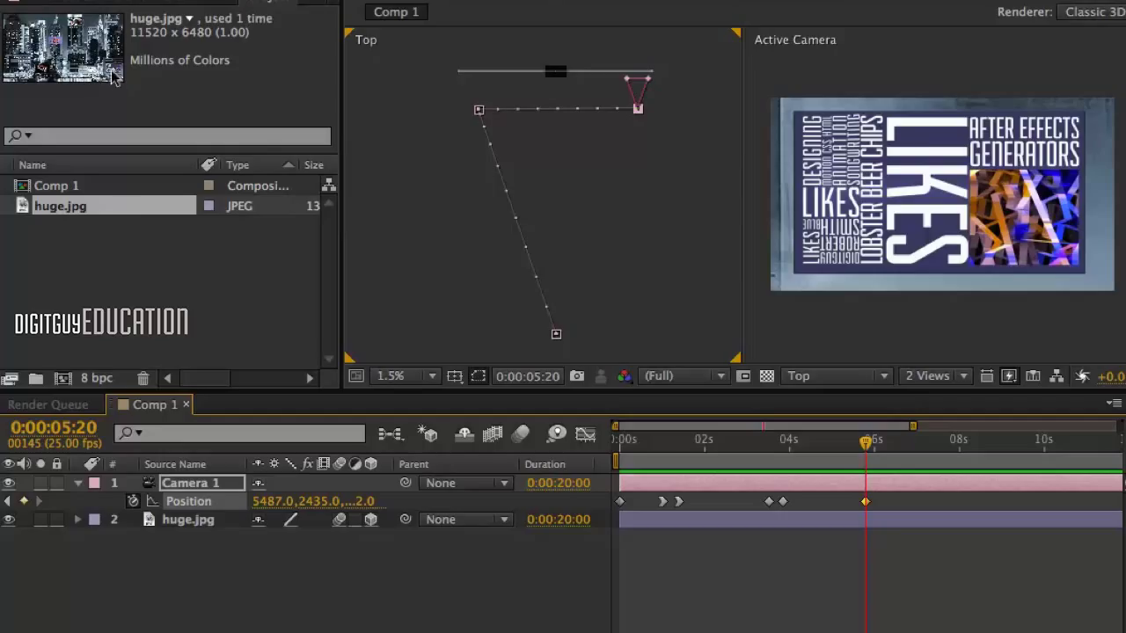
pyautogui.moveTo(115, 77)
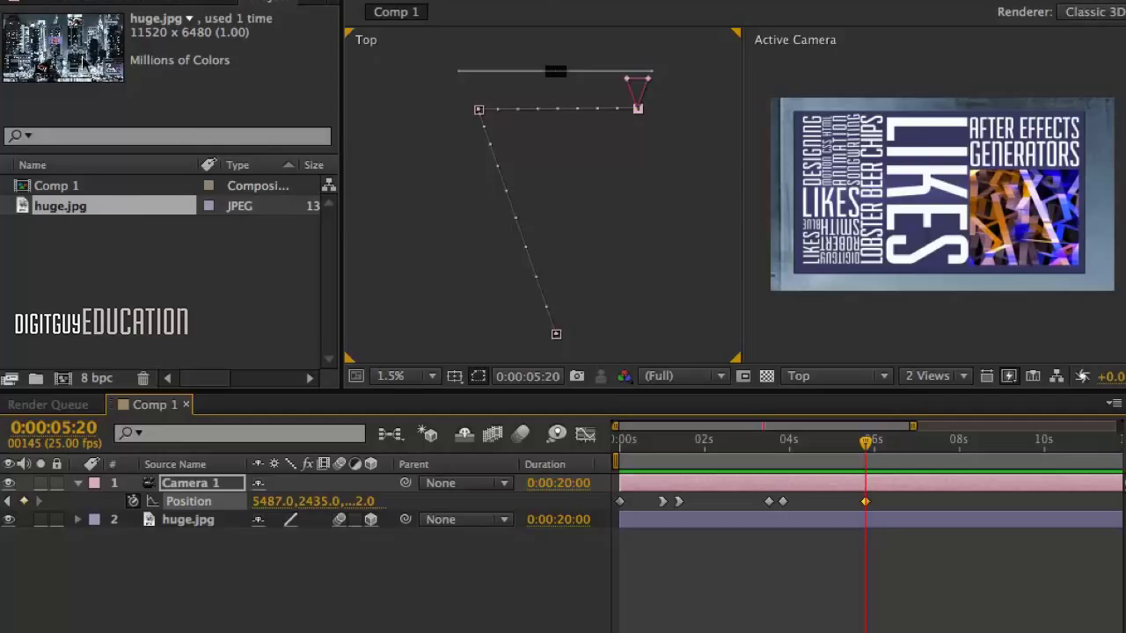
pyautogui.moveTo(130, 55)
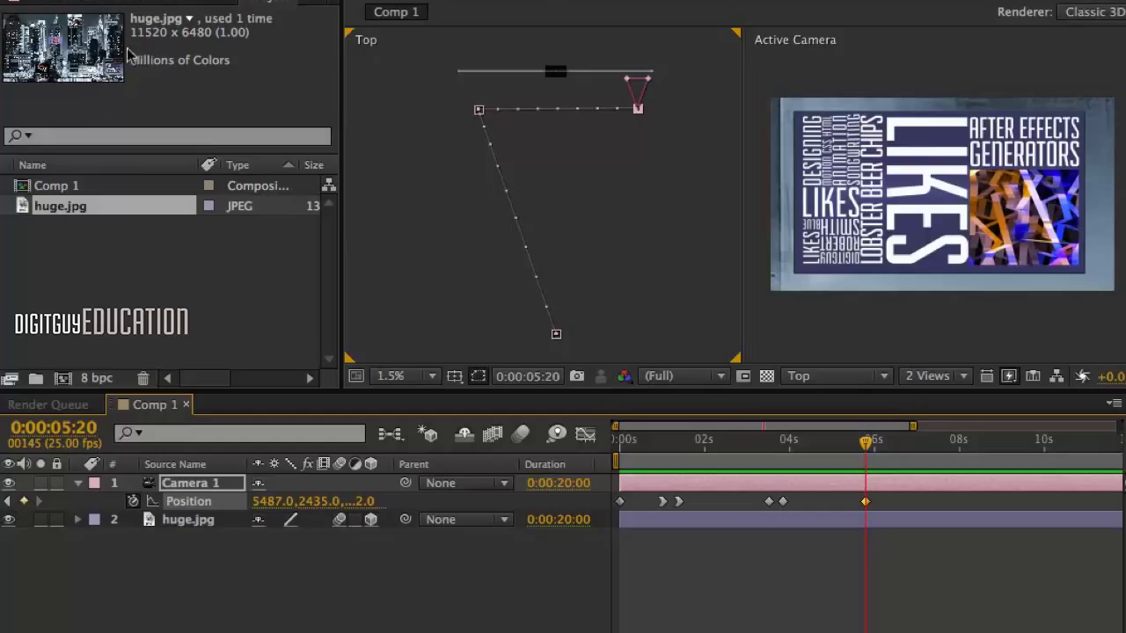
pyautogui.moveTo(130, 110)
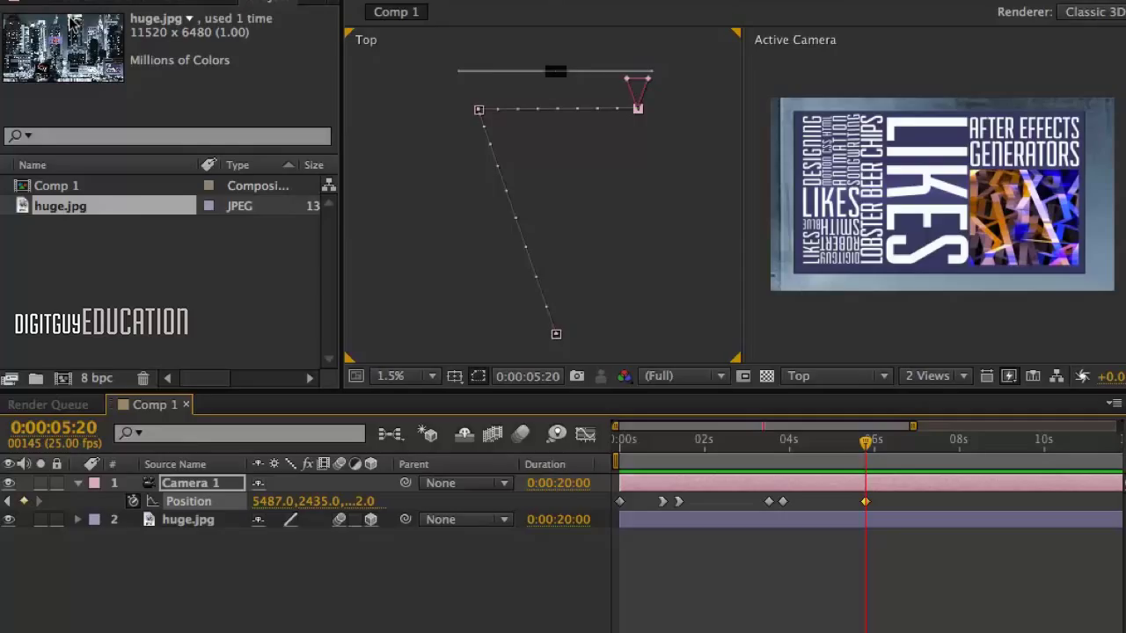
pyautogui.moveTo(880, 452)
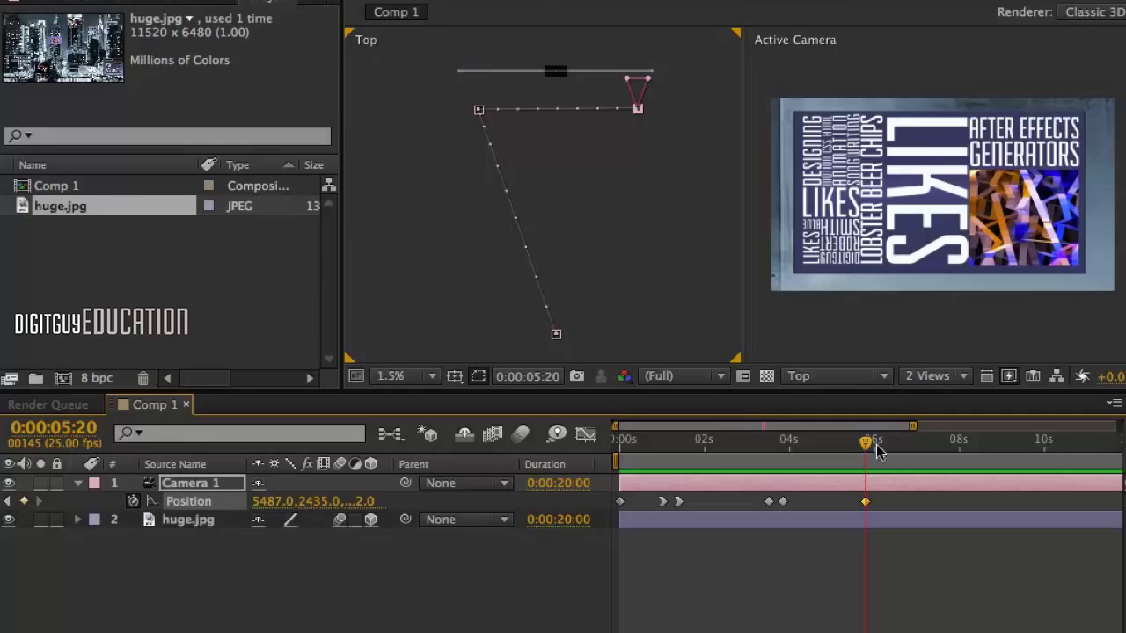
# Step: At about 6:12, shift Camera 1's Position to frame the TLD and BLUESFEST pictures
pyautogui.click(894, 440)
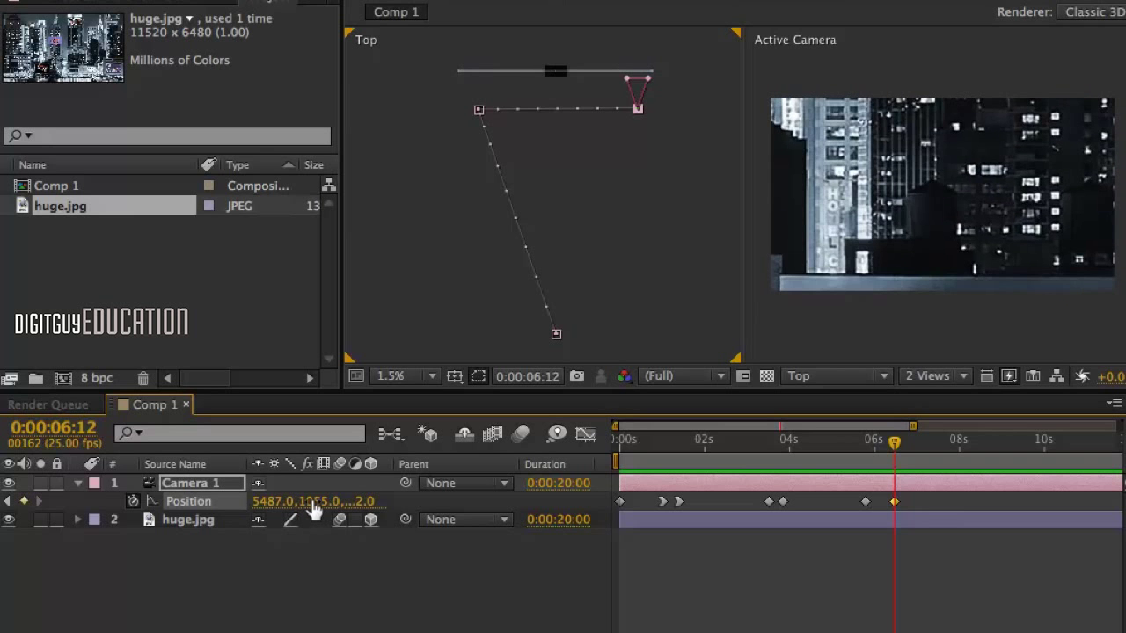
pyautogui.moveTo(325, 501); pyautogui.dragTo(303, 506)
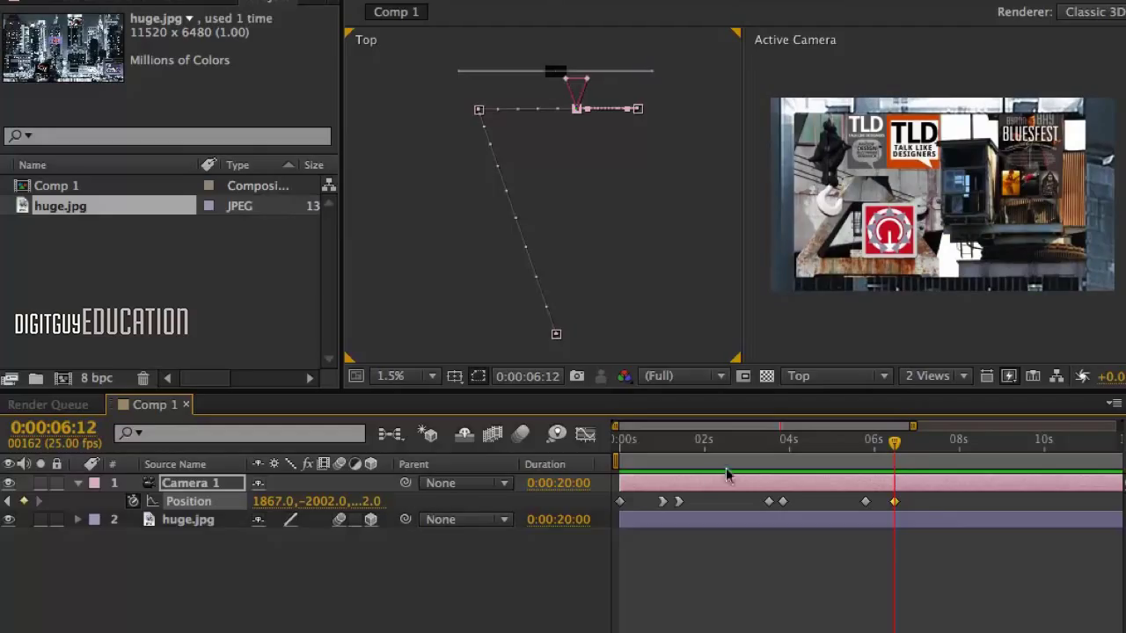
pyautogui.moveTo(893, 440)
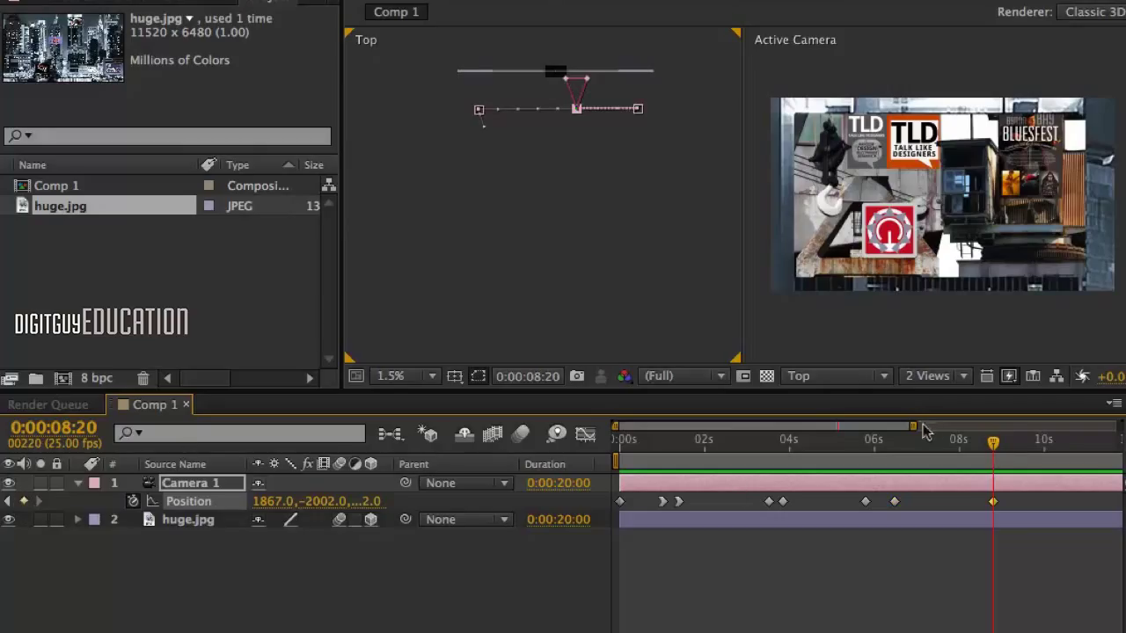
pyautogui.moveTo(974, 439)
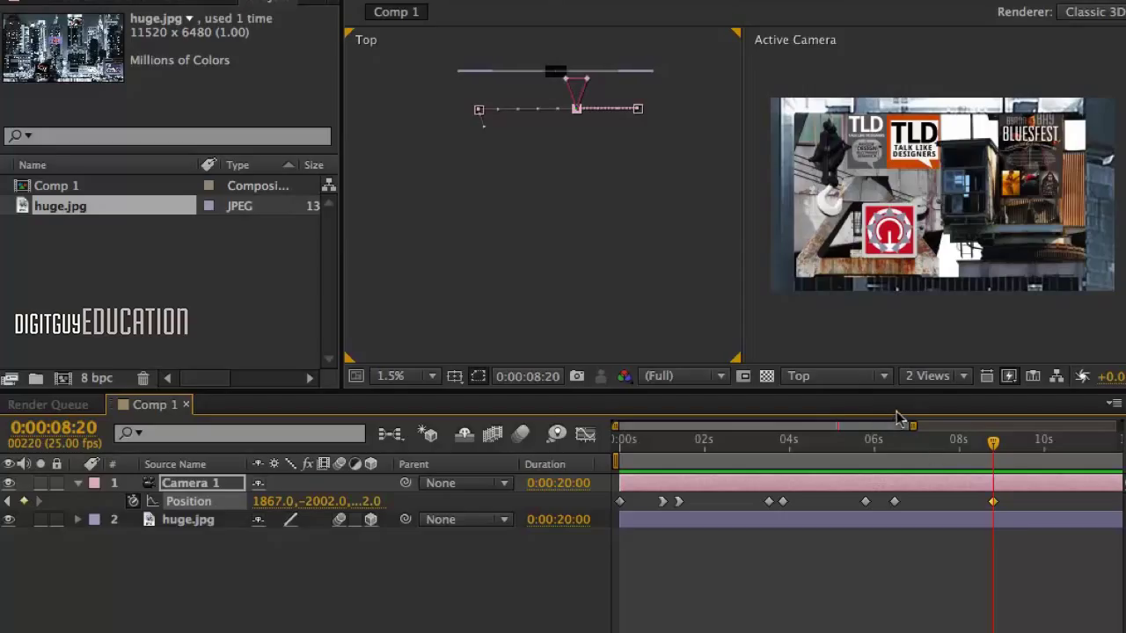
pyautogui.moveTo(911, 428)
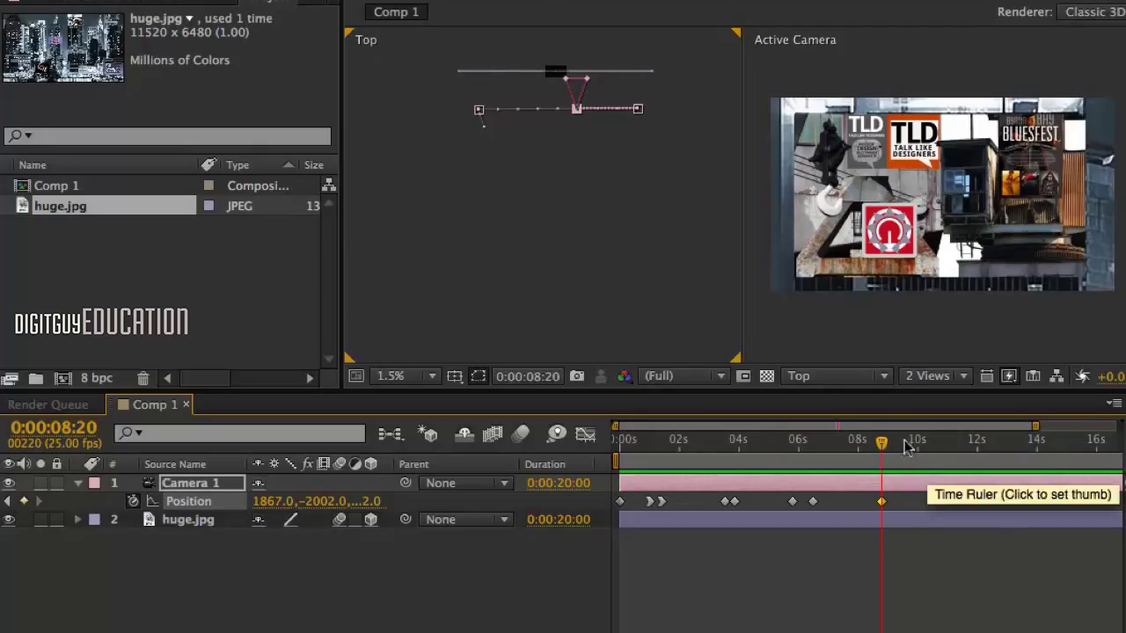
# Step: Move to 8:20 so a hold Position keyframe keeps the TLD and BLUESFEST posters framed
pyautogui.click(918, 440)
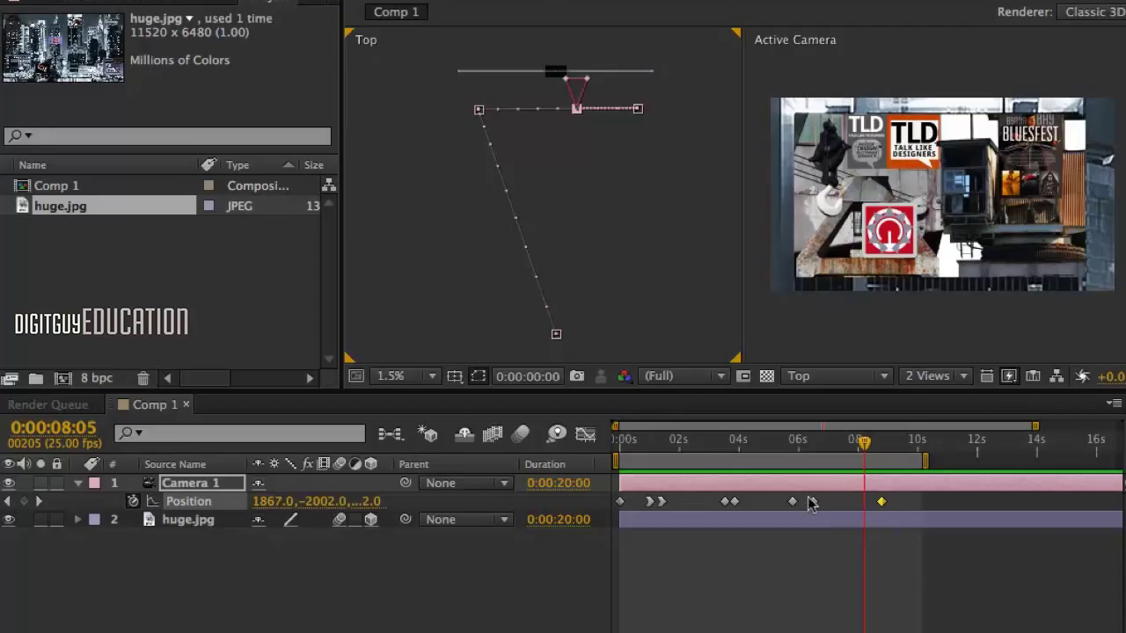
# Step: Easy-ease all Camera 1 Position keyframes with F9 and return the time to 0:00
pyautogui.click(802, 501)
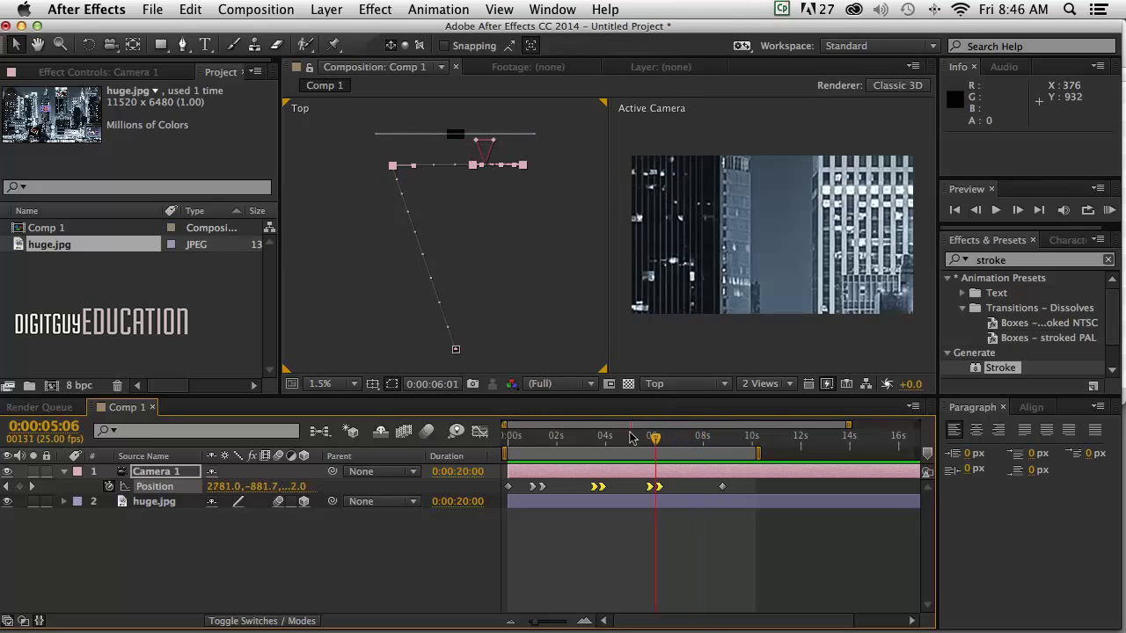
pyautogui.moveTo(655, 436); pyautogui.dragTo(531, 436)
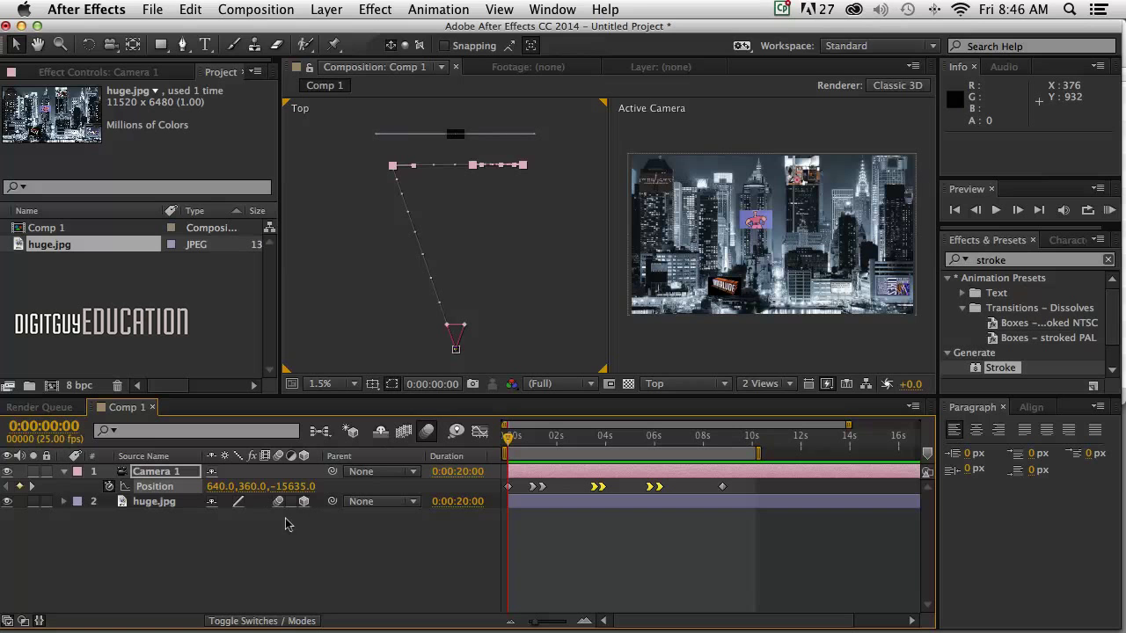
pyautogui.moveTo(401, 475)
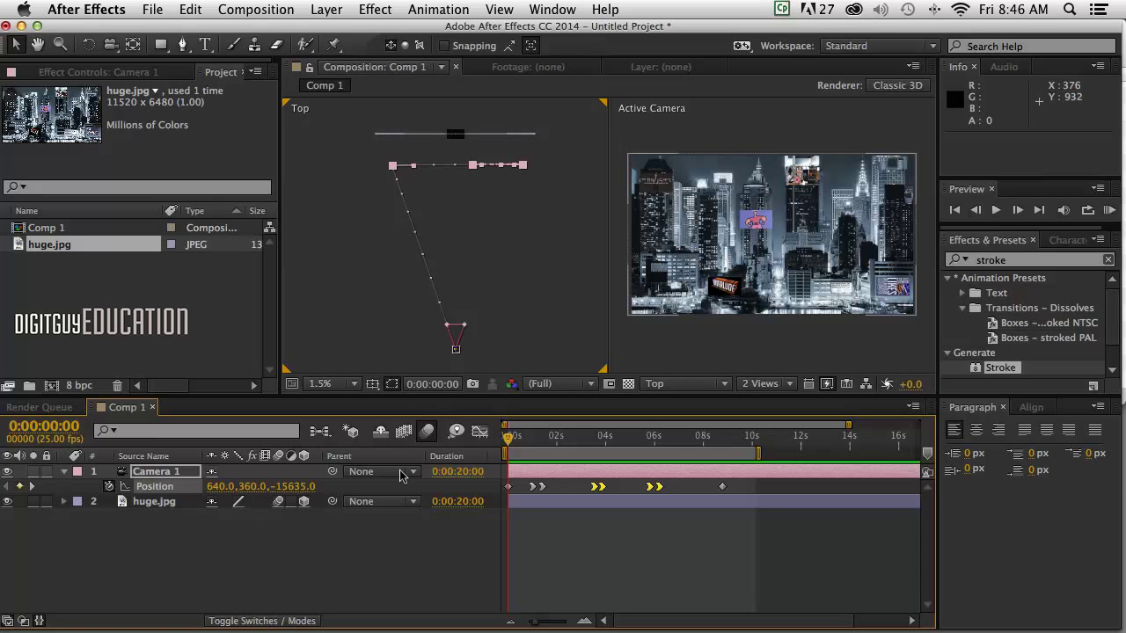
pyautogui.moveTo(380, 451)
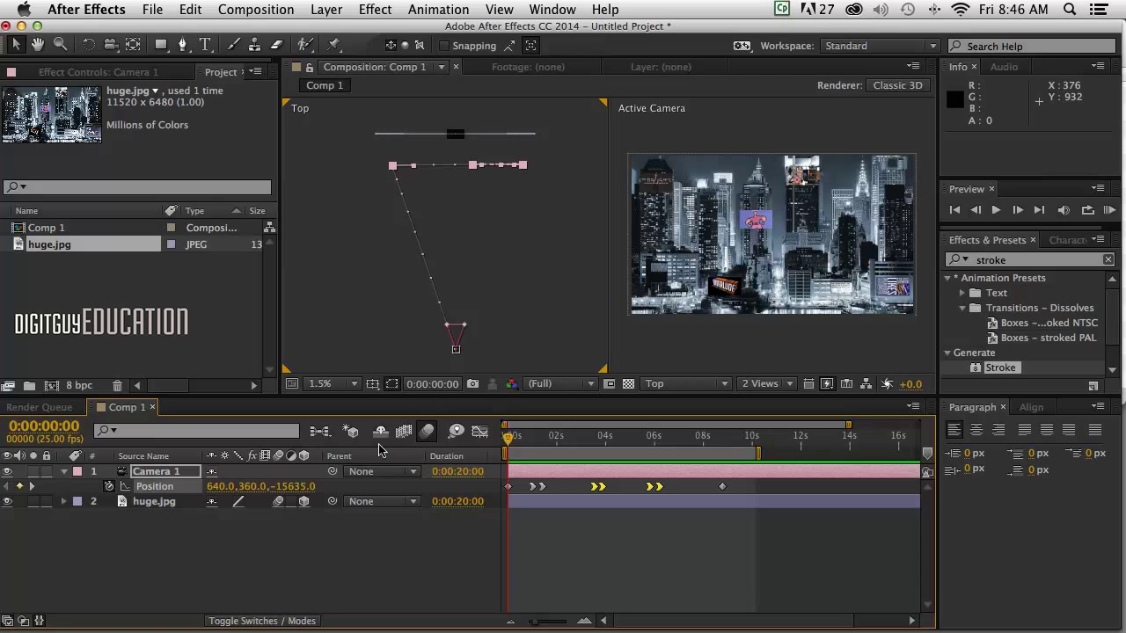
pyautogui.moveTo(457, 431)
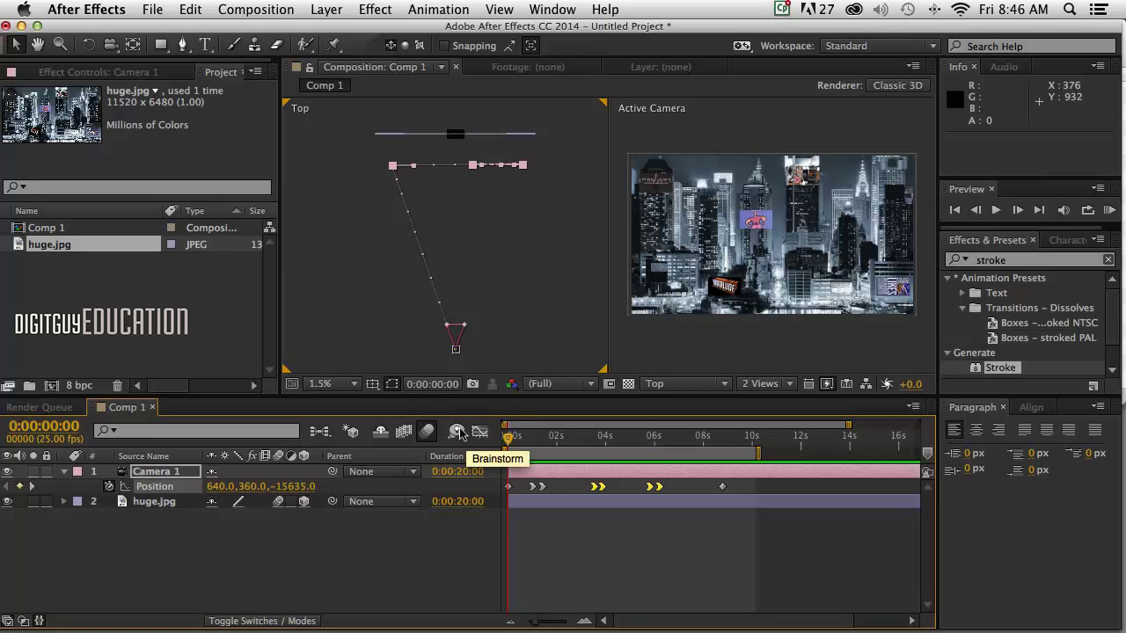
pyautogui.moveTo(296, 525)
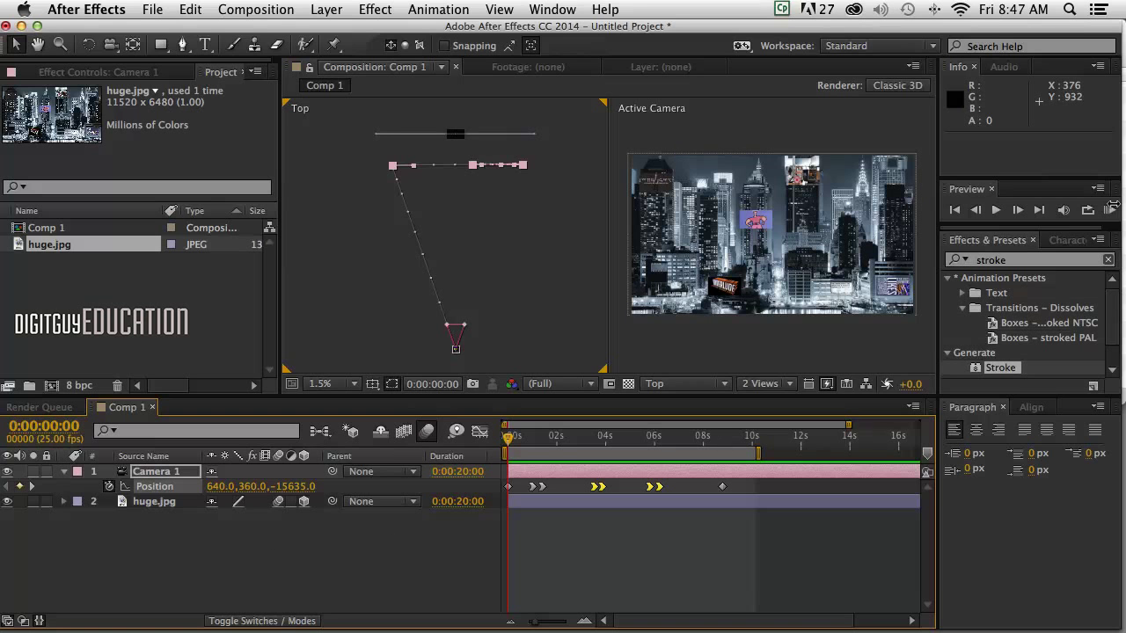
# Step: Switch to 1 View (Active Camera) and RAM-preview the camera fly-through, stopping with Space
pyautogui.click(1108, 209)
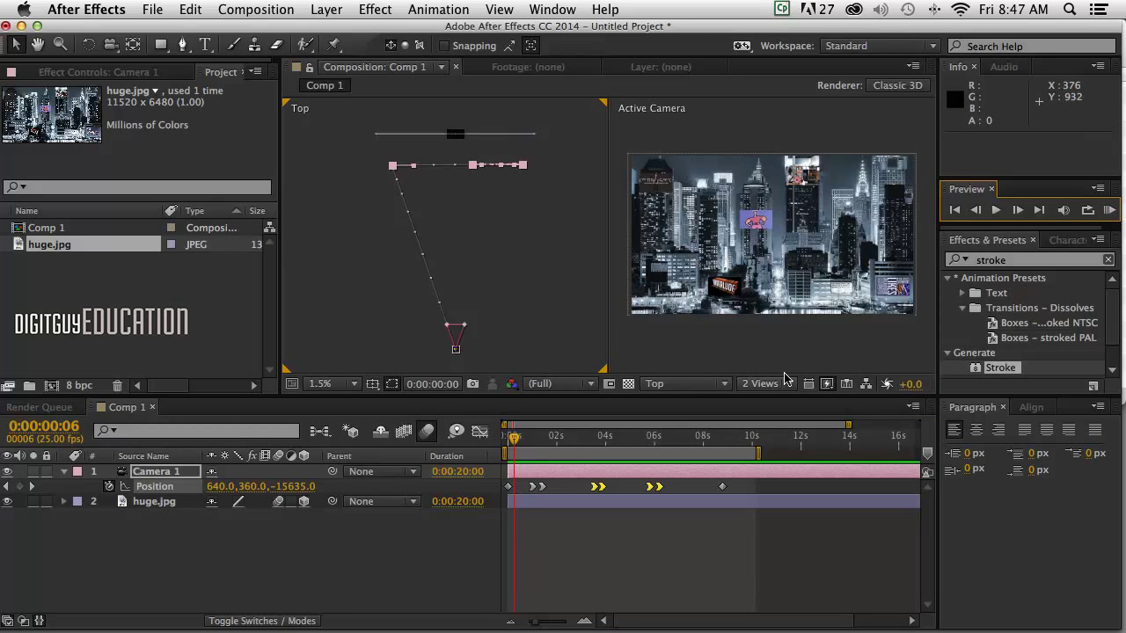
pyautogui.click(762, 384)
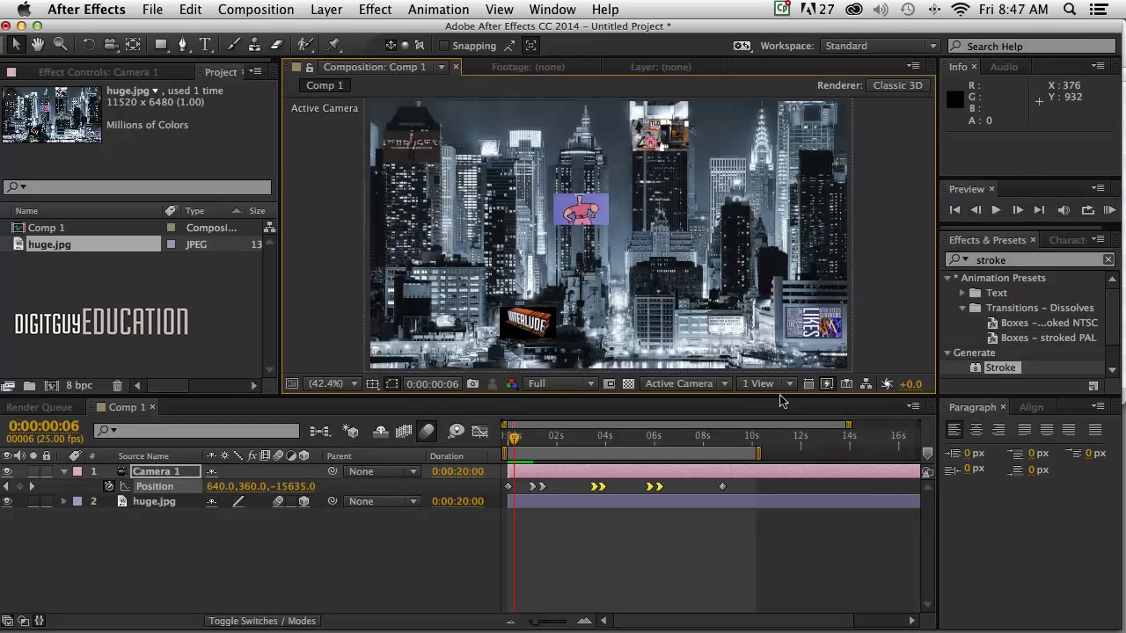
pyautogui.click(953, 209)
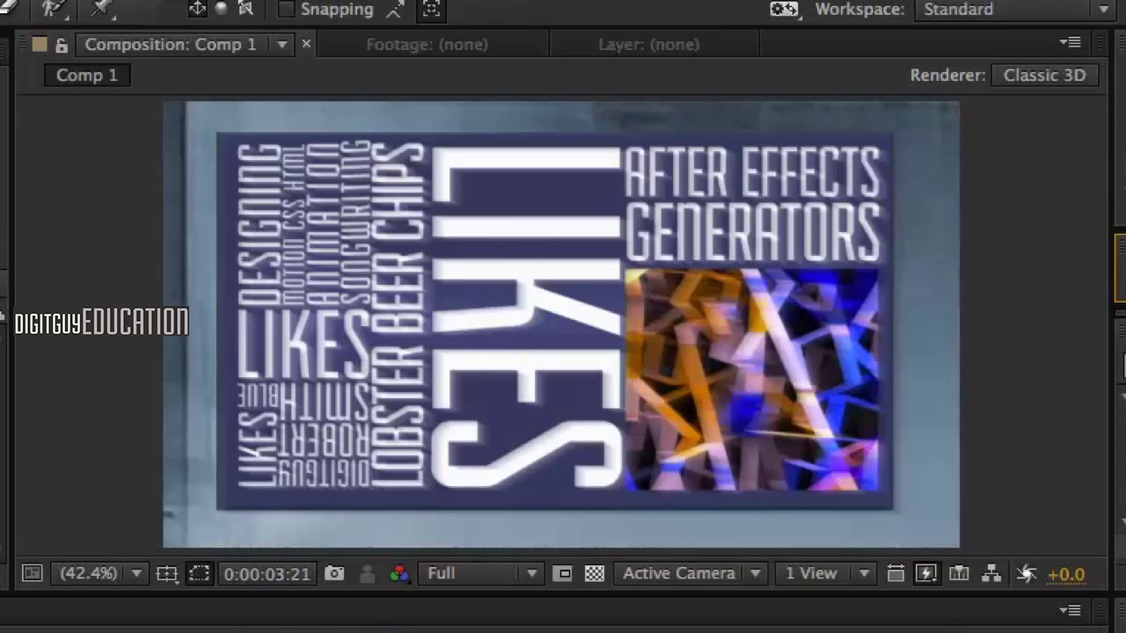
pyautogui.press('Space')
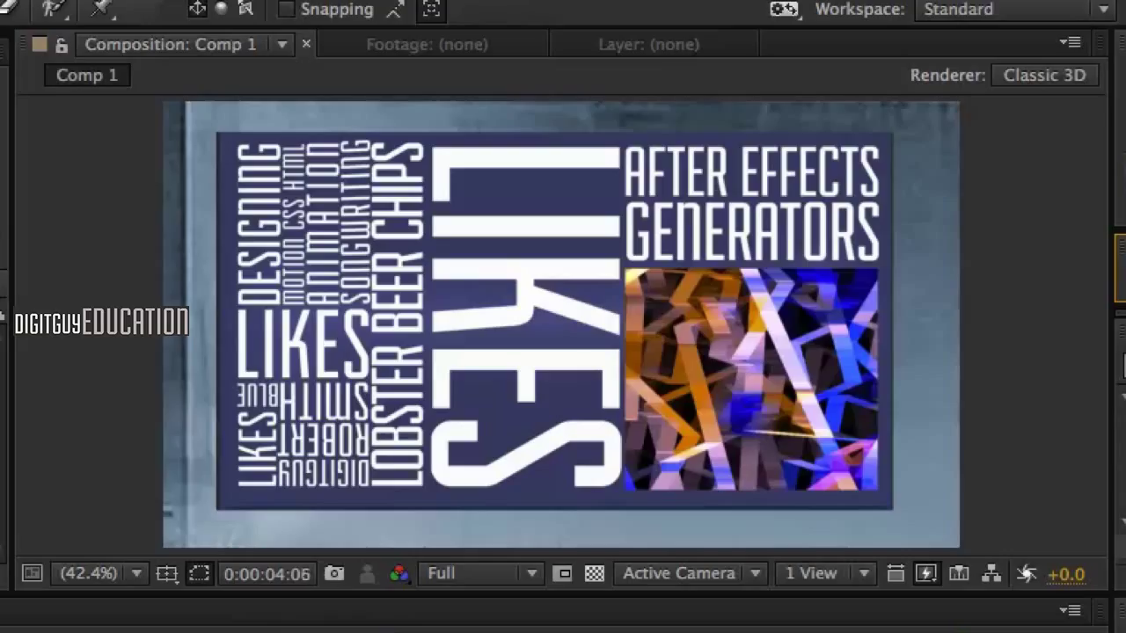